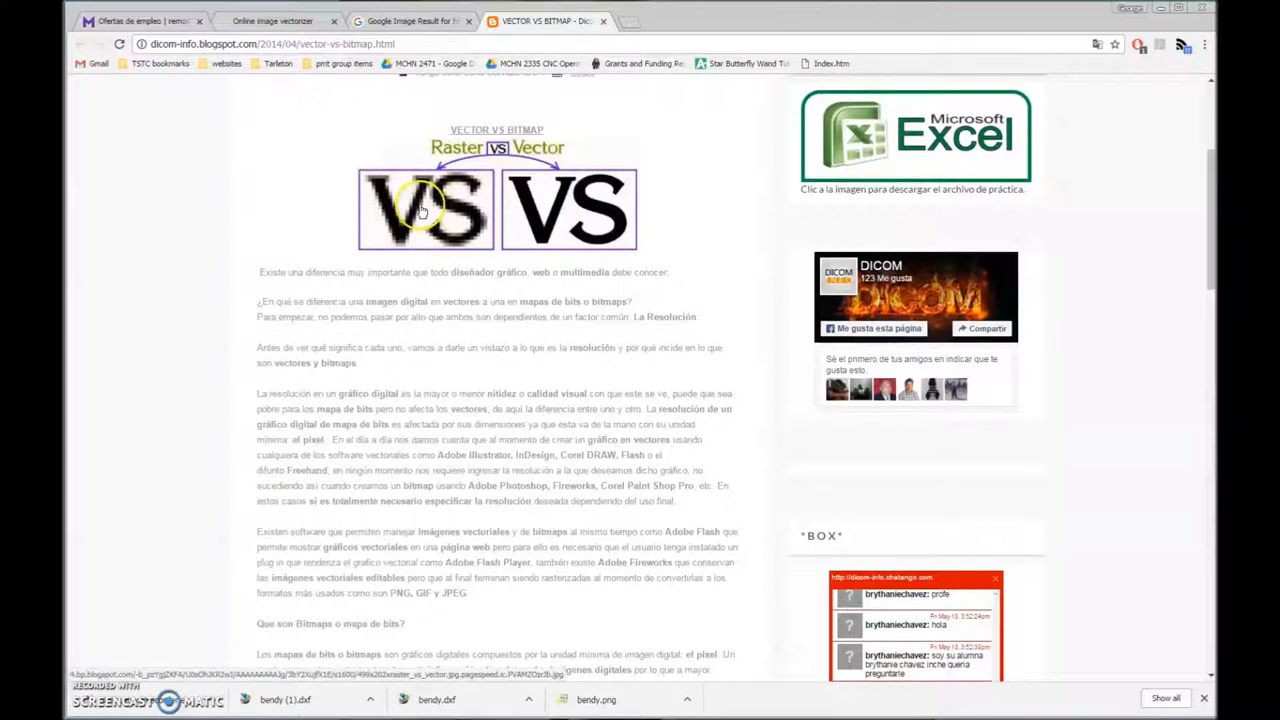
mouse_move(430, 218)
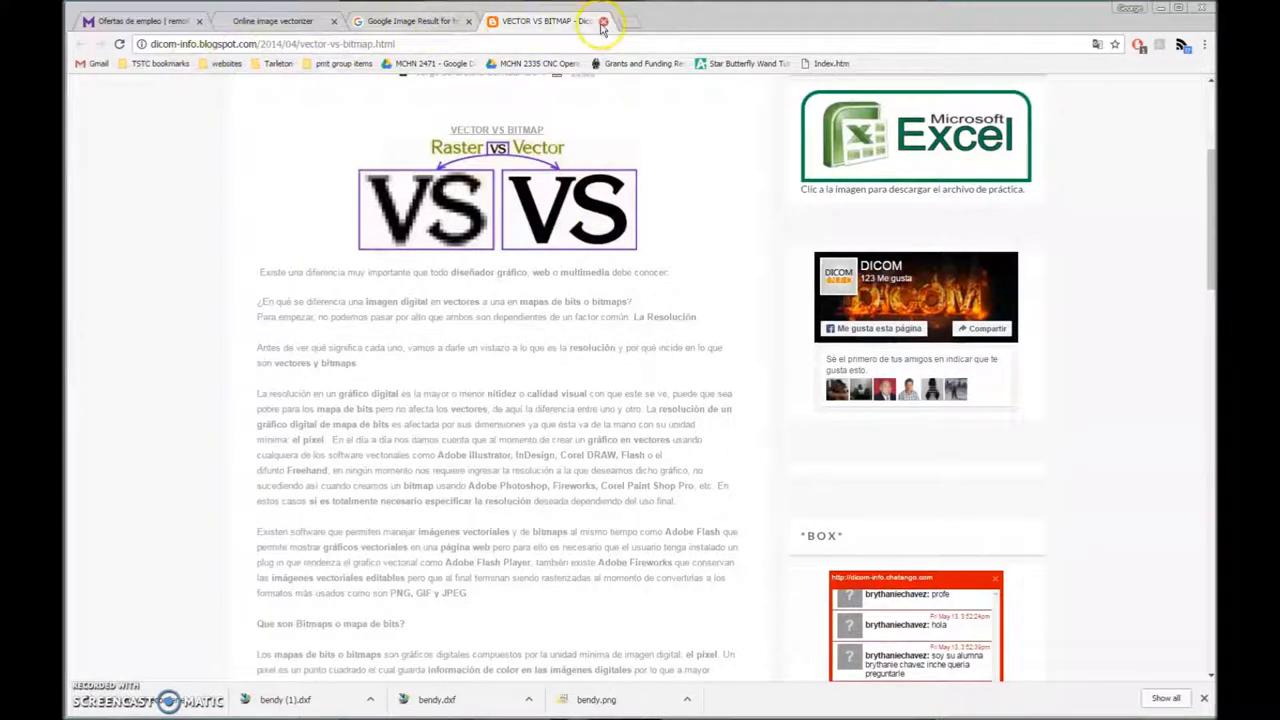
- Close the vector-versus-bitmap article and run a Google search for 'bendy'
left_click(602, 20)
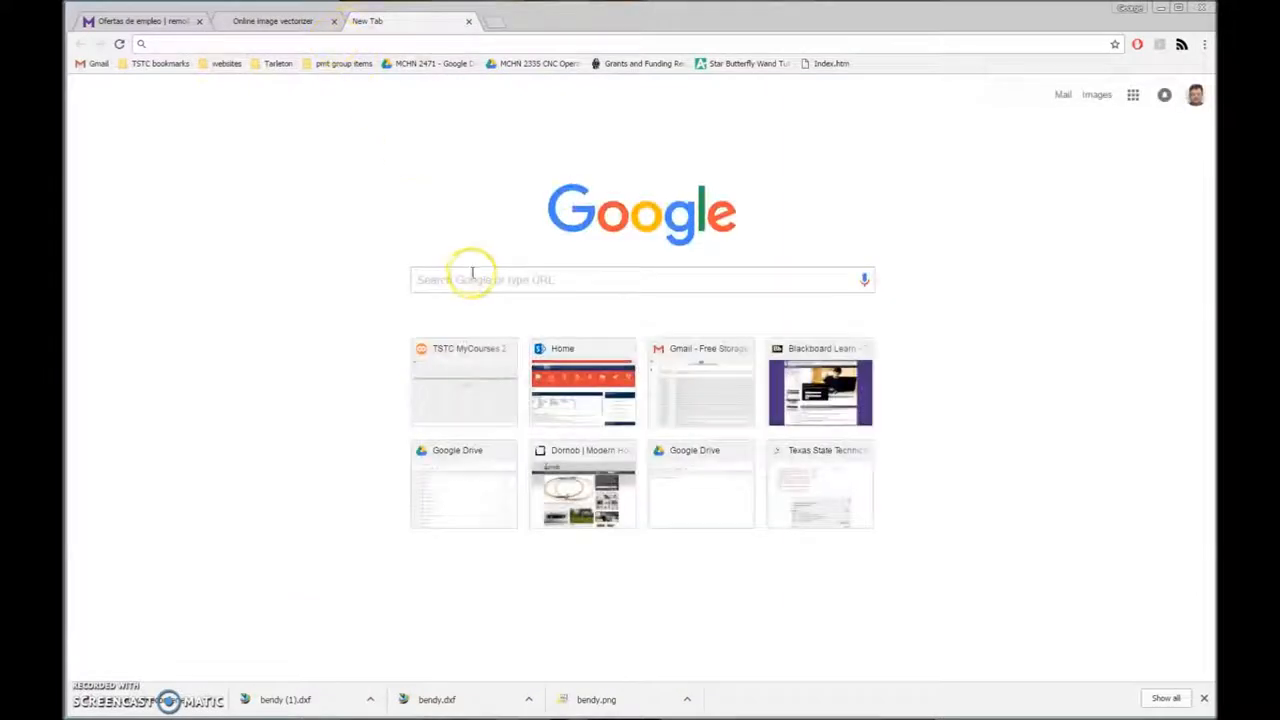
left_click(473, 279)
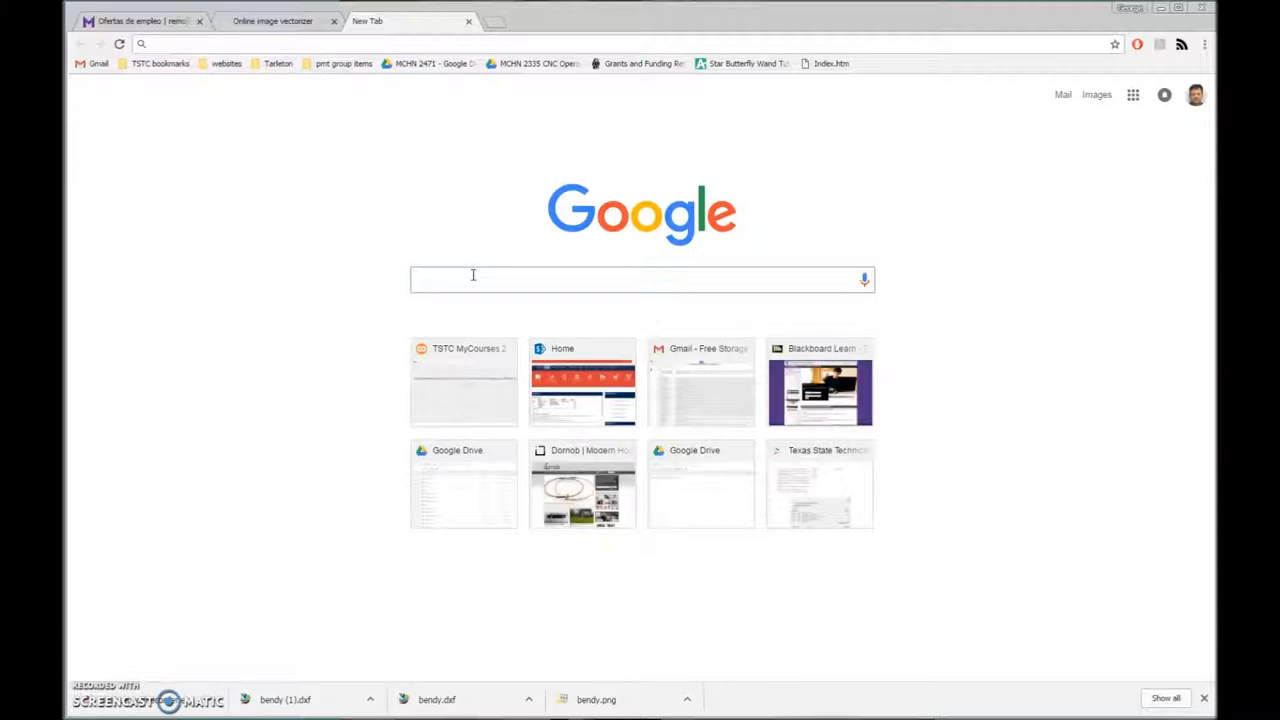
left_click(473, 279)
type("bendy")
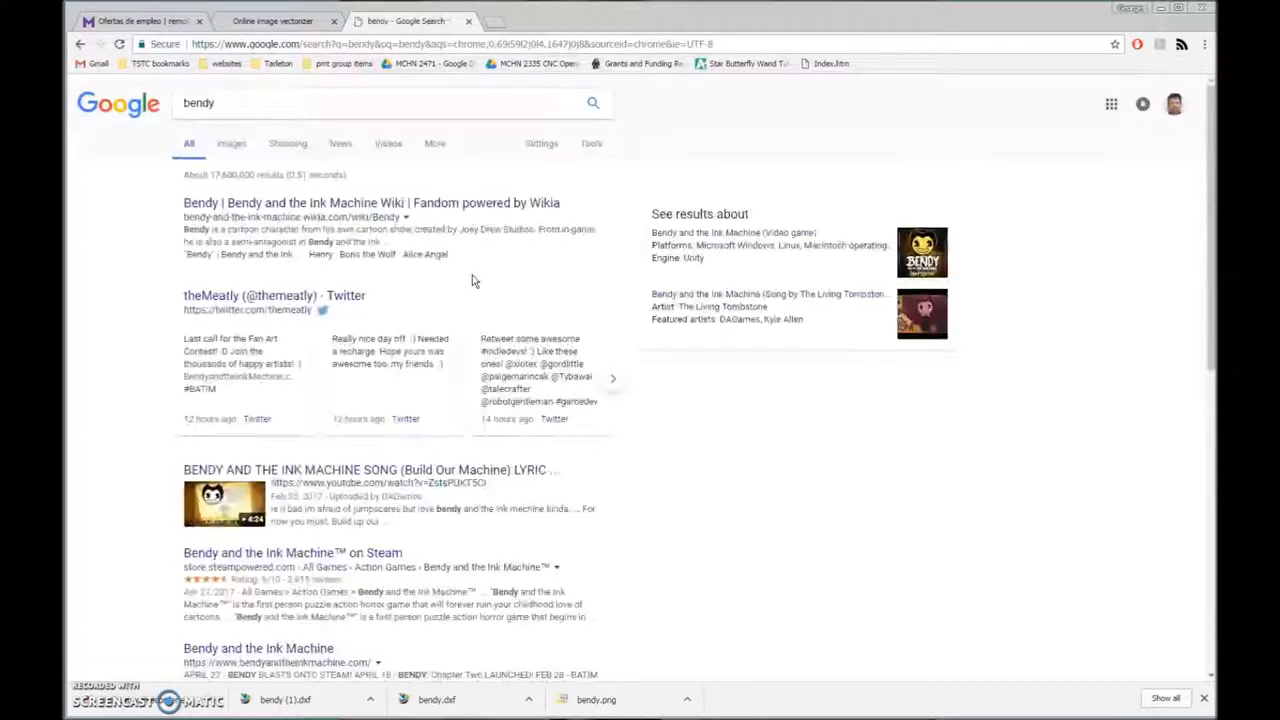
- Browse bendy image results, preview the round face, then the related grinning face
left_click(231, 143)
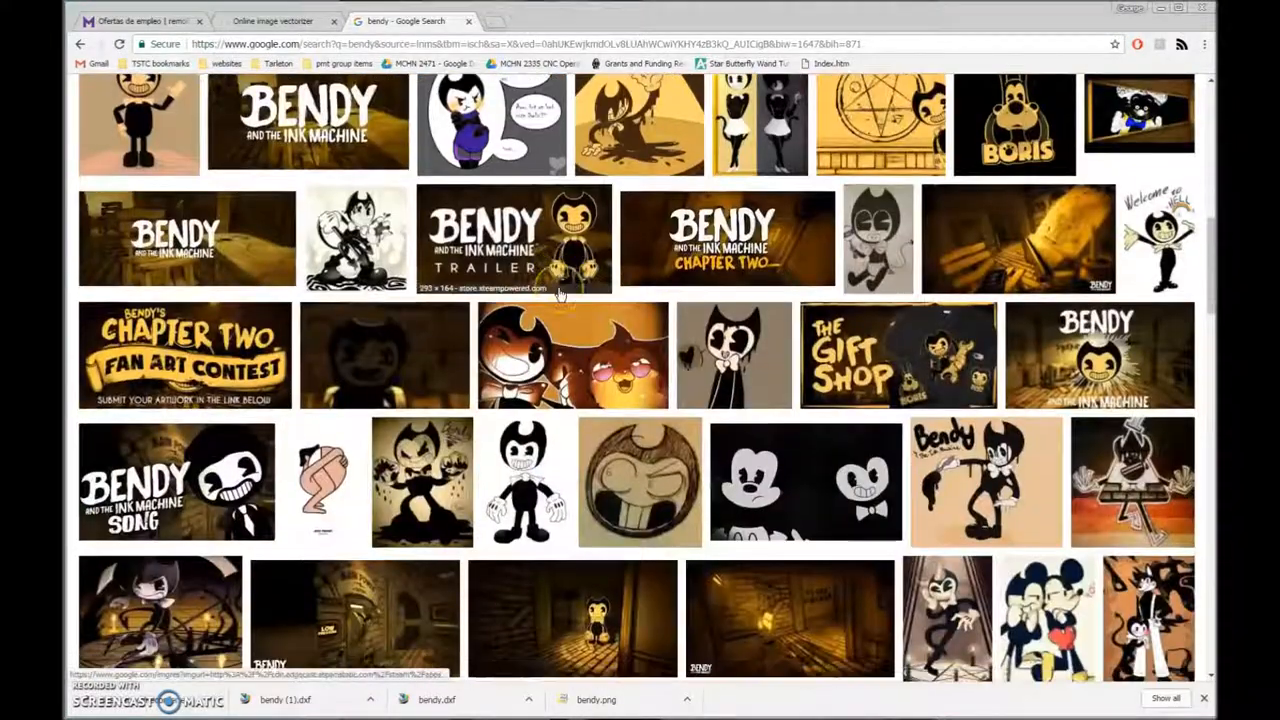
scroll("up", 3)
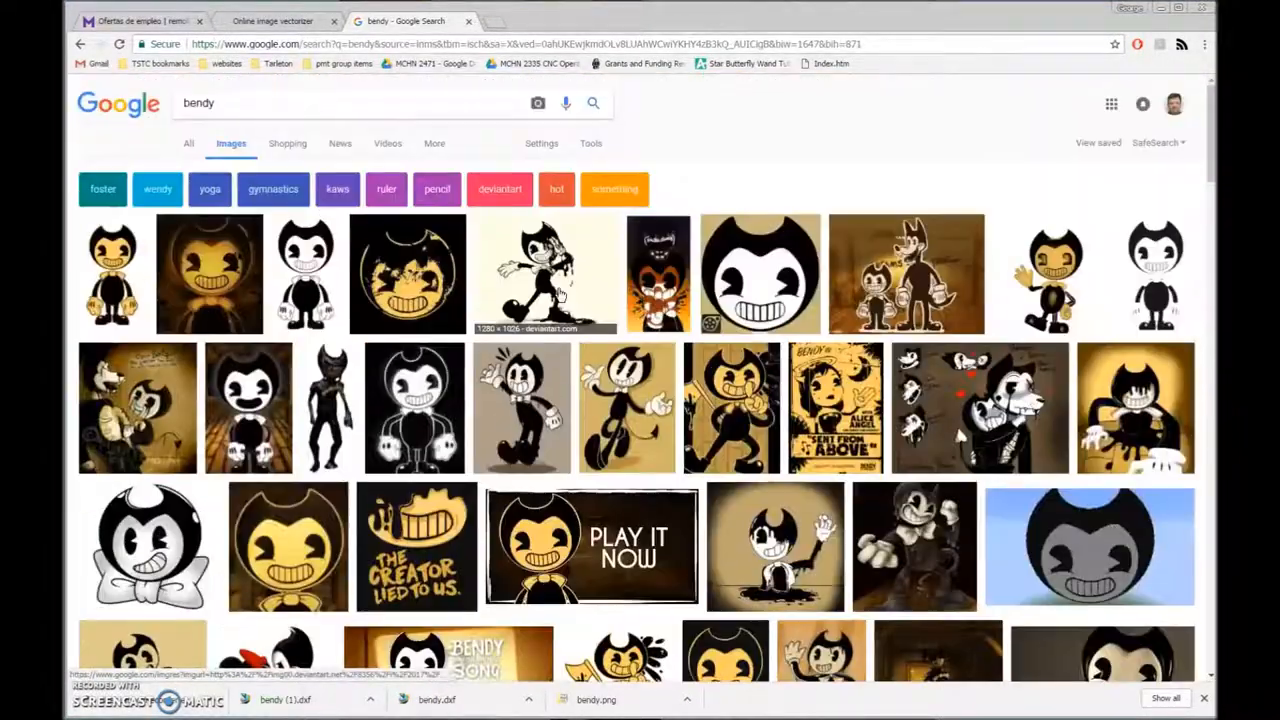
scroll("down", 3)
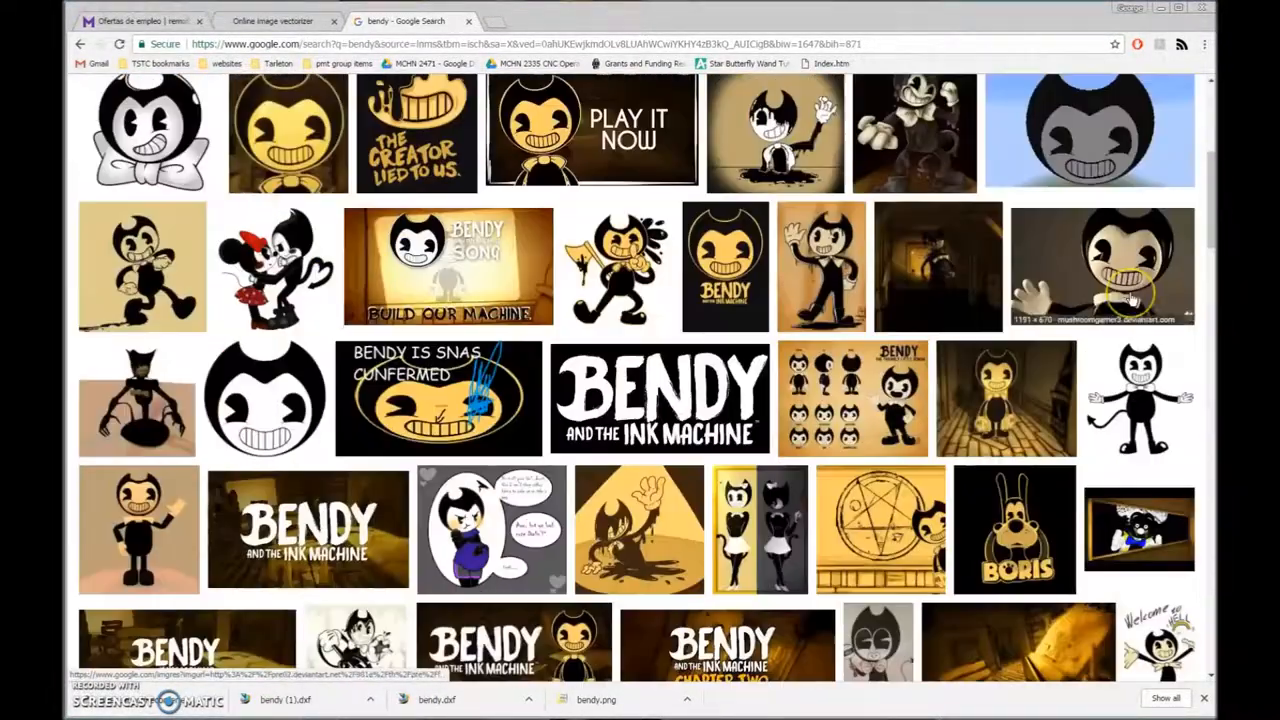
scroll("down", 3)
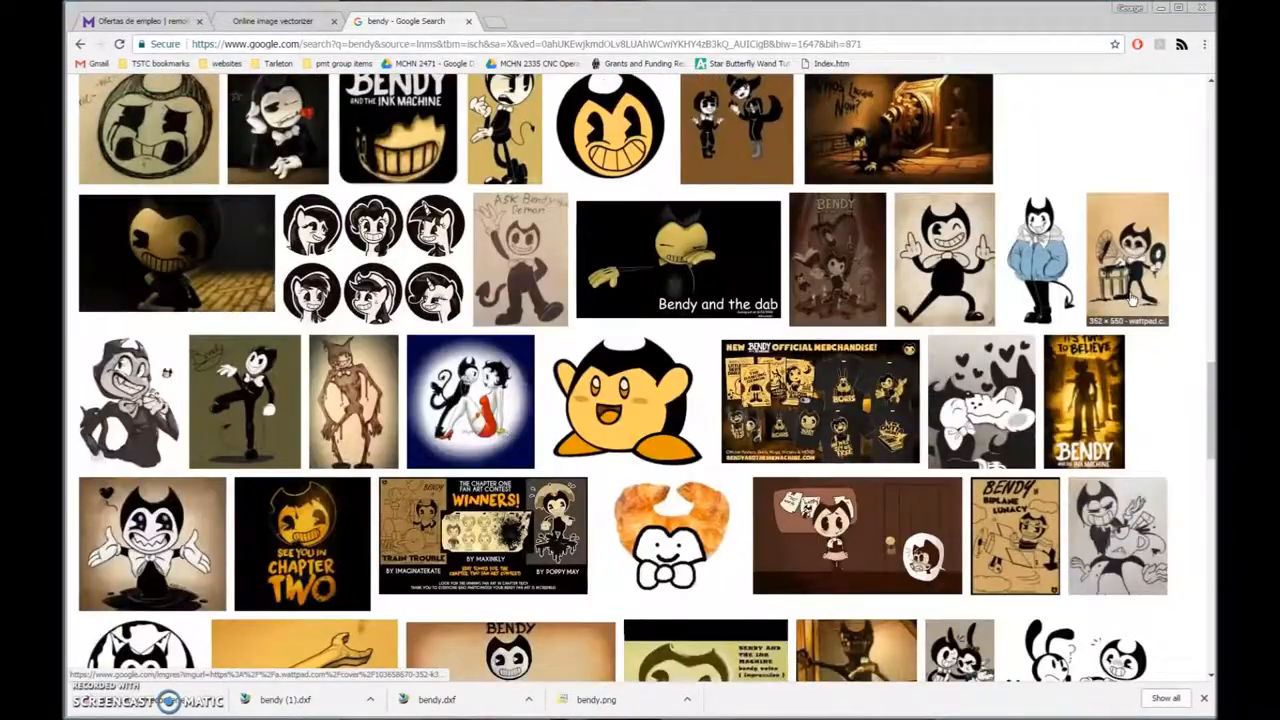
scroll("down", 3)
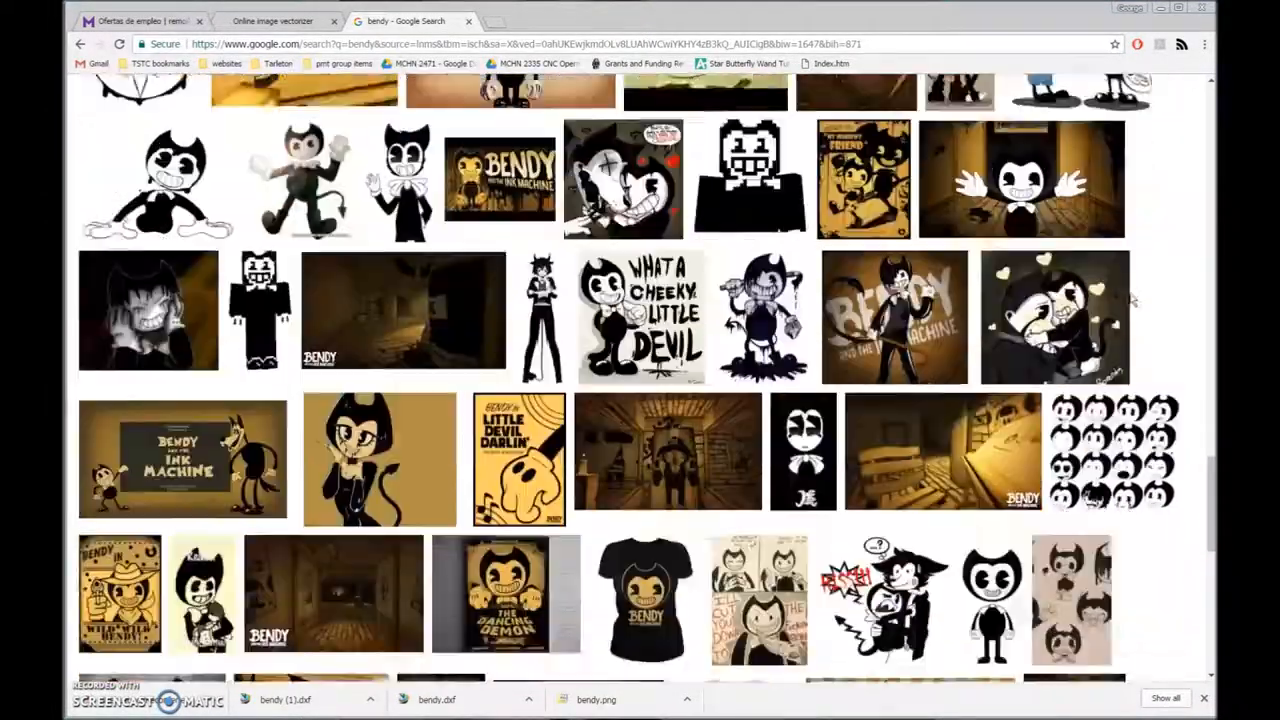
scroll("down", 3)
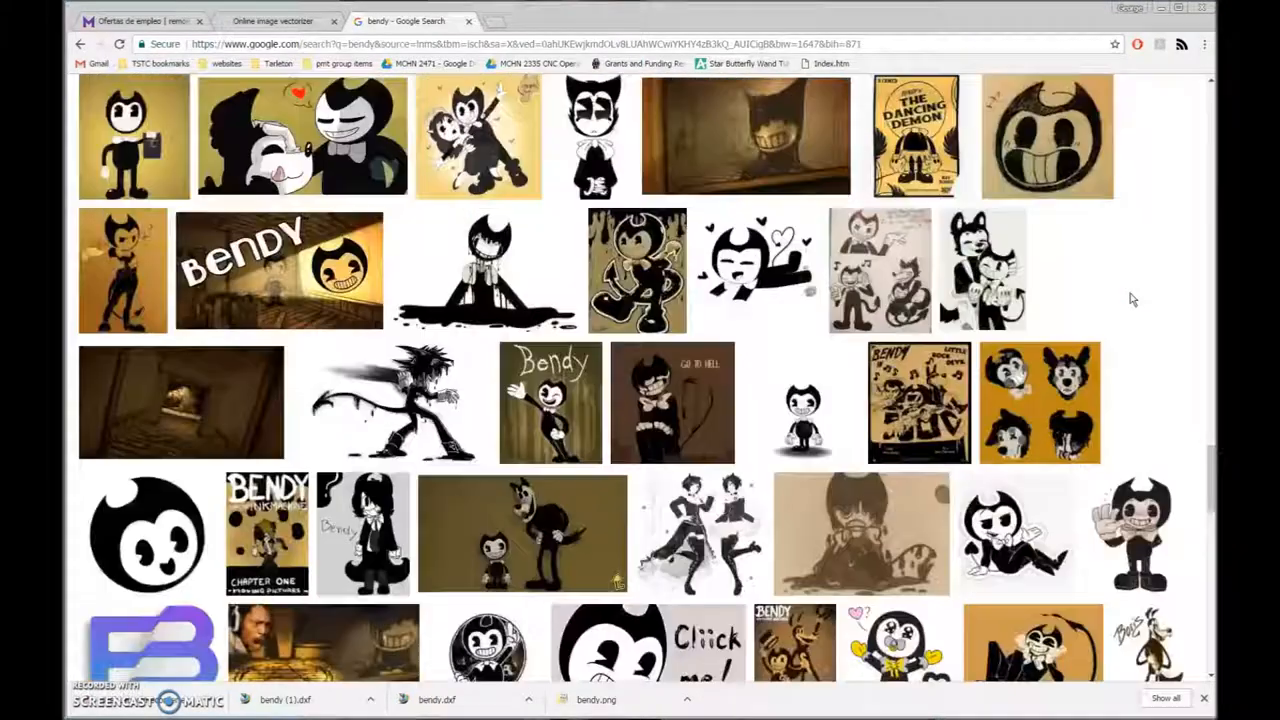
scroll("down", 3)
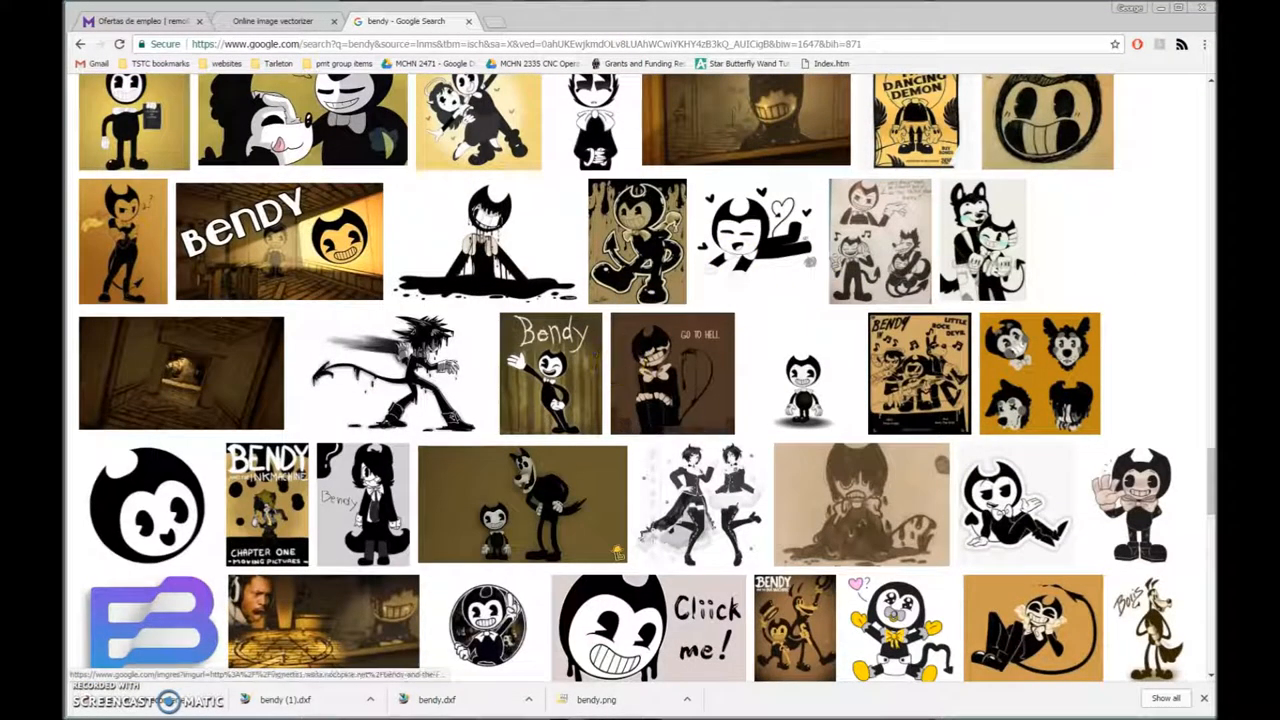
left_click(147, 505)
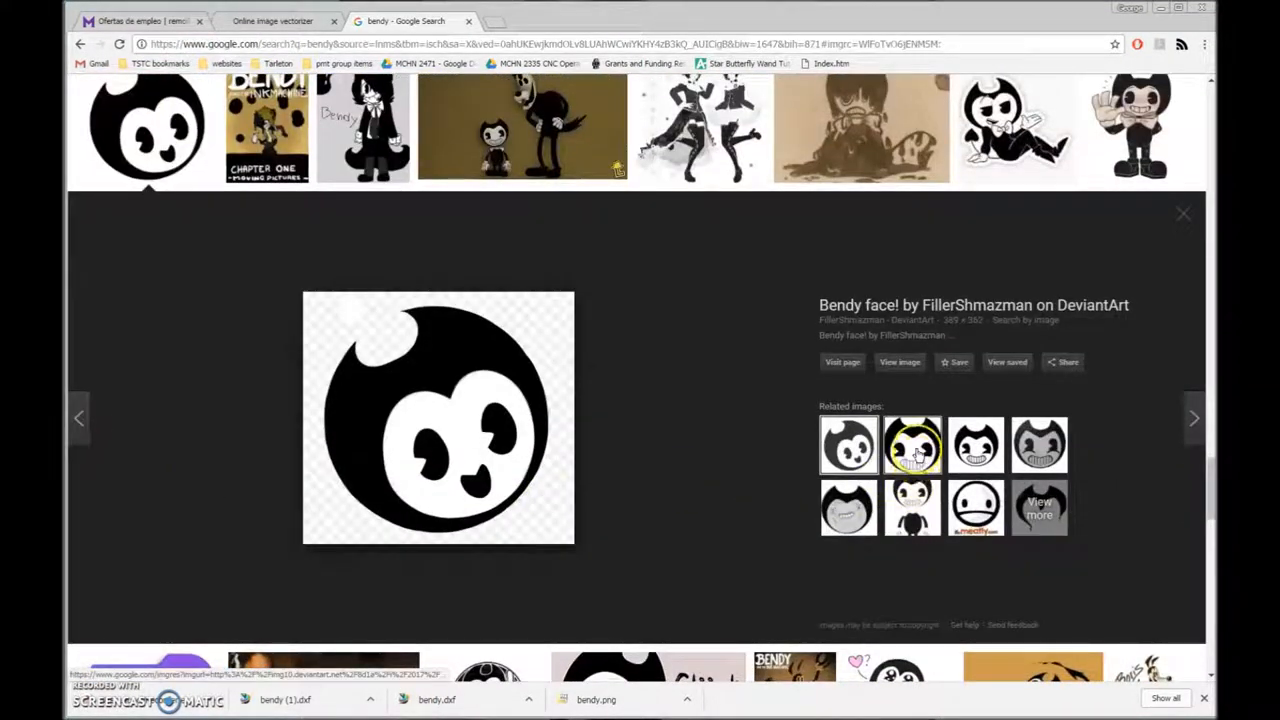
left_click(912, 444)
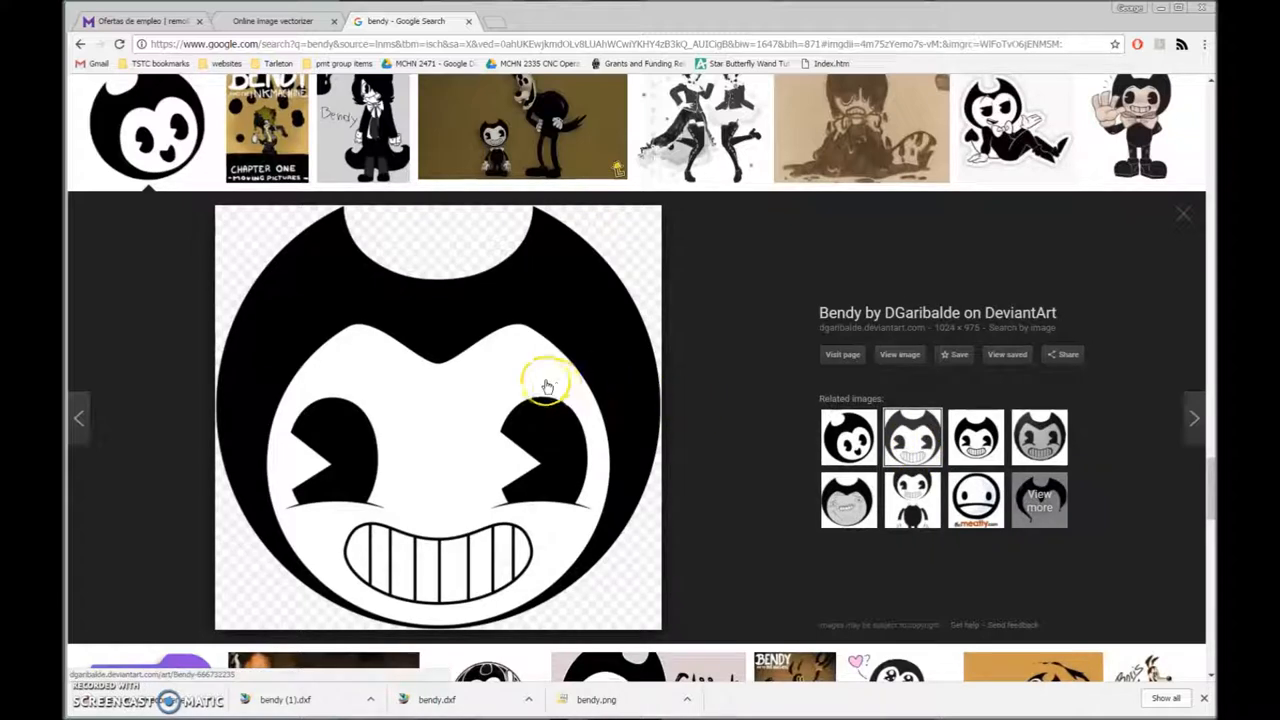
mouse_move(532, 387)
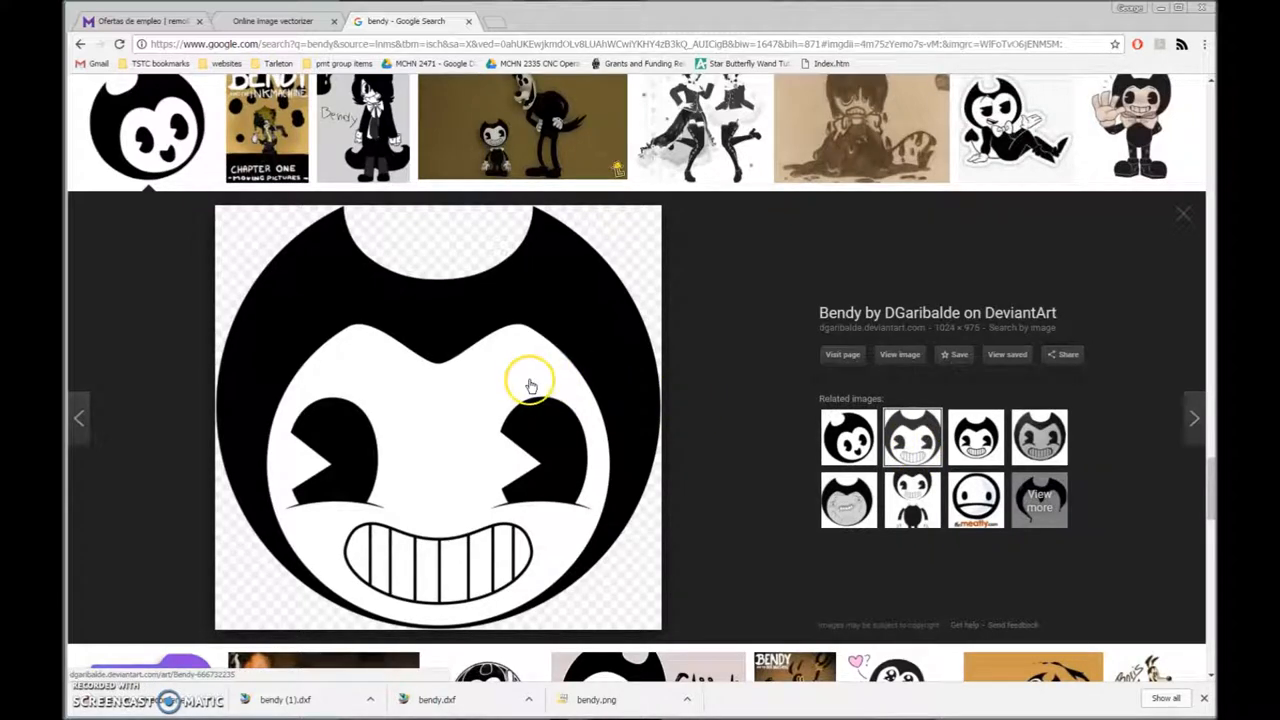
mouse_move(532, 384)
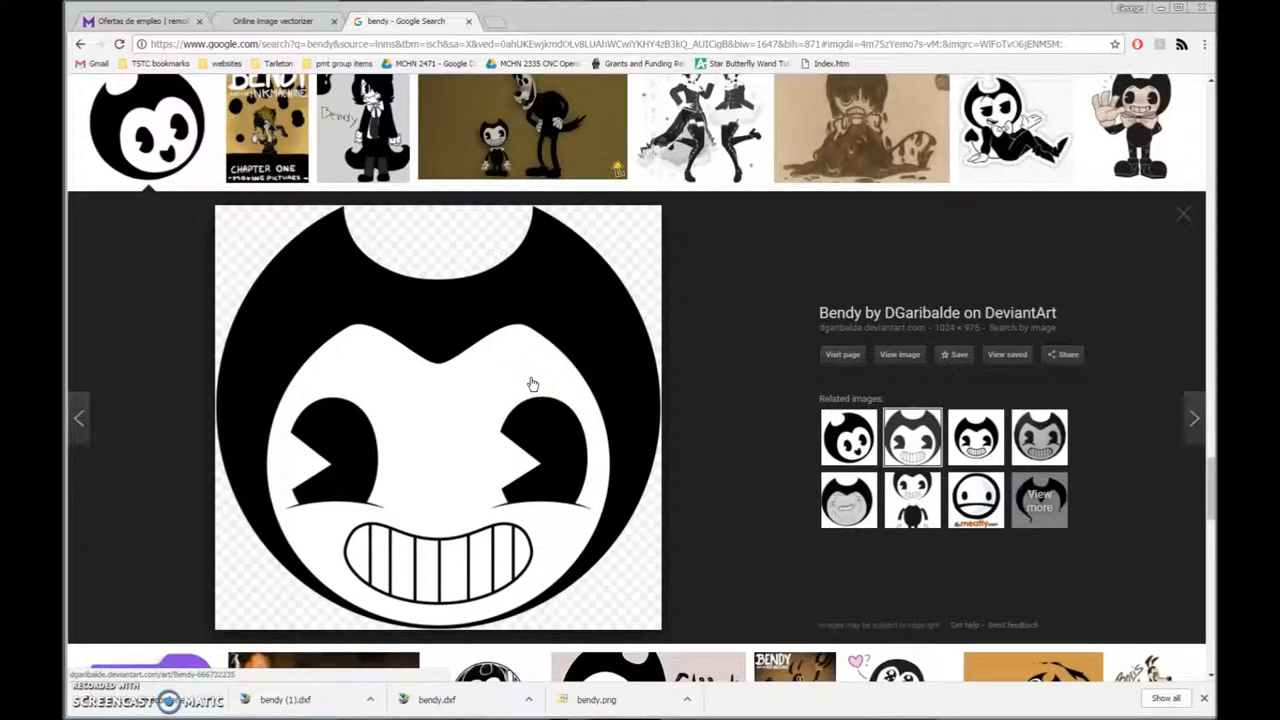
- Save the grinning Bendy face image to the Desktop as bendy2.png
right_click(533, 384)
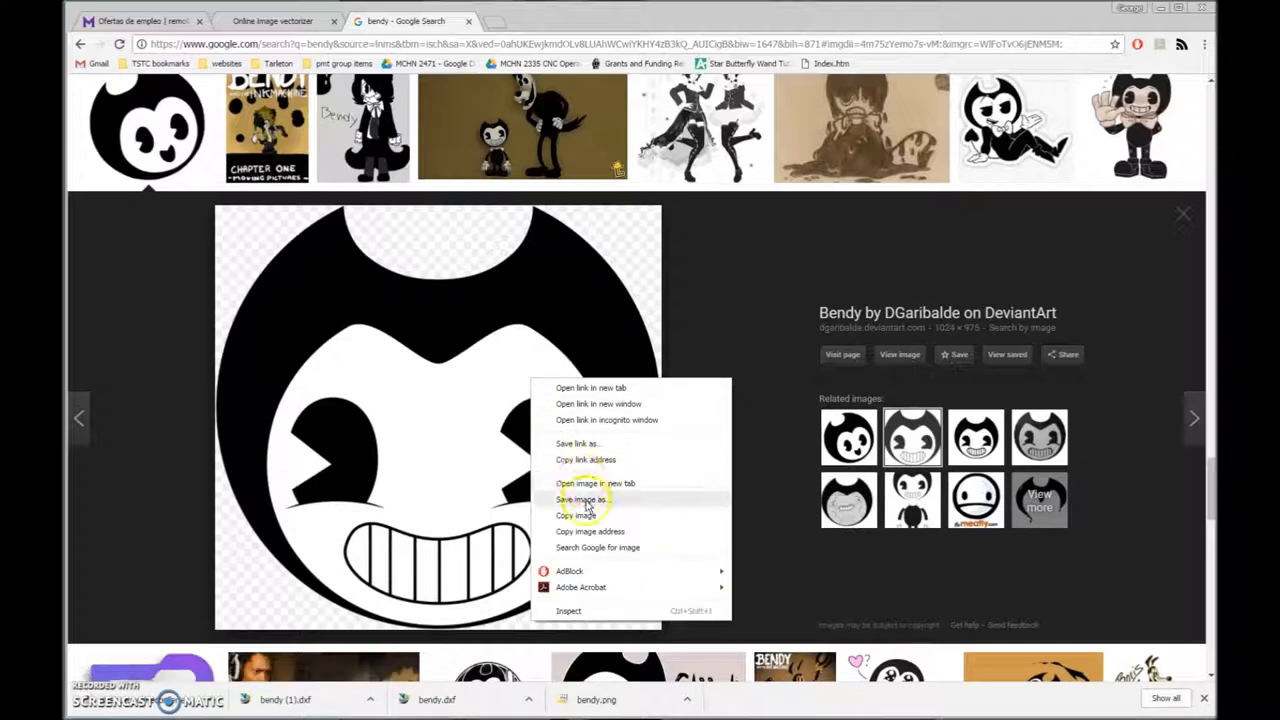
left_click(582, 499)
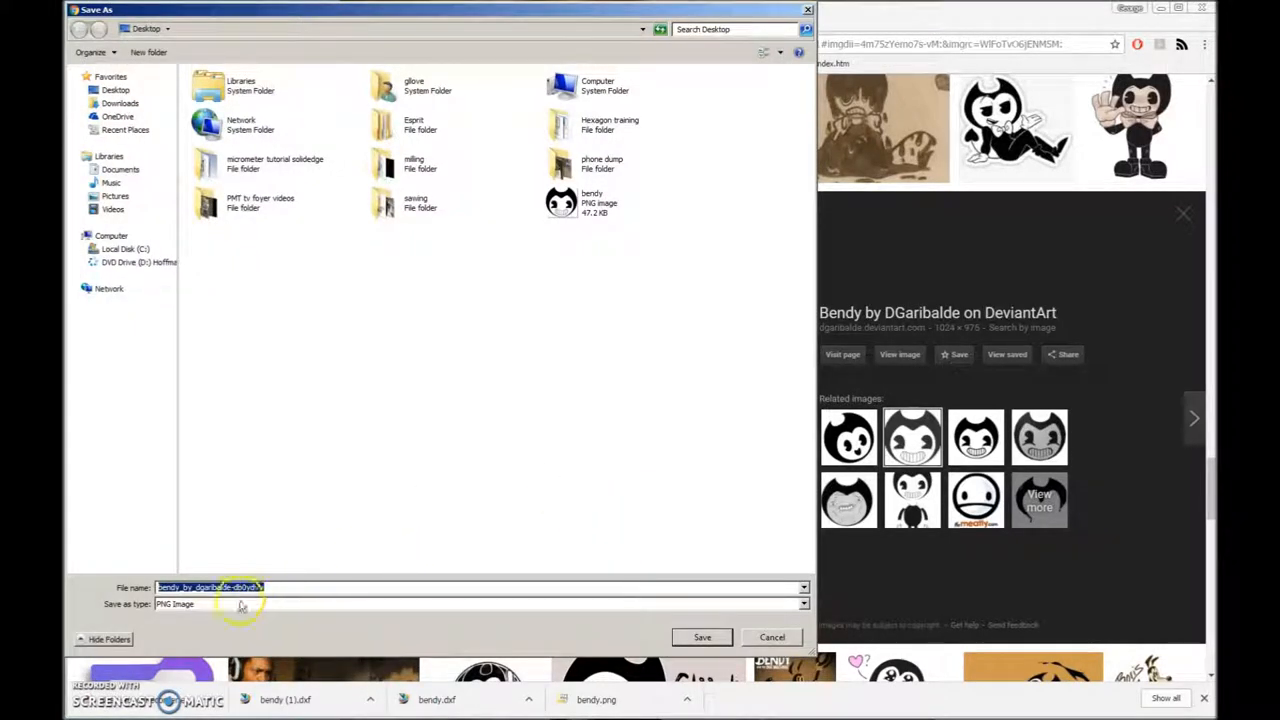
type("bendy")
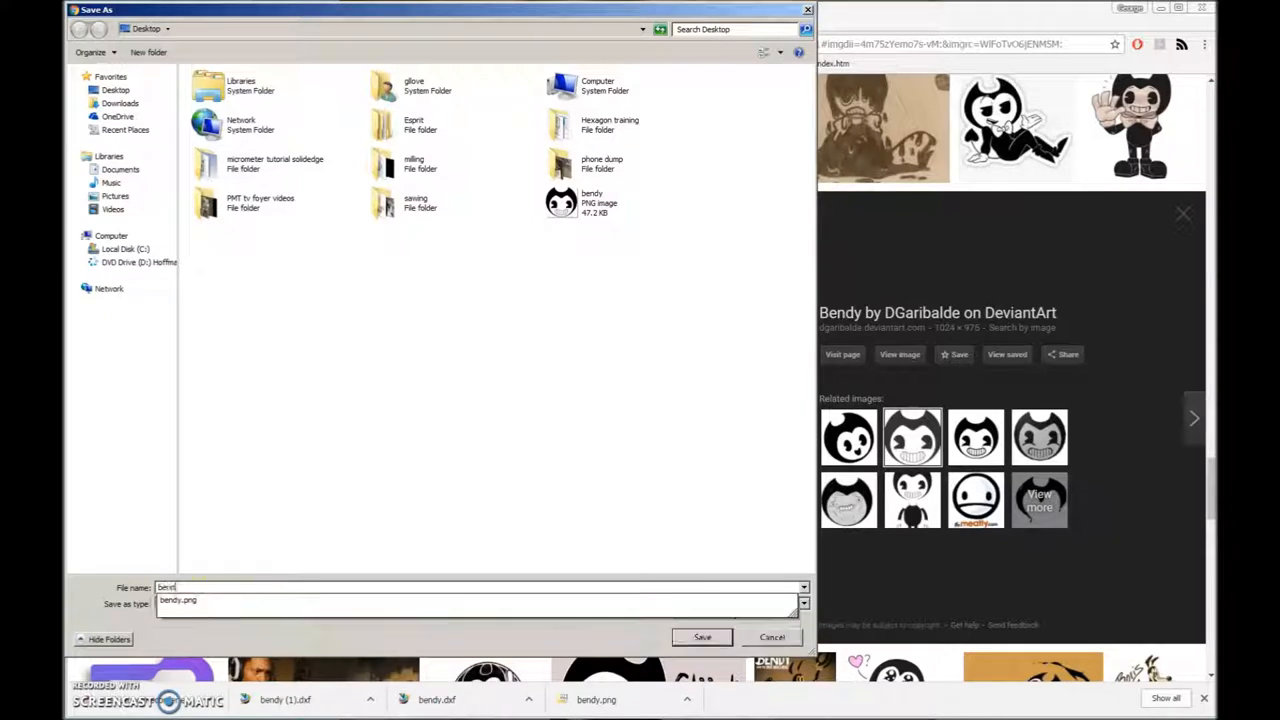
left_click(562, 202)
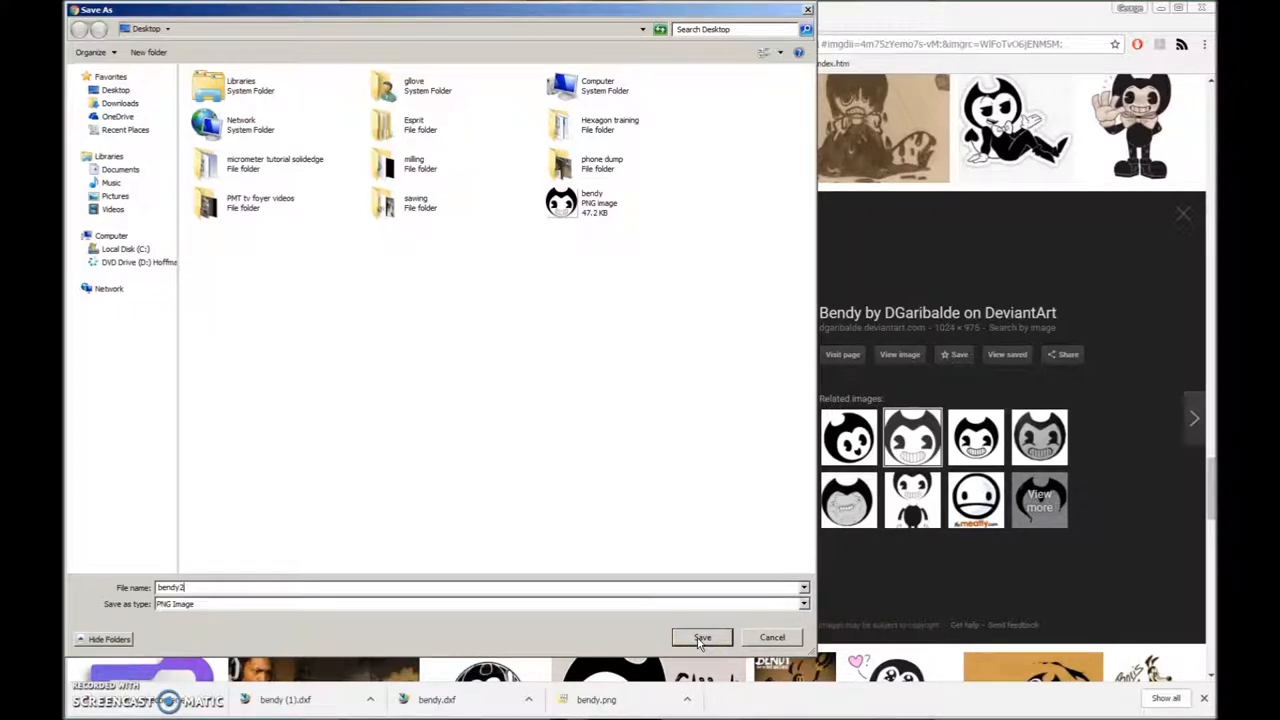
left_click(702, 637)
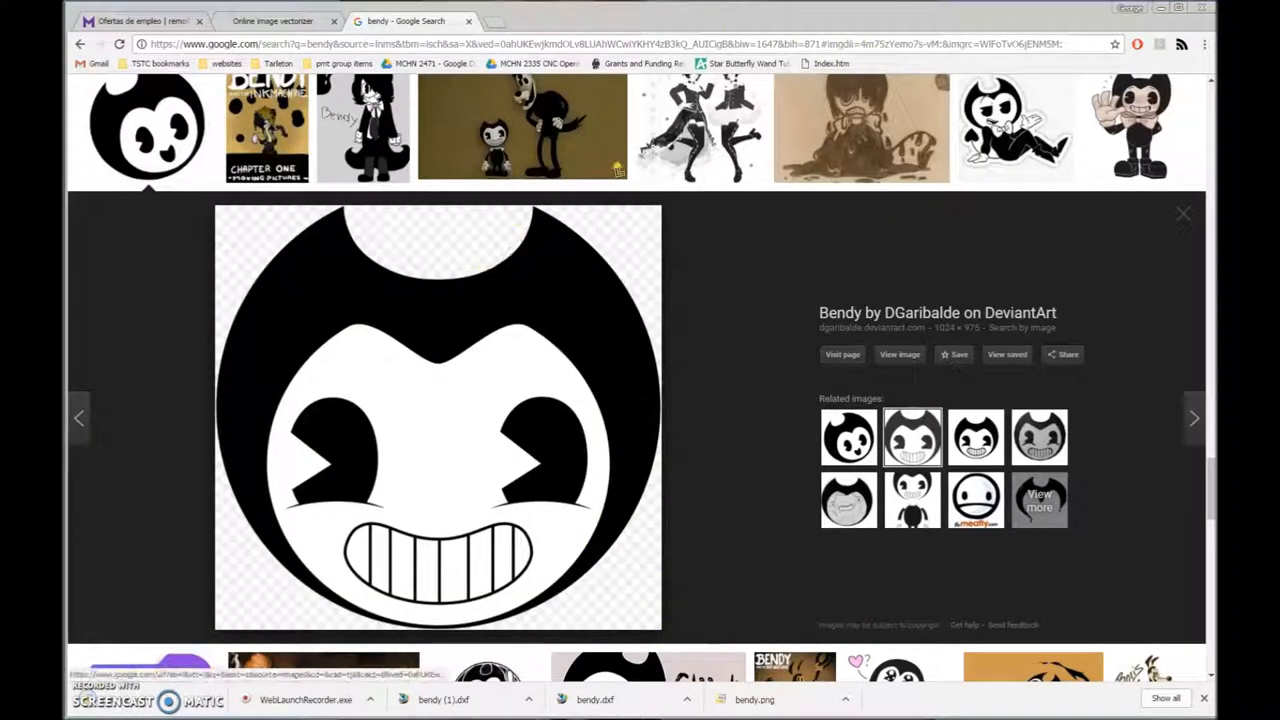
- Close the Google tab and pick bendy2.png from the Desktop as Autotracer's upload
left_click(272, 21)
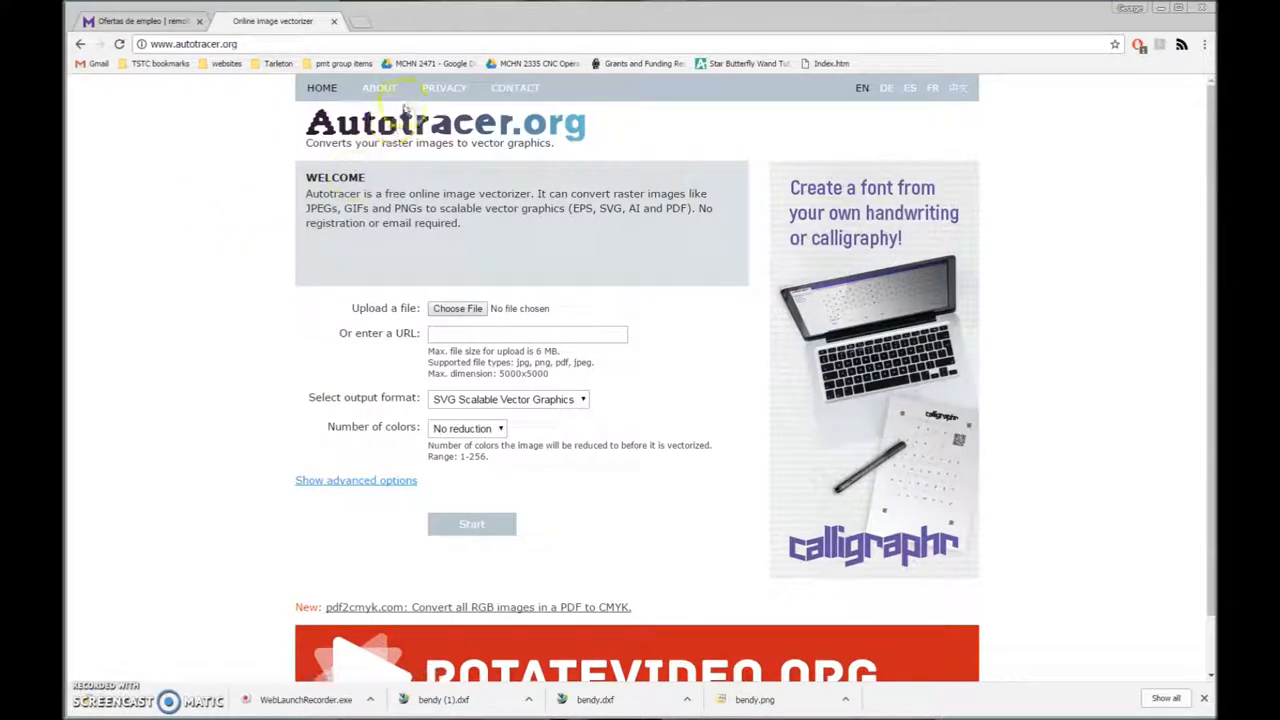
mouse_move(510, 160)
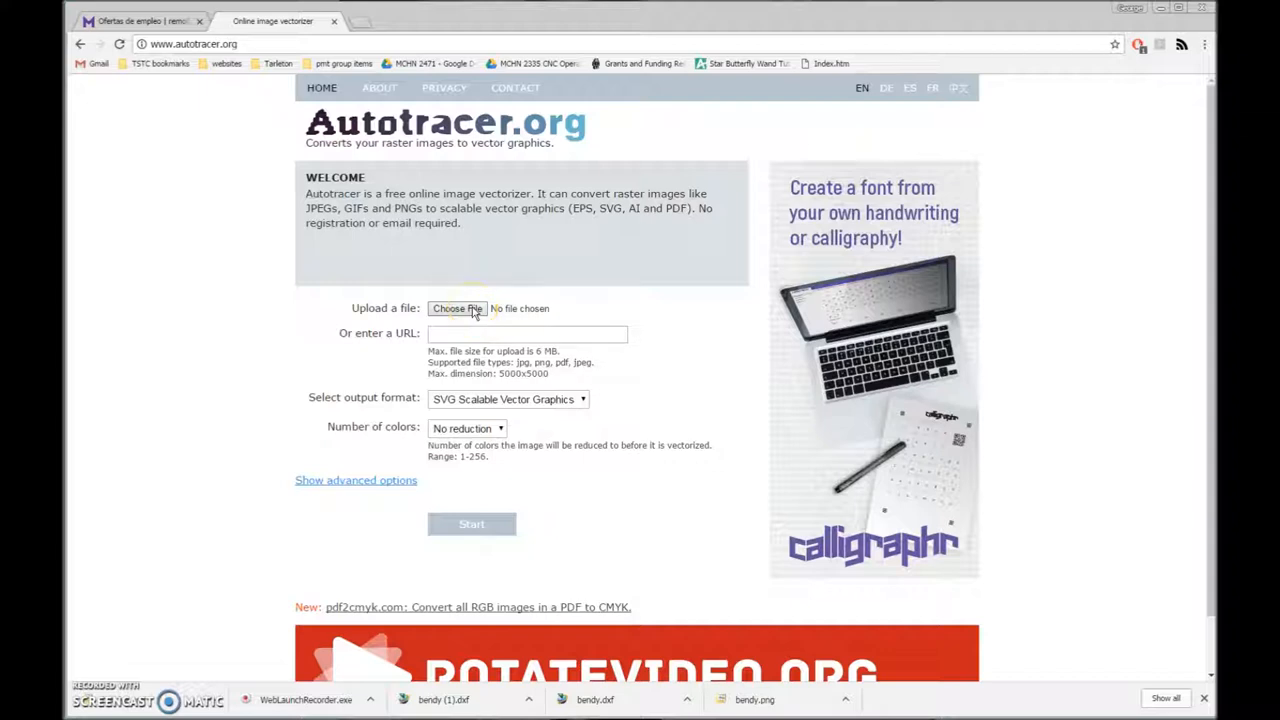
left_click(457, 308)
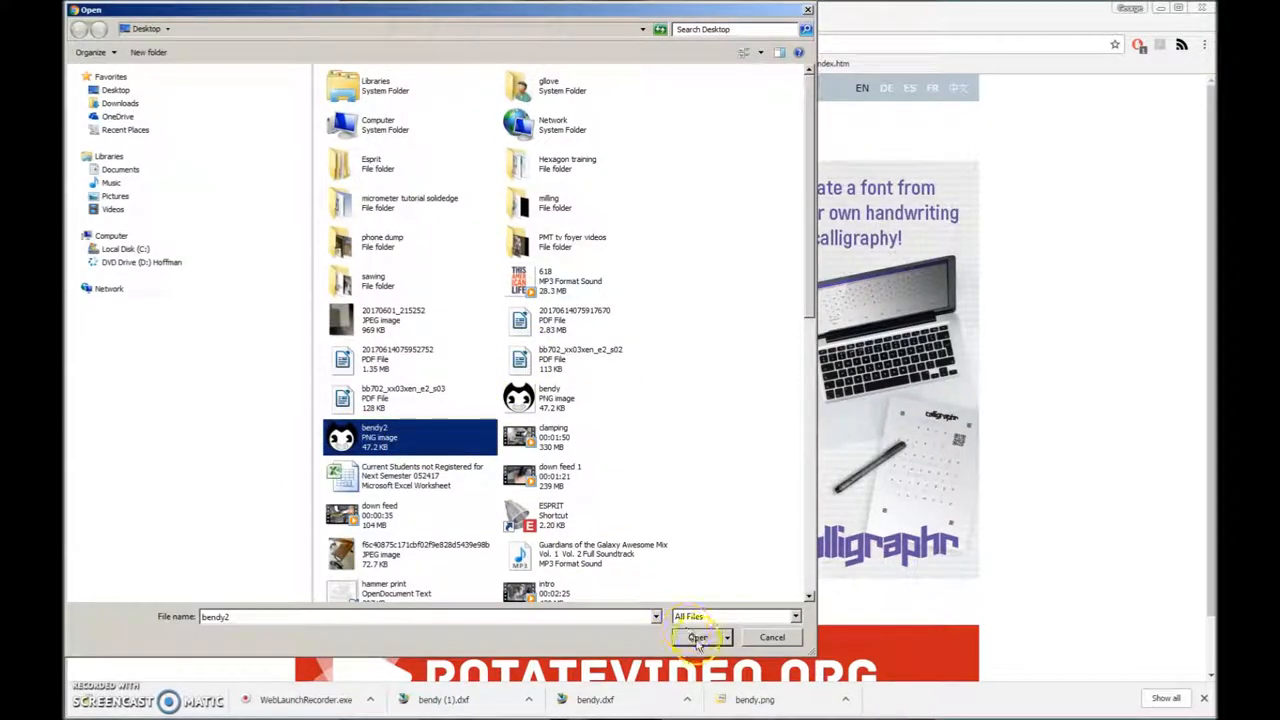
left_click(697, 637)
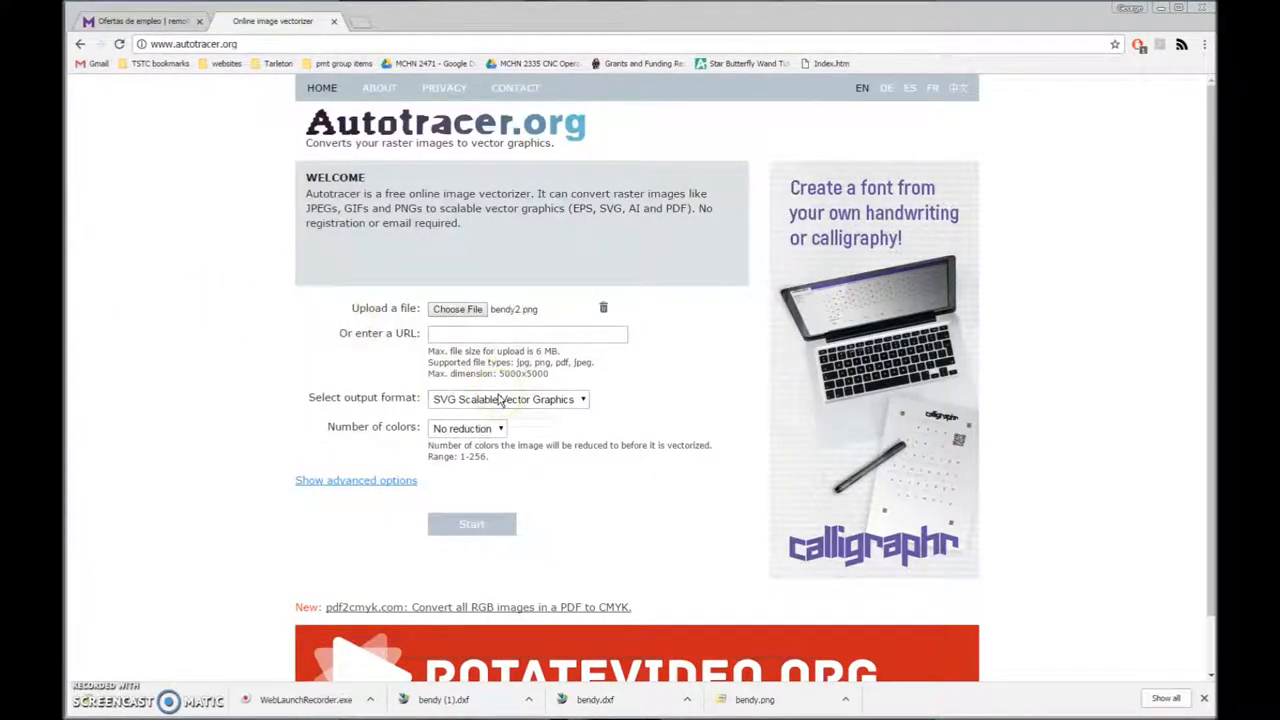
- Reduce the trace's number of colours to 2
left_click(508, 399)
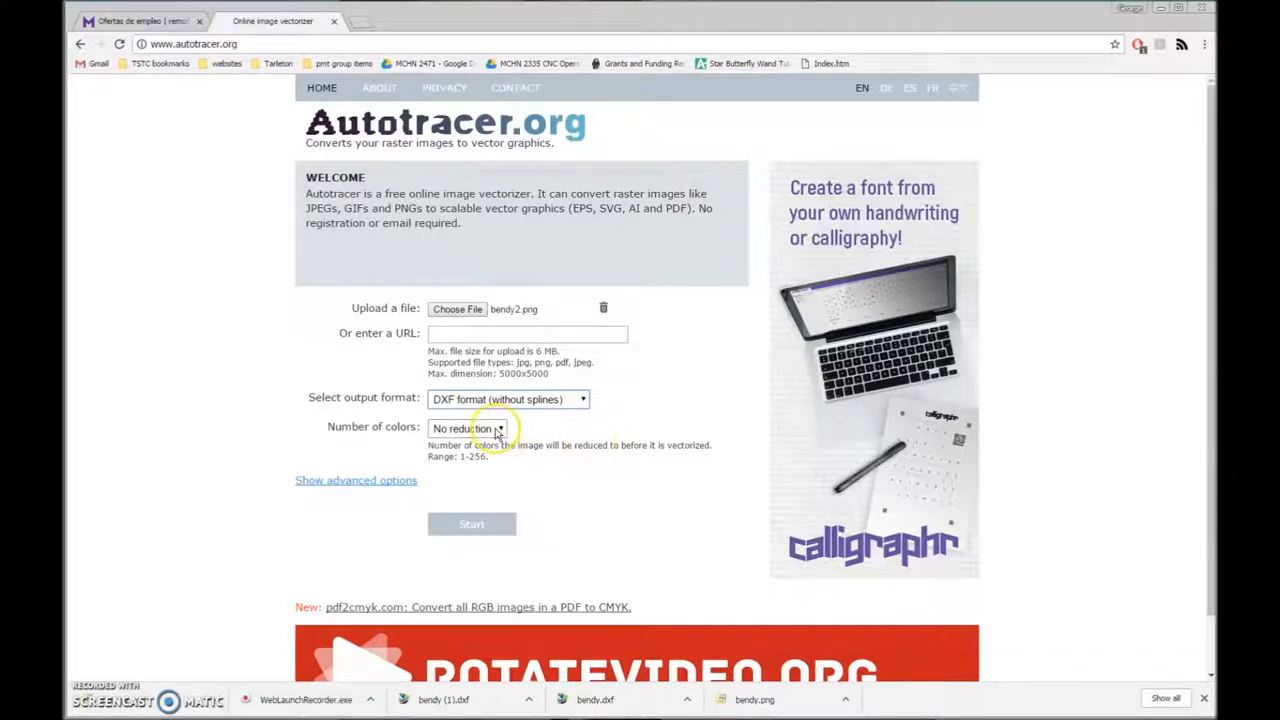
left_click(467, 428)
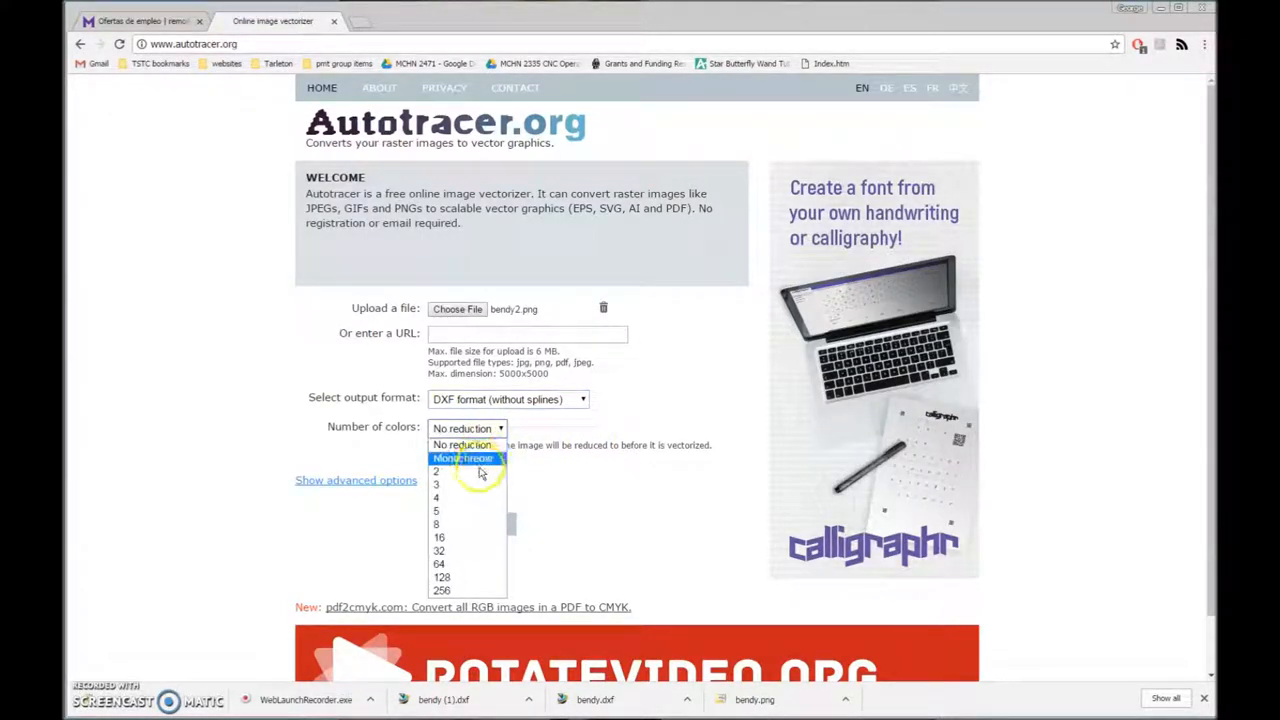
left_click(435, 471)
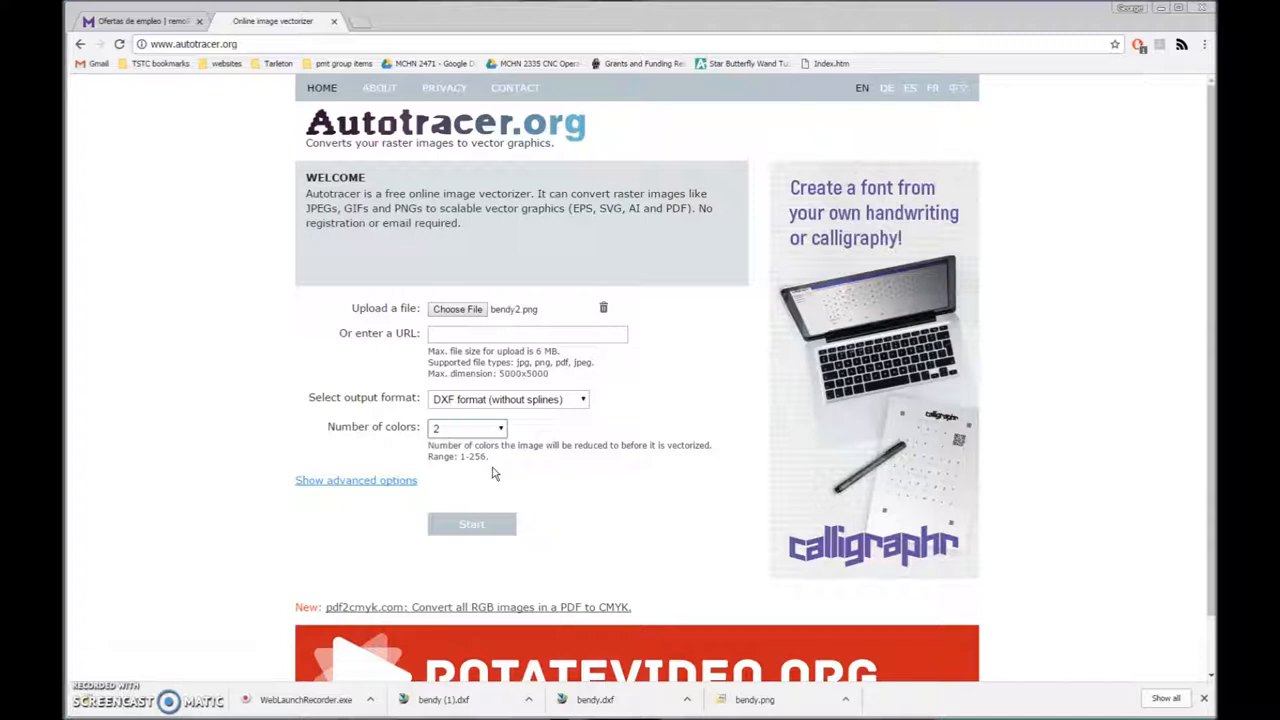
mouse_move(497, 468)
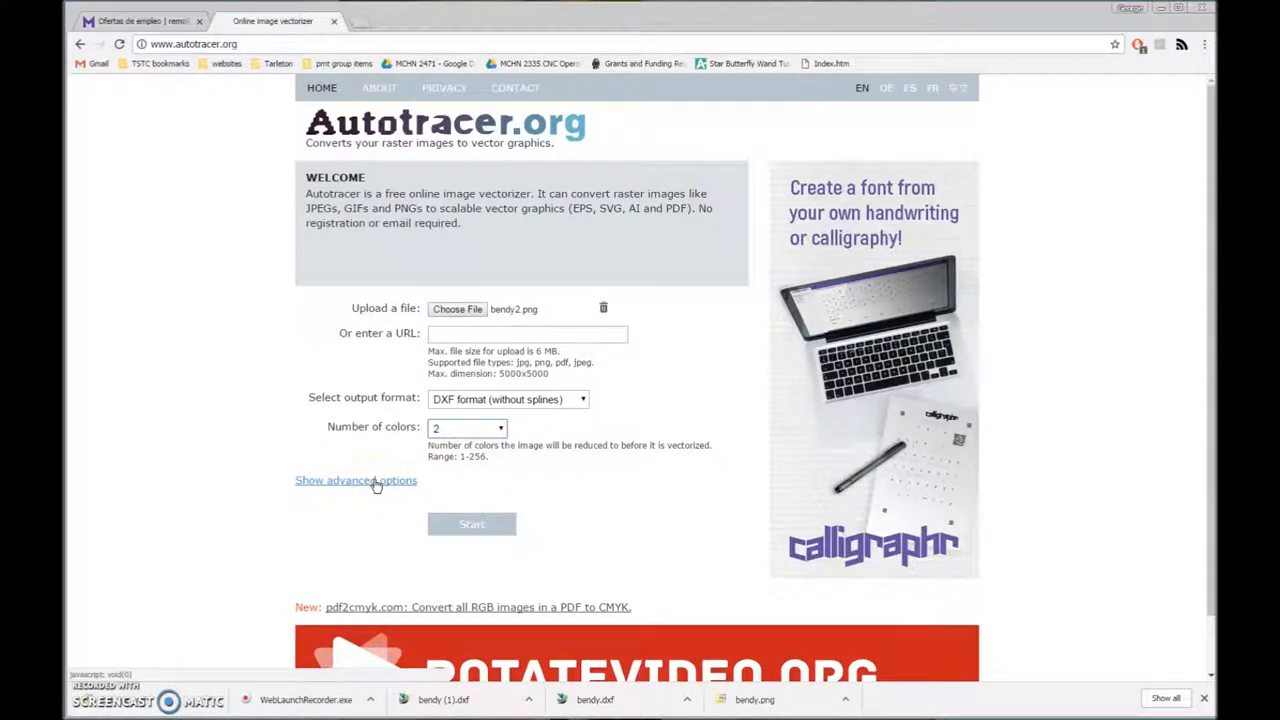
- Set Smoother smoothing, ignore the white background, and start the DXF conversion
left_click(355, 480)
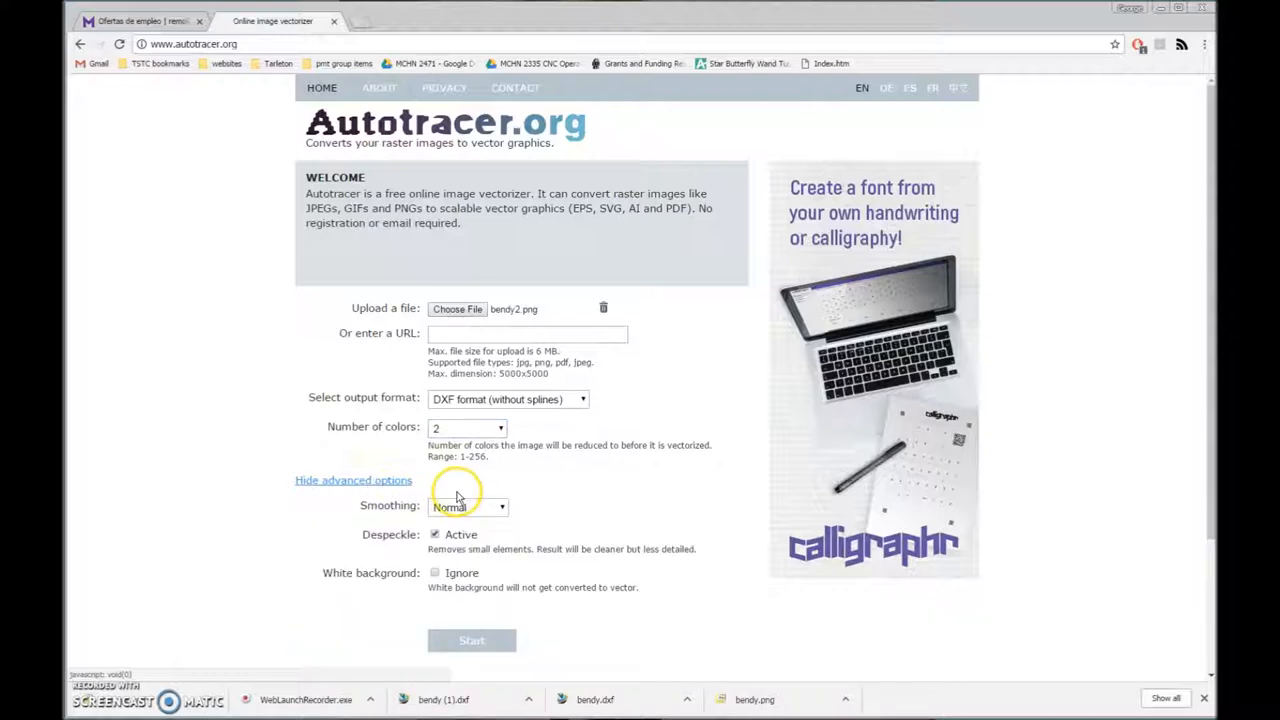
left_click(467, 507)
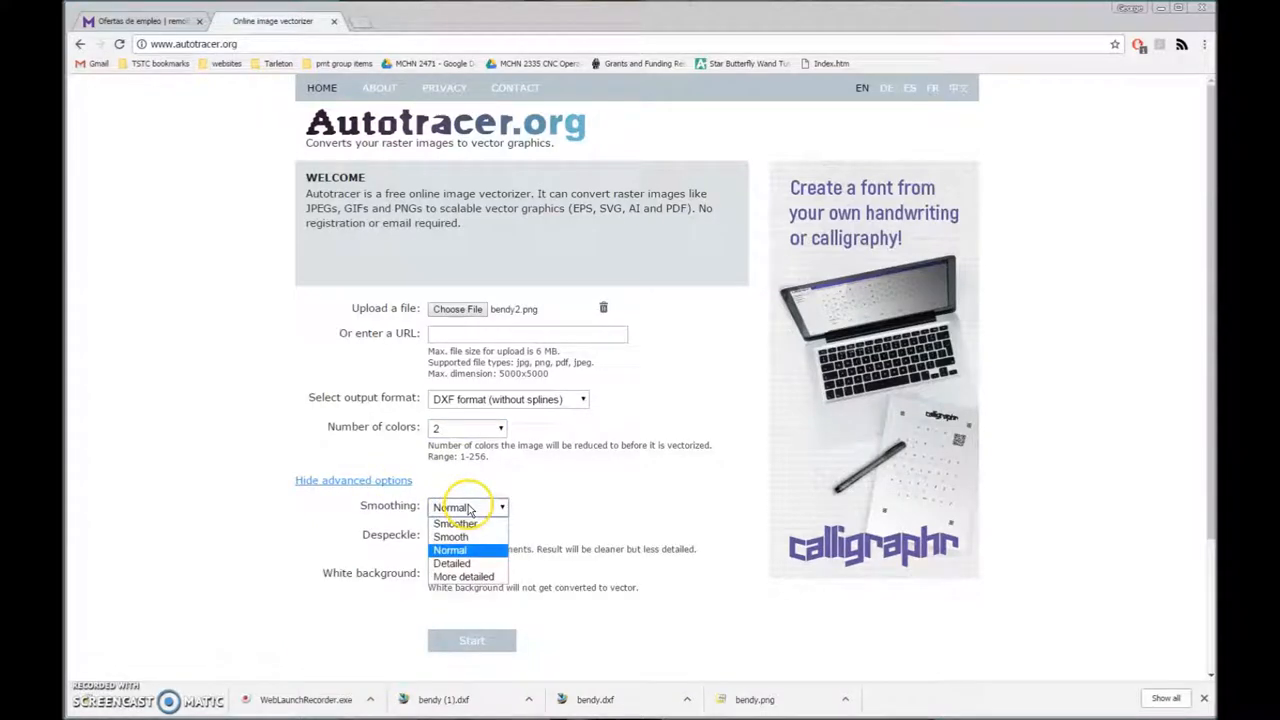
left_click(456, 523)
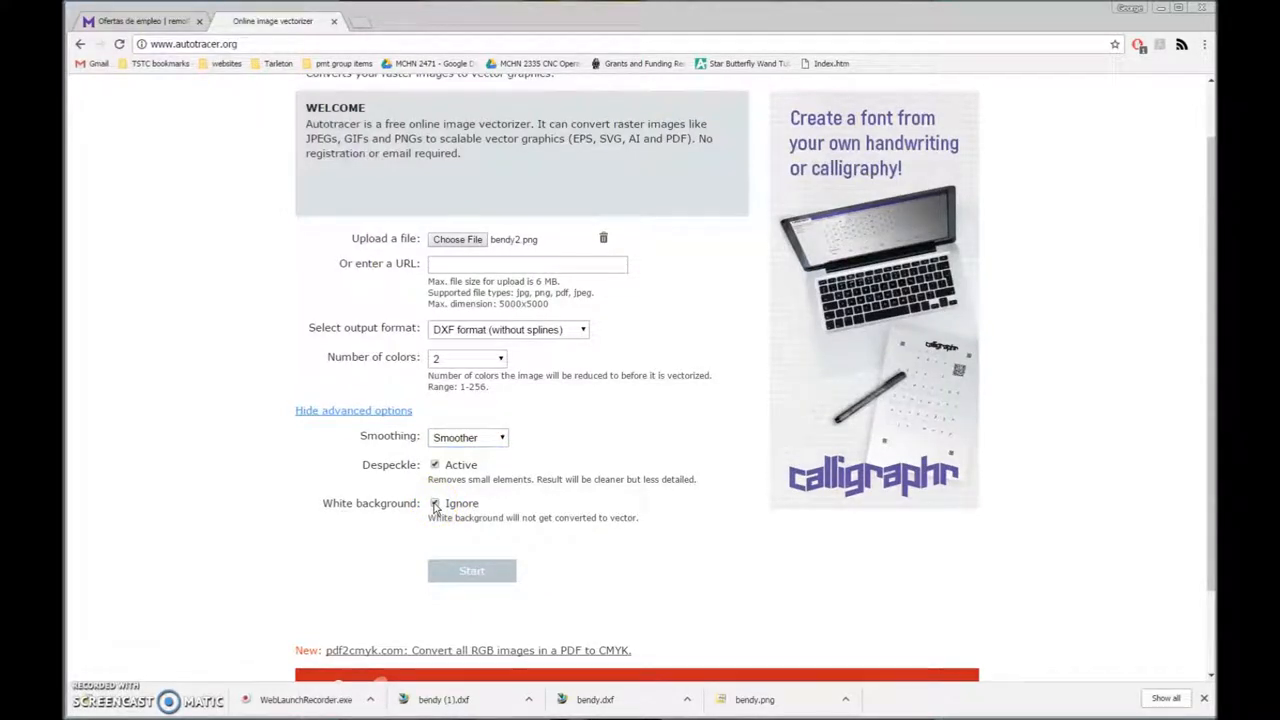
left_click(471, 570)
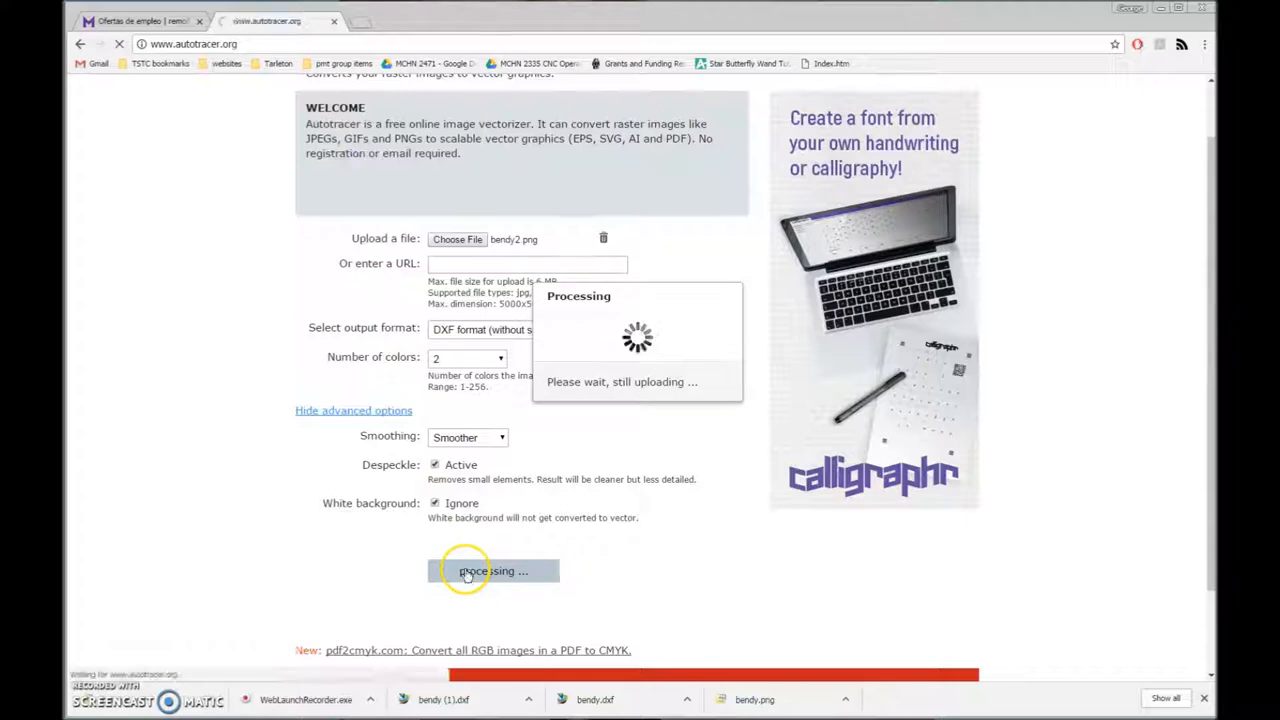
left_click(492, 571)
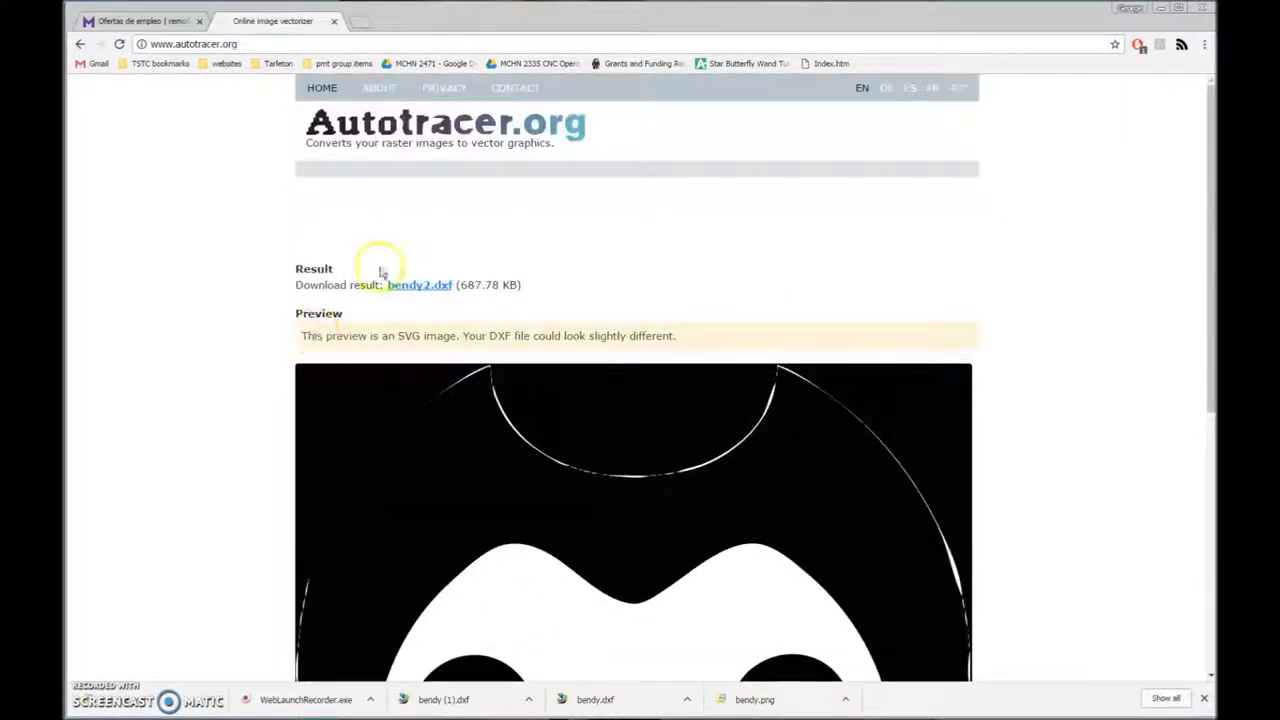
- Download bendy2.dxf and save it to the Desktop
left_click(420, 285)
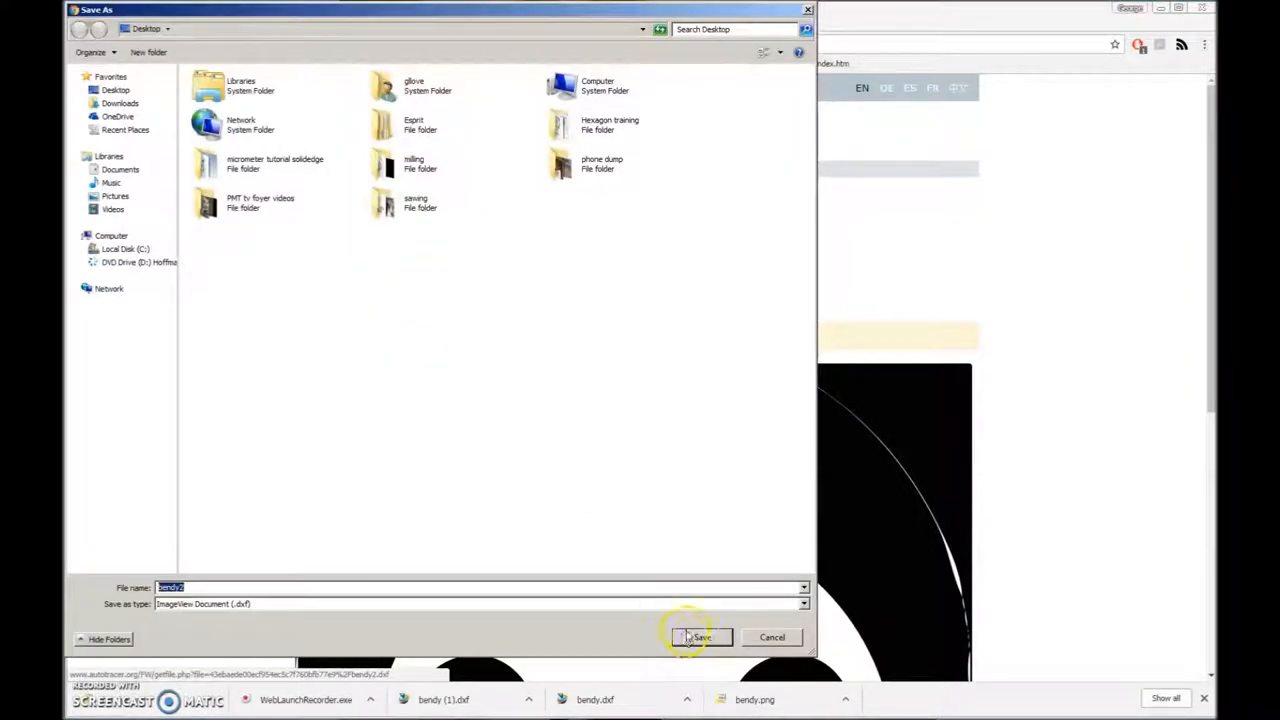
left_click(700, 637)
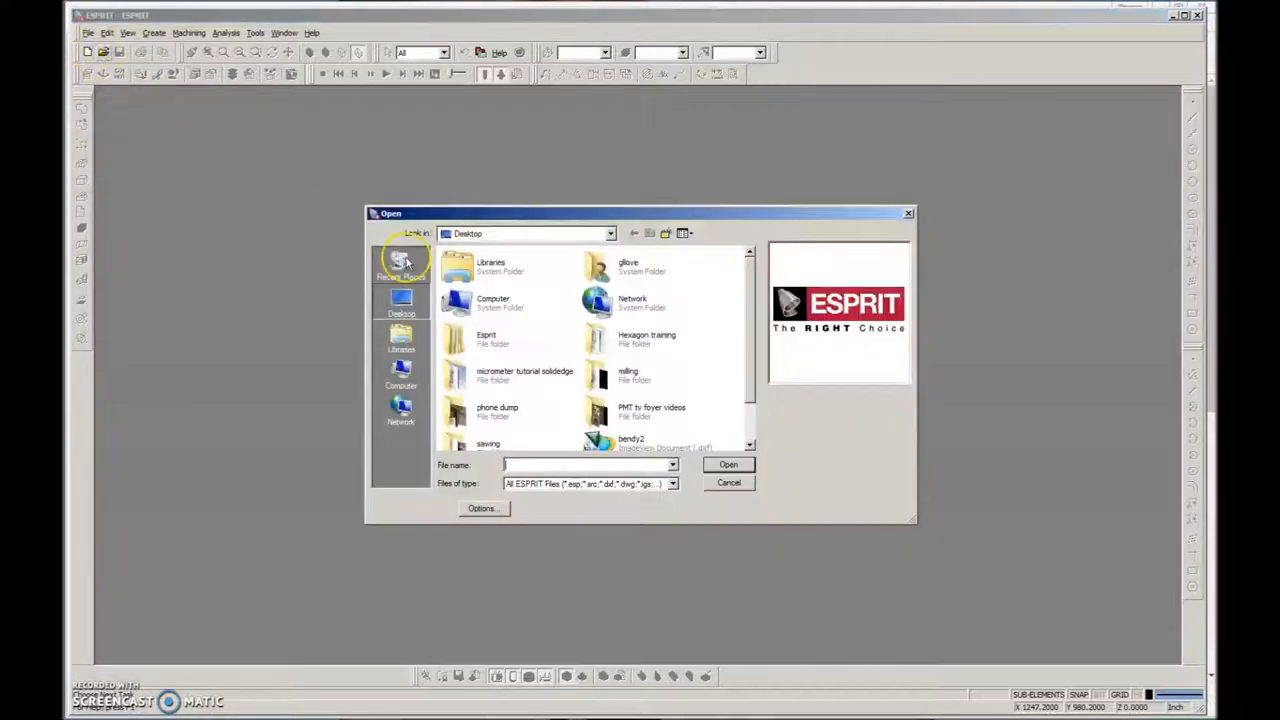
- Set import options to AutoCAD Files with Auto Scale and inches, then open bendy2.dxf
scroll("down", 3)
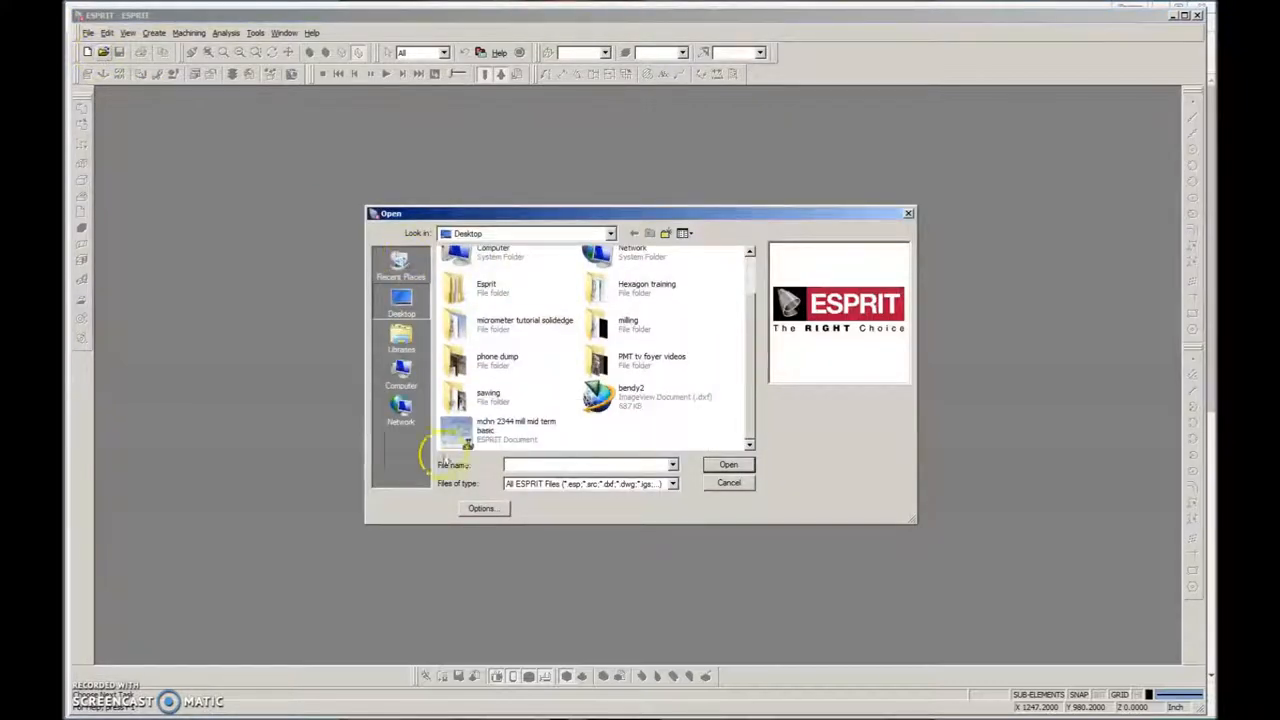
left_click(671, 483)
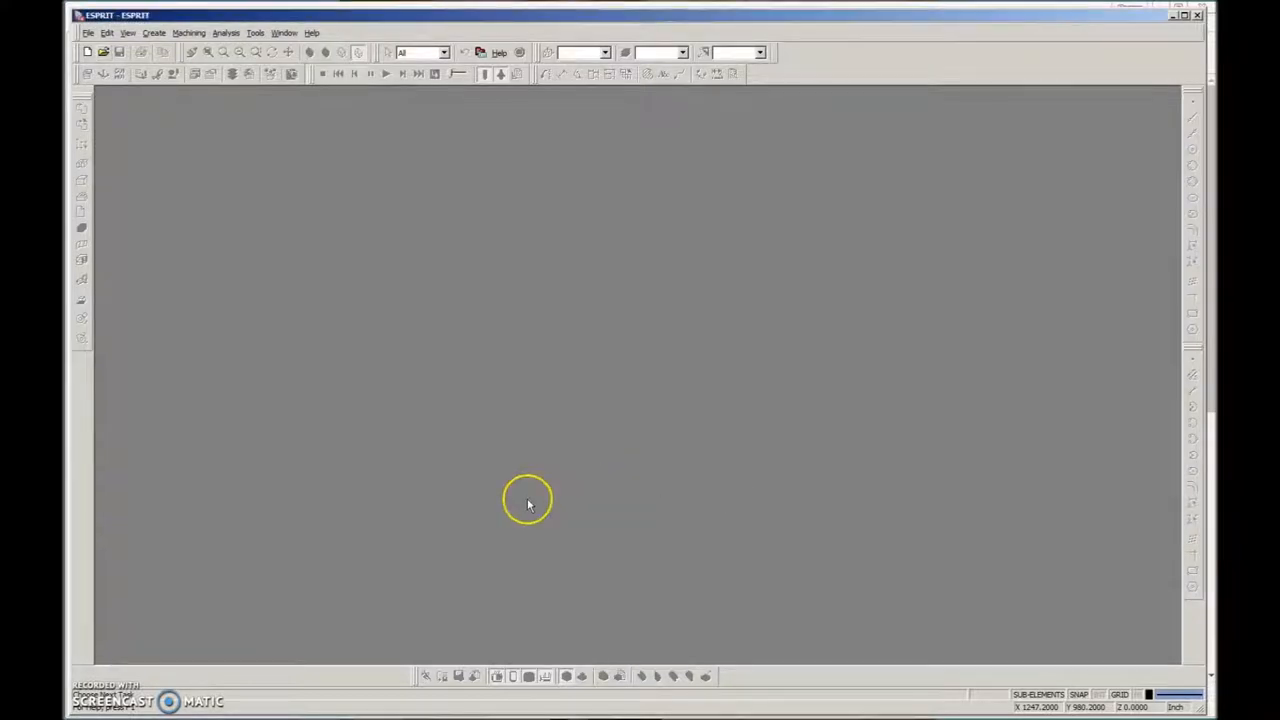
left_click(89, 33)
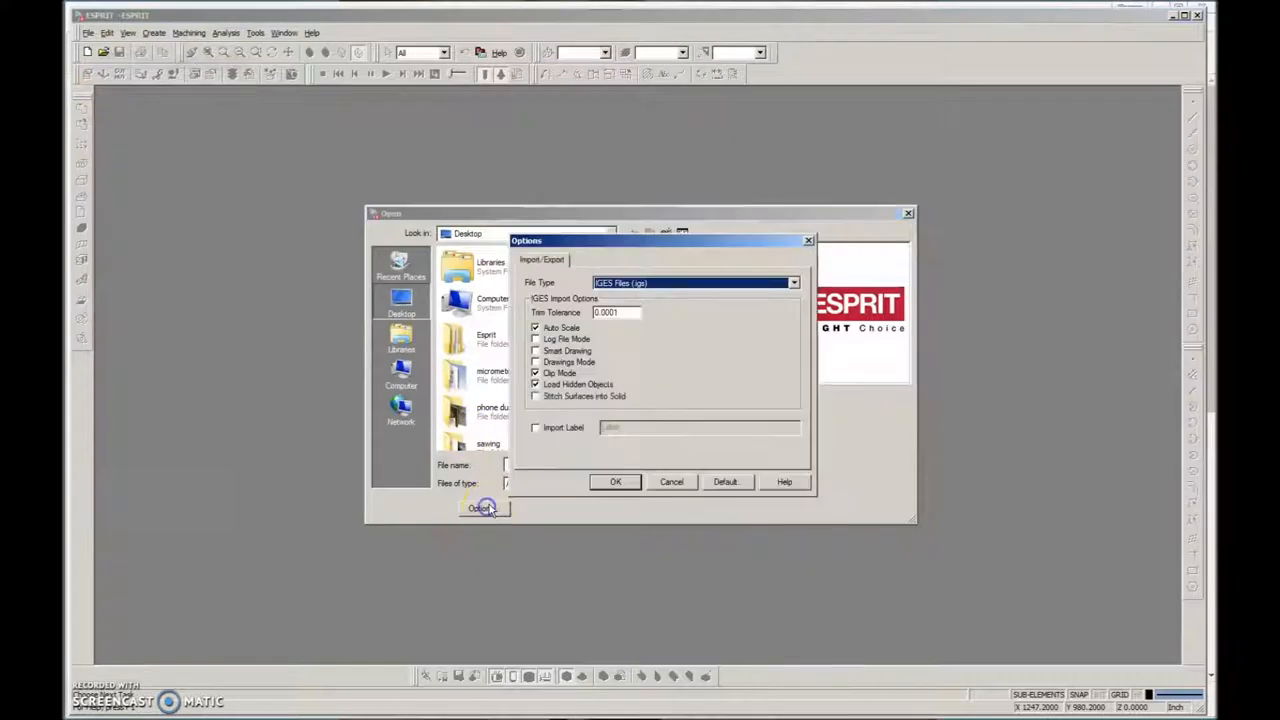
left_click(793, 282)
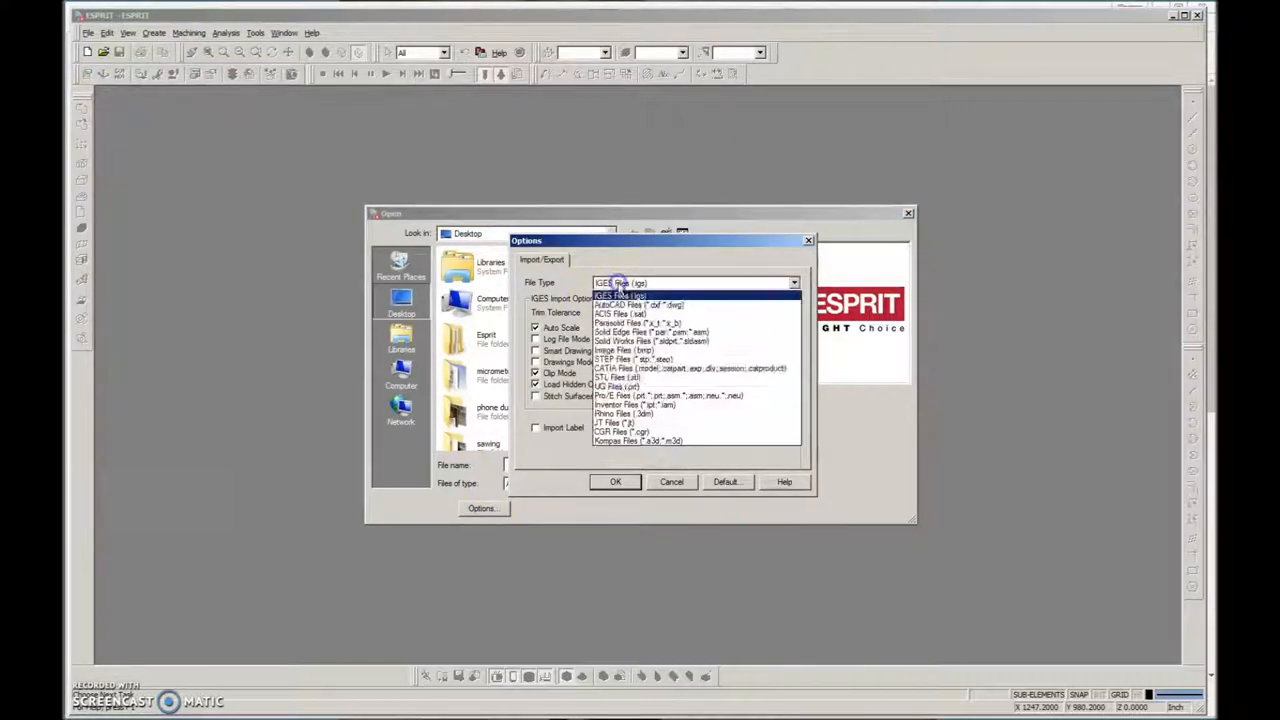
left_click(638, 304)
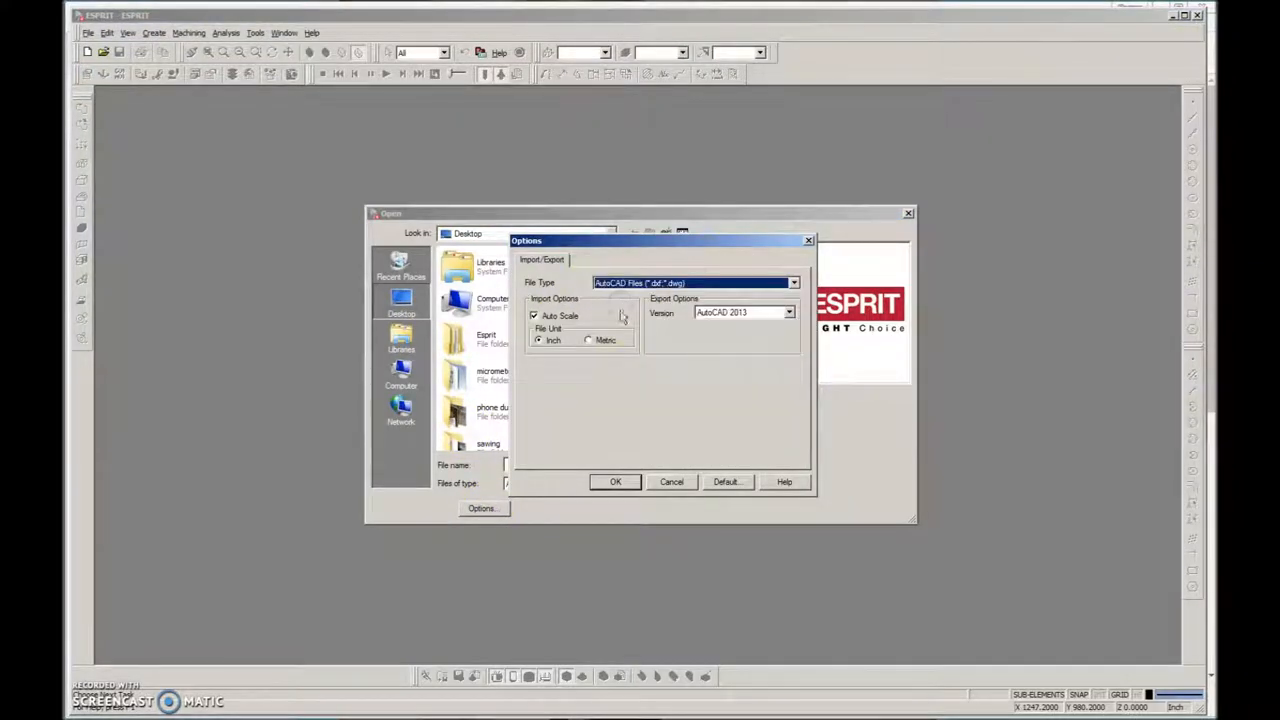
left_click(615, 481)
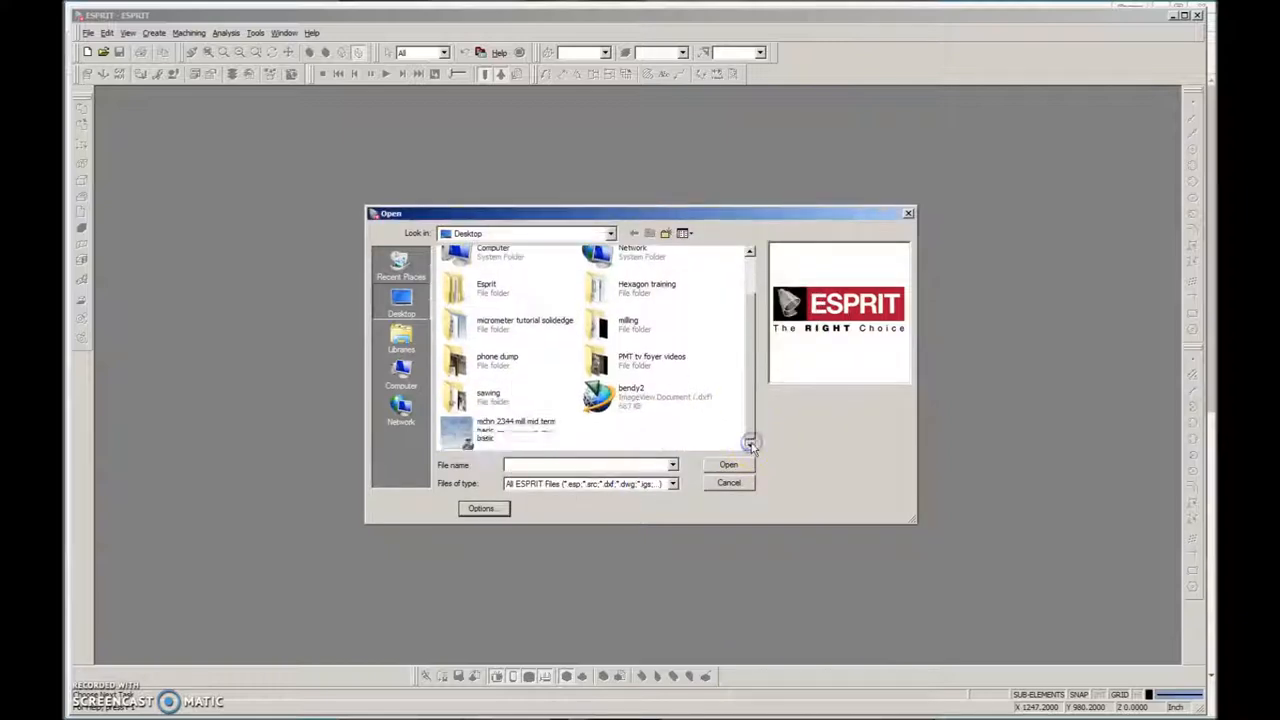
left_click(597, 396)
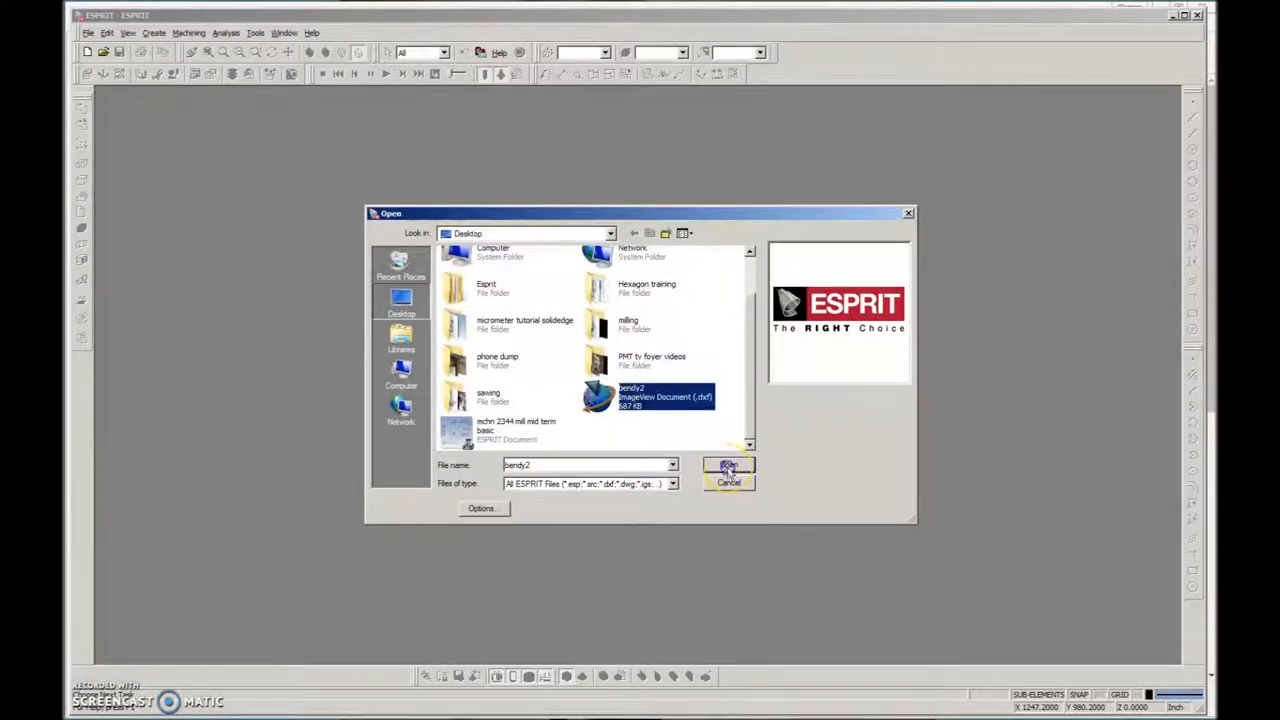
left_click(728, 466)
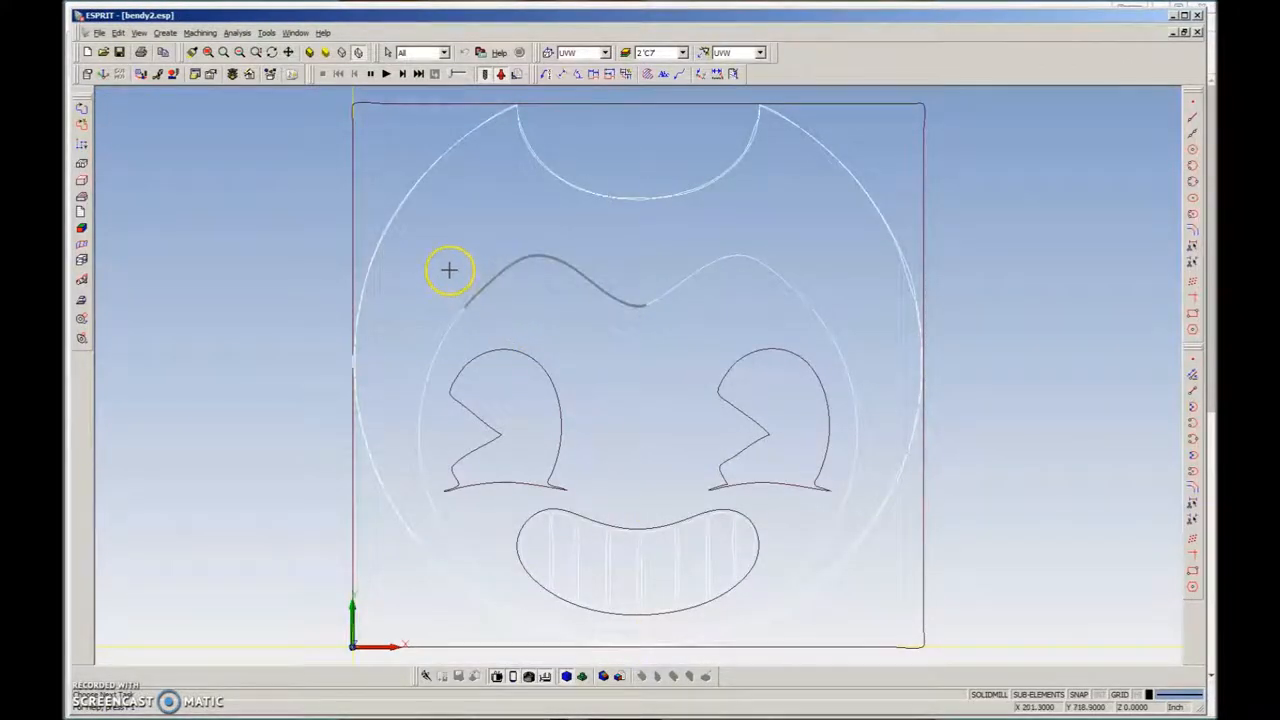
mouse_move(440, 246)
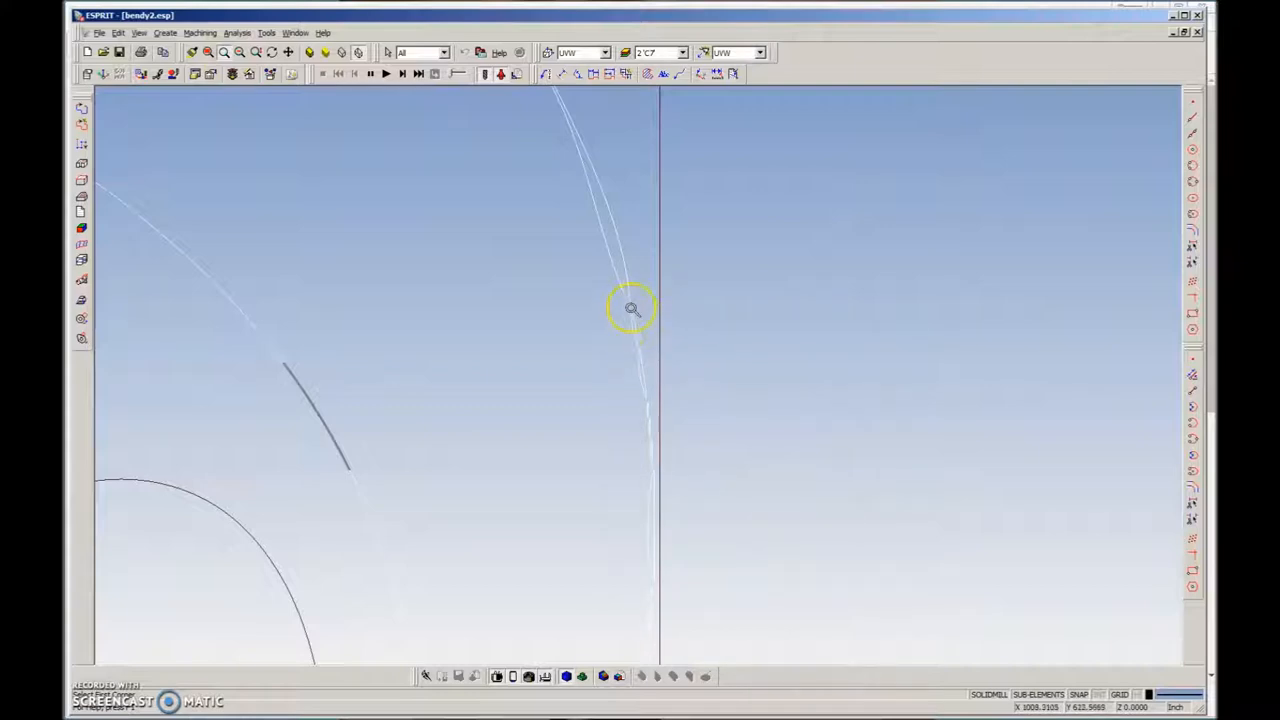
mouse_move(652, 470)
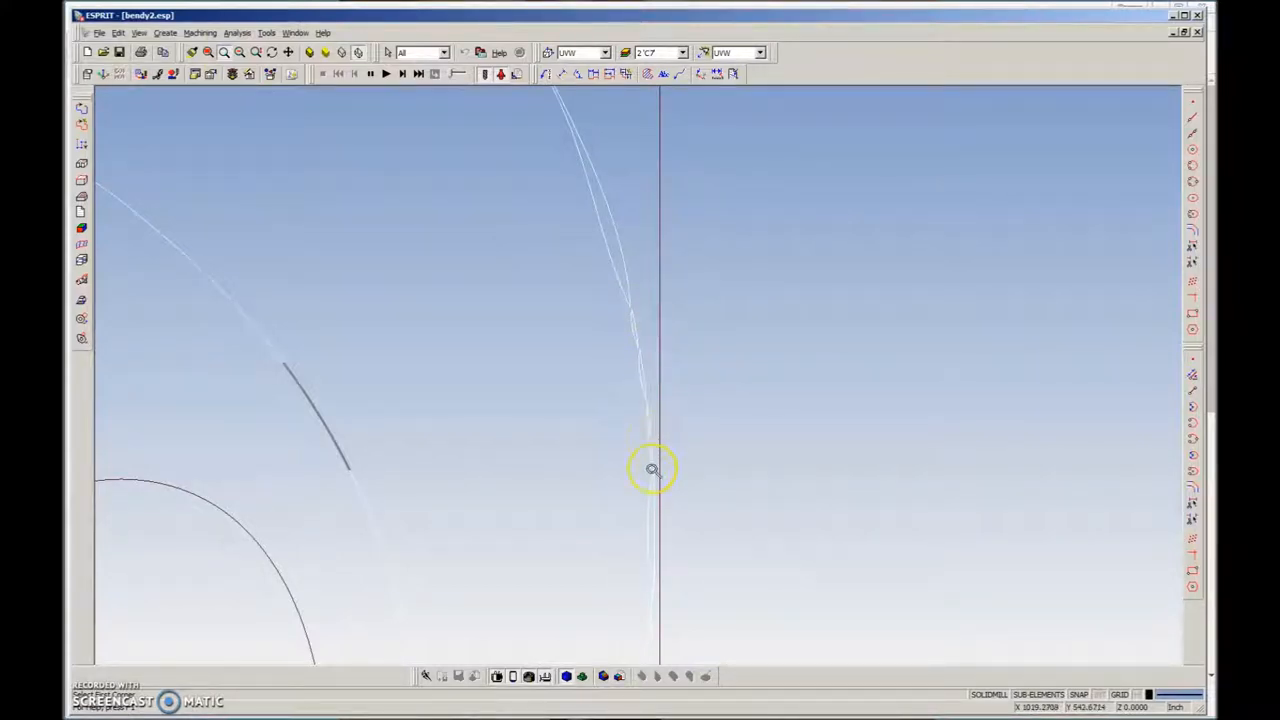
mouse_move(653, 477)
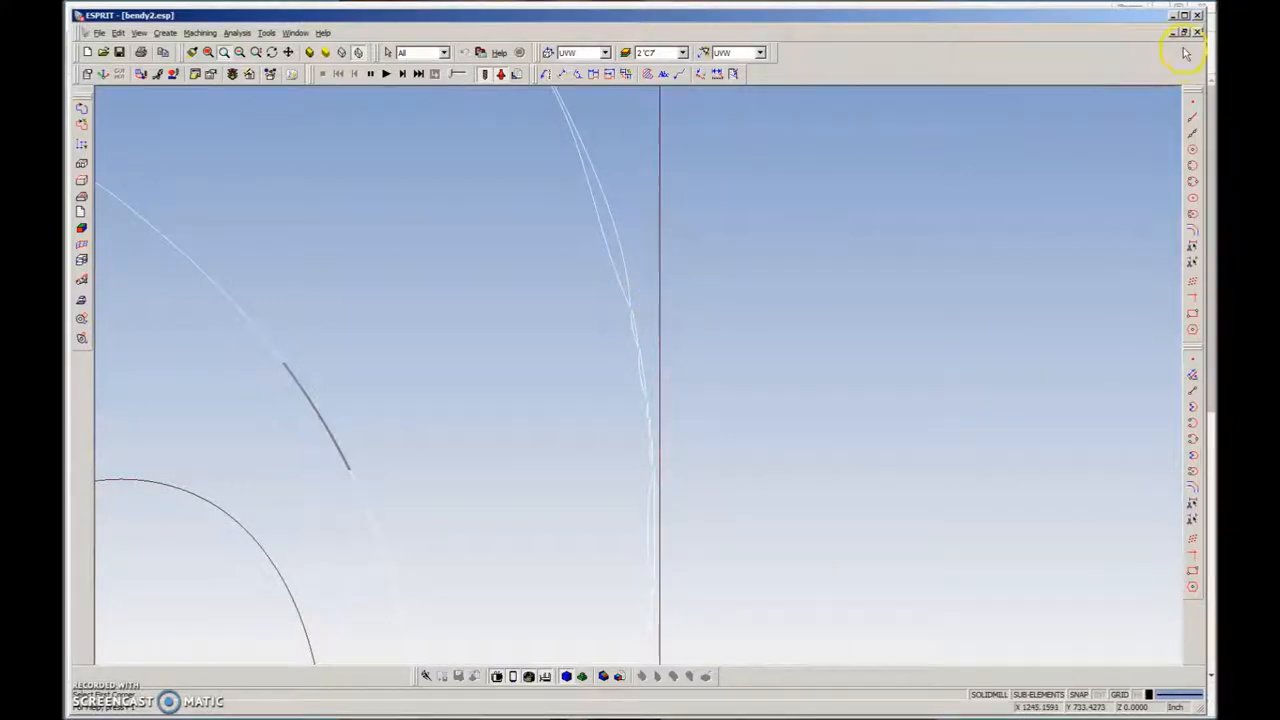
- Minimize ESPRIT to return to the Autotracer.org page
left_click(1197, 31)
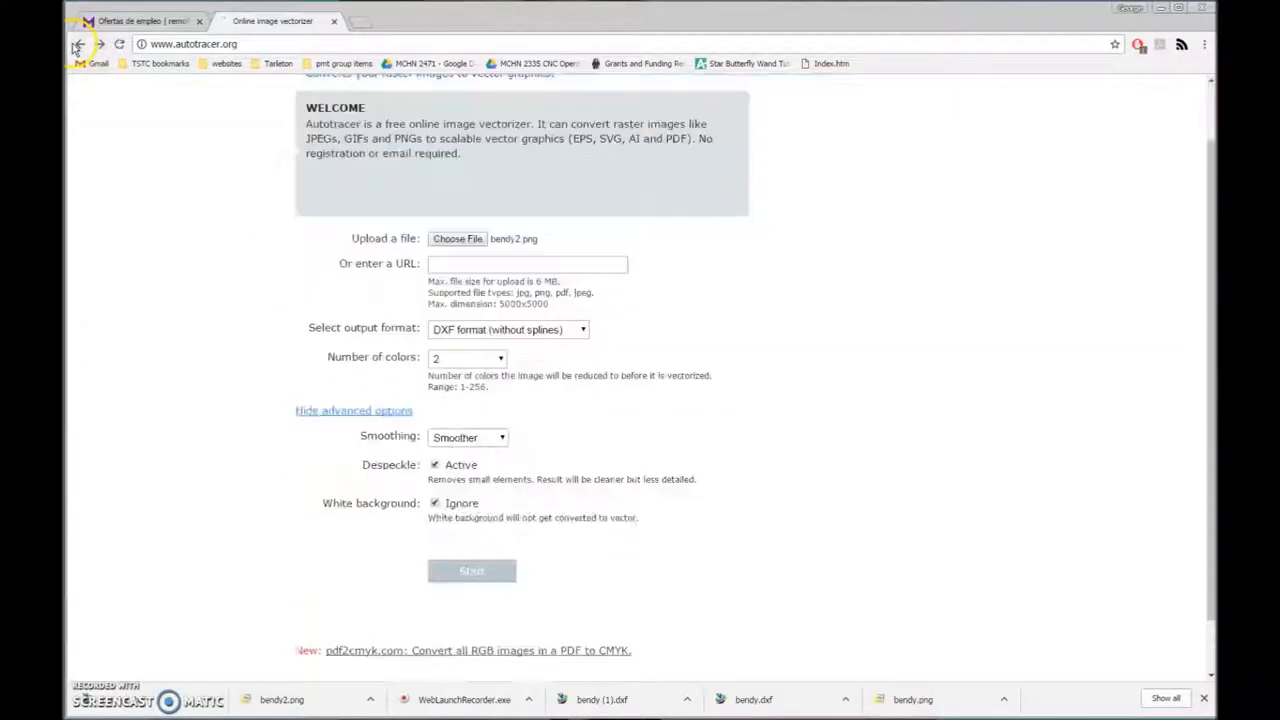
- Load bendy.png, convert it to a 2-colour DXF, and download bendy.dxf
left_click(457, 238)
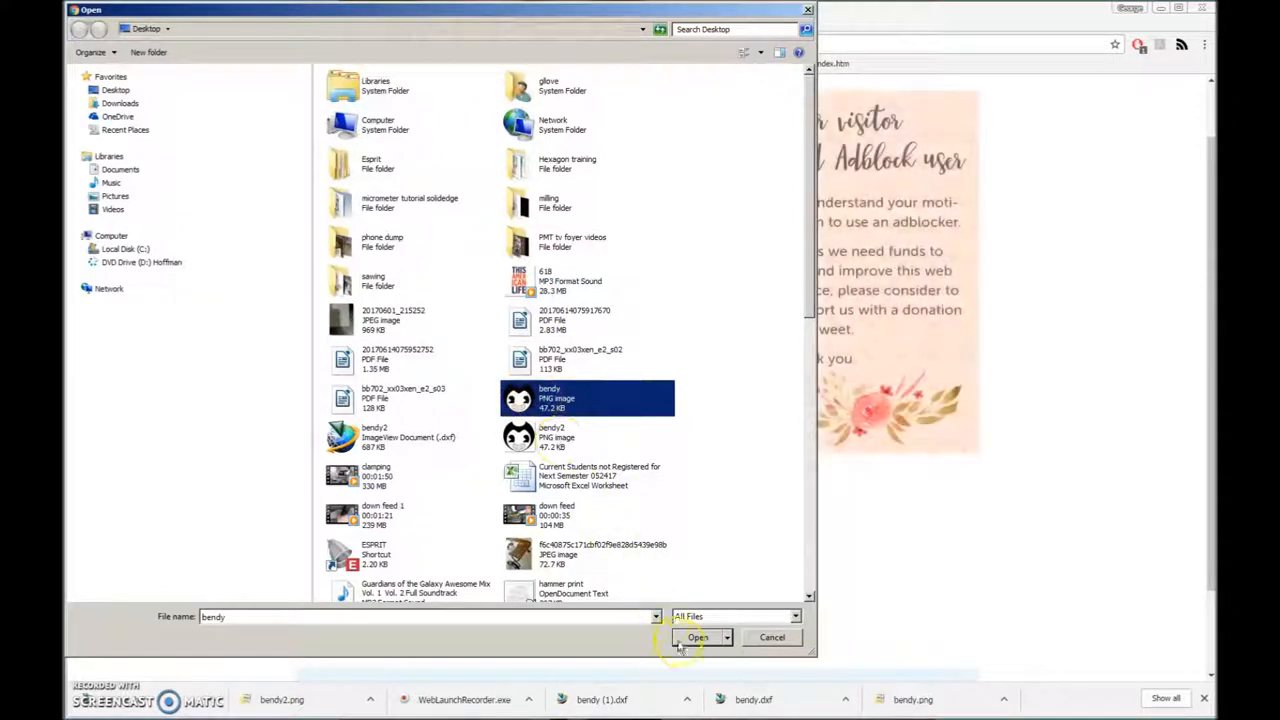
left_click(697, 637)
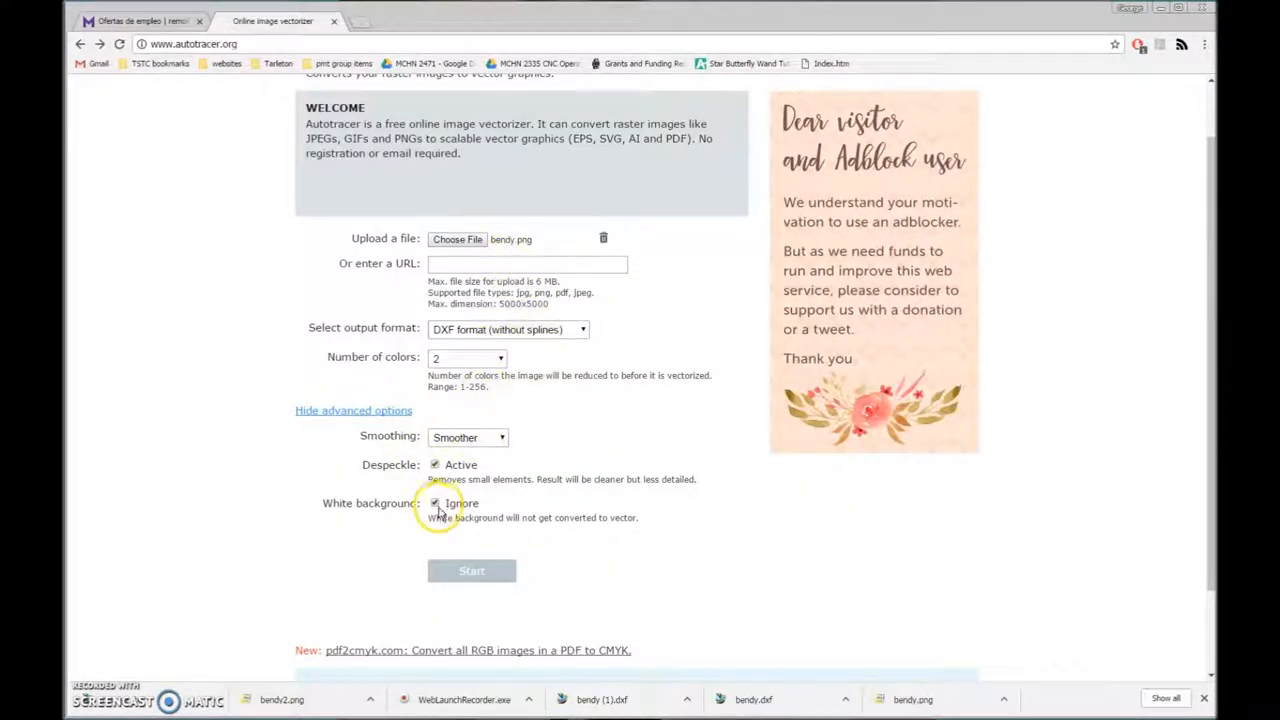
left_click(435, 503)
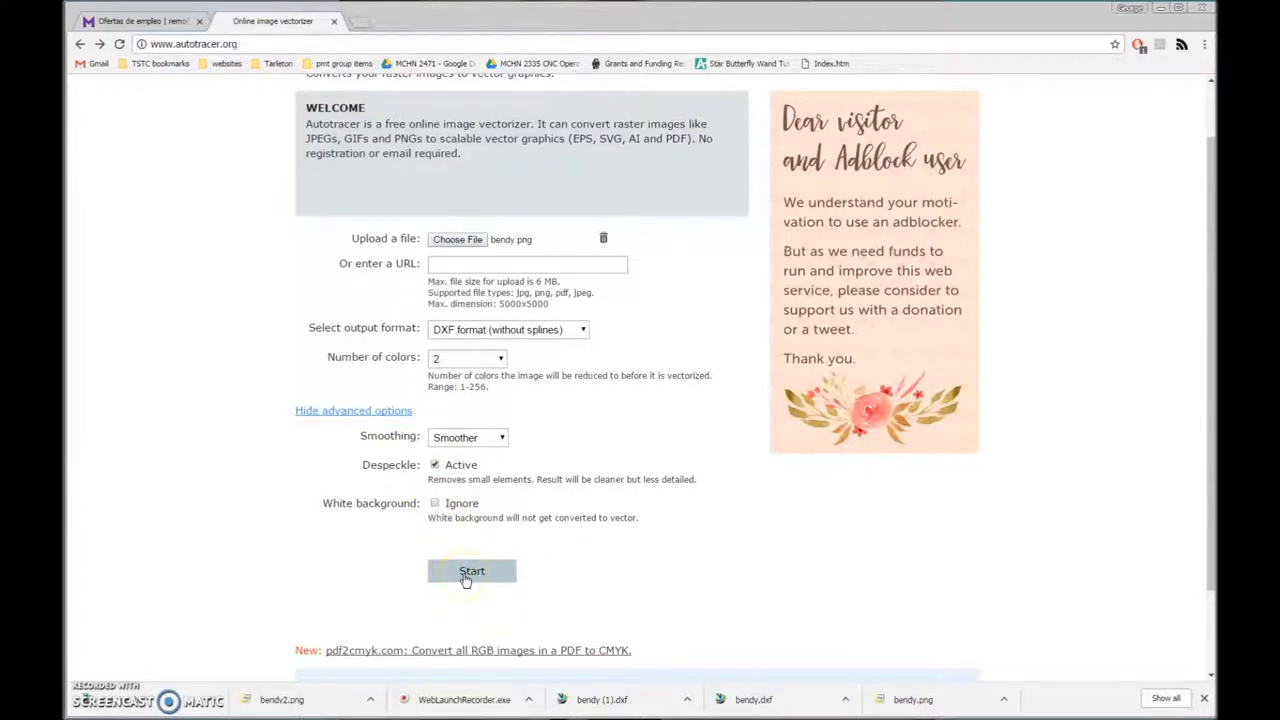
left_click(471, 570)
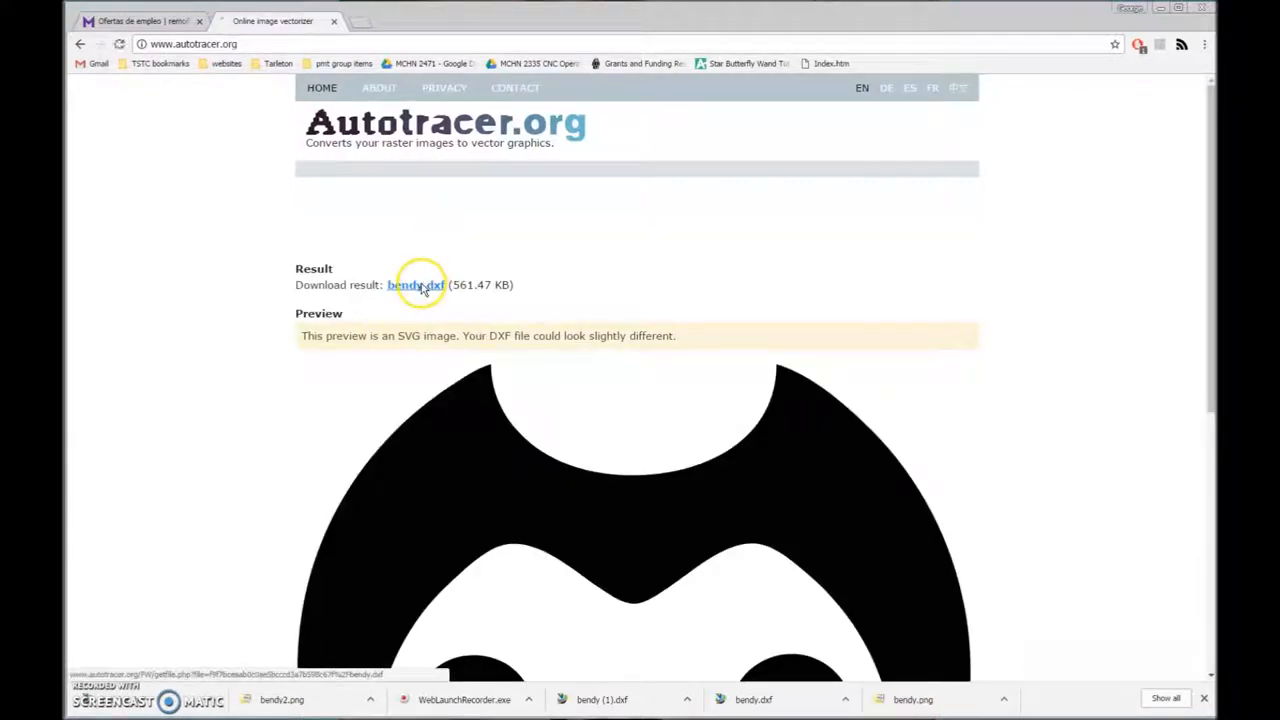
left_click(416, 285)
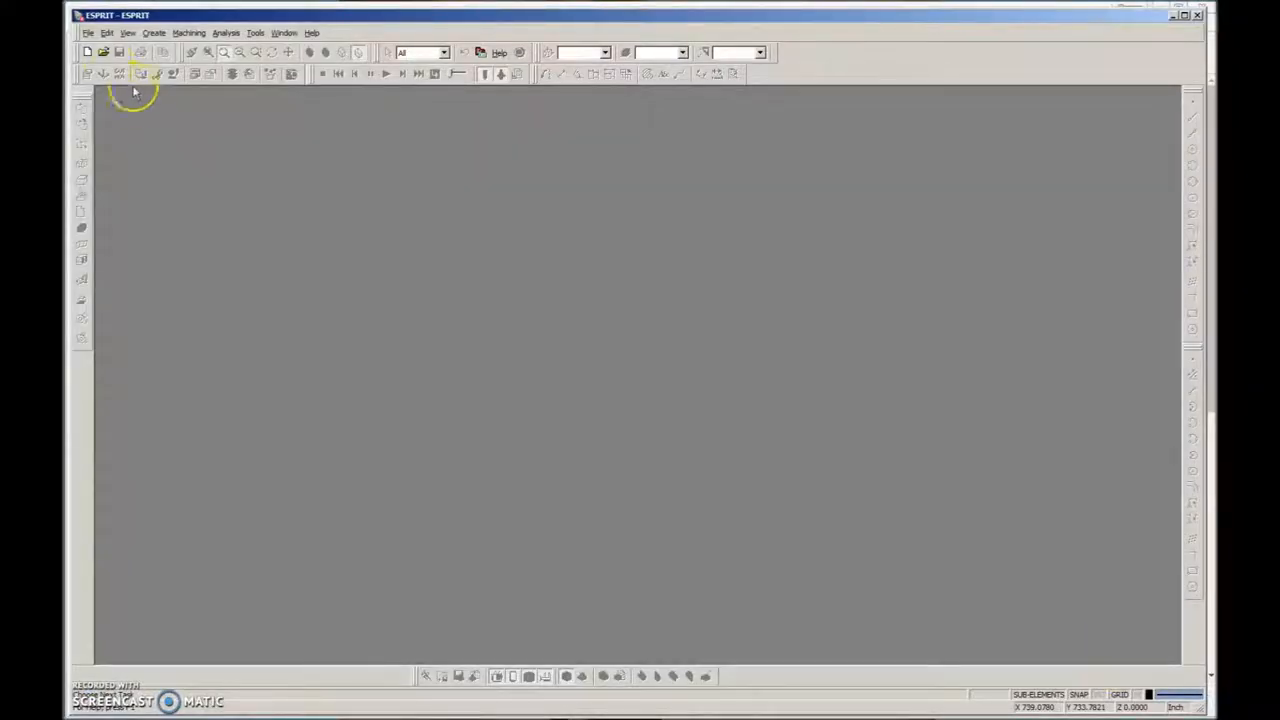
- Check the Import/Export options in ESPRIT's Open dialog before loading the bendy DXF
left_click(103, 52)
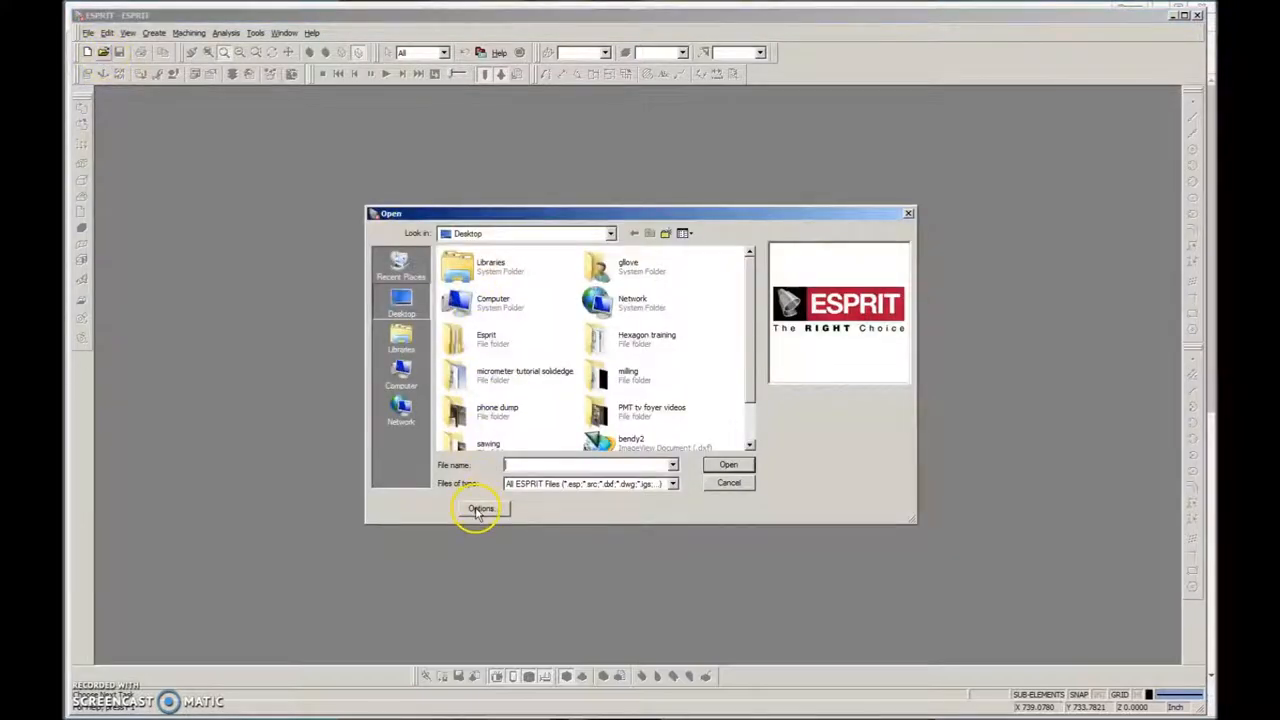
left_click(481, 508)
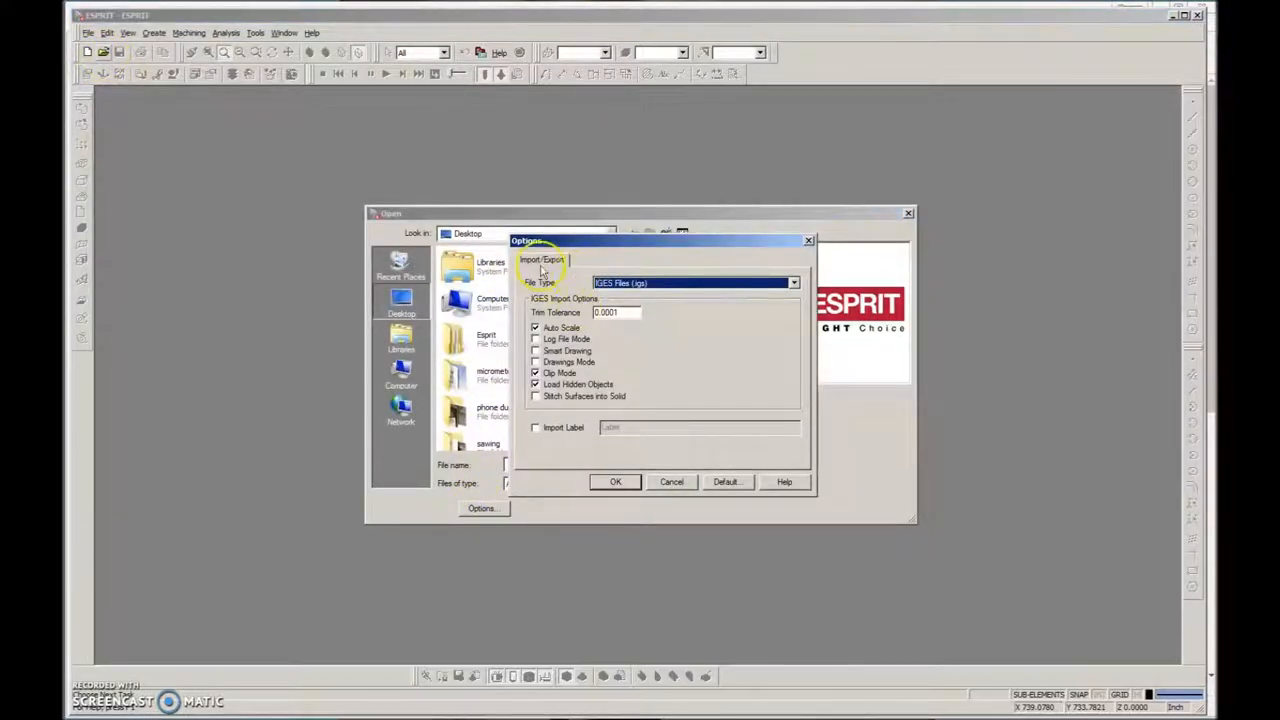
left_click(793, 282)
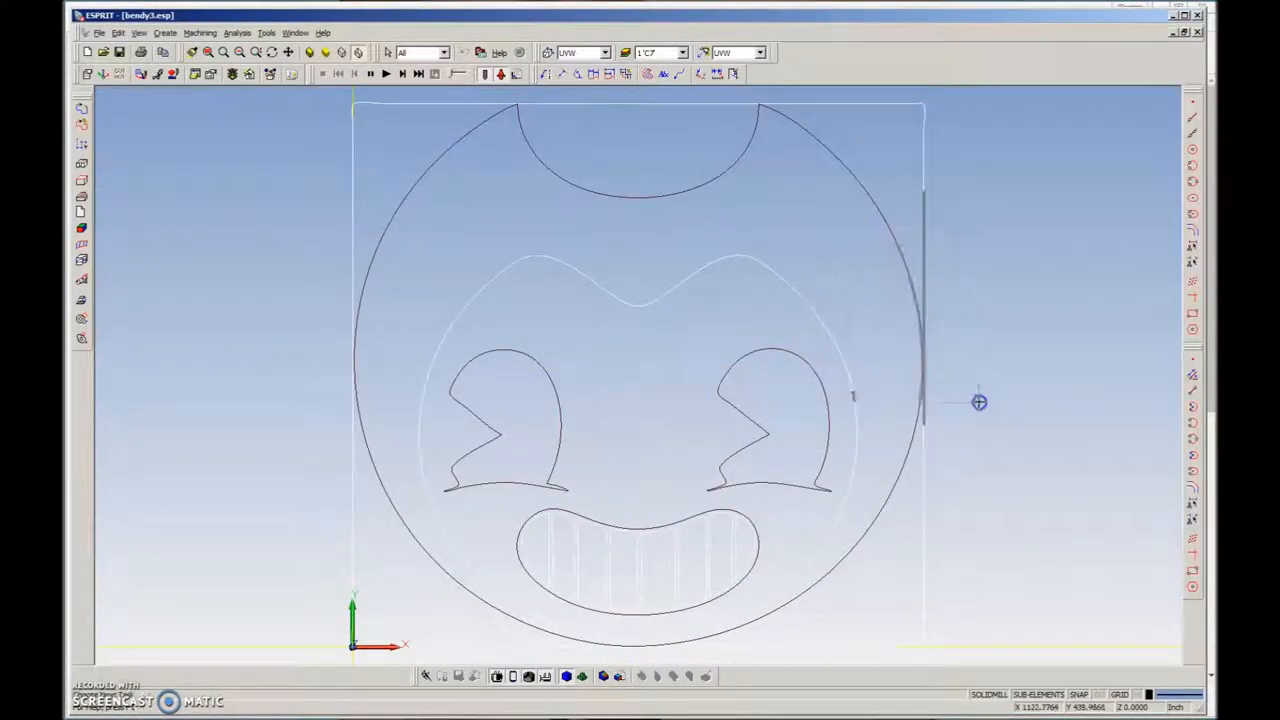
mouse_move(824, 270)
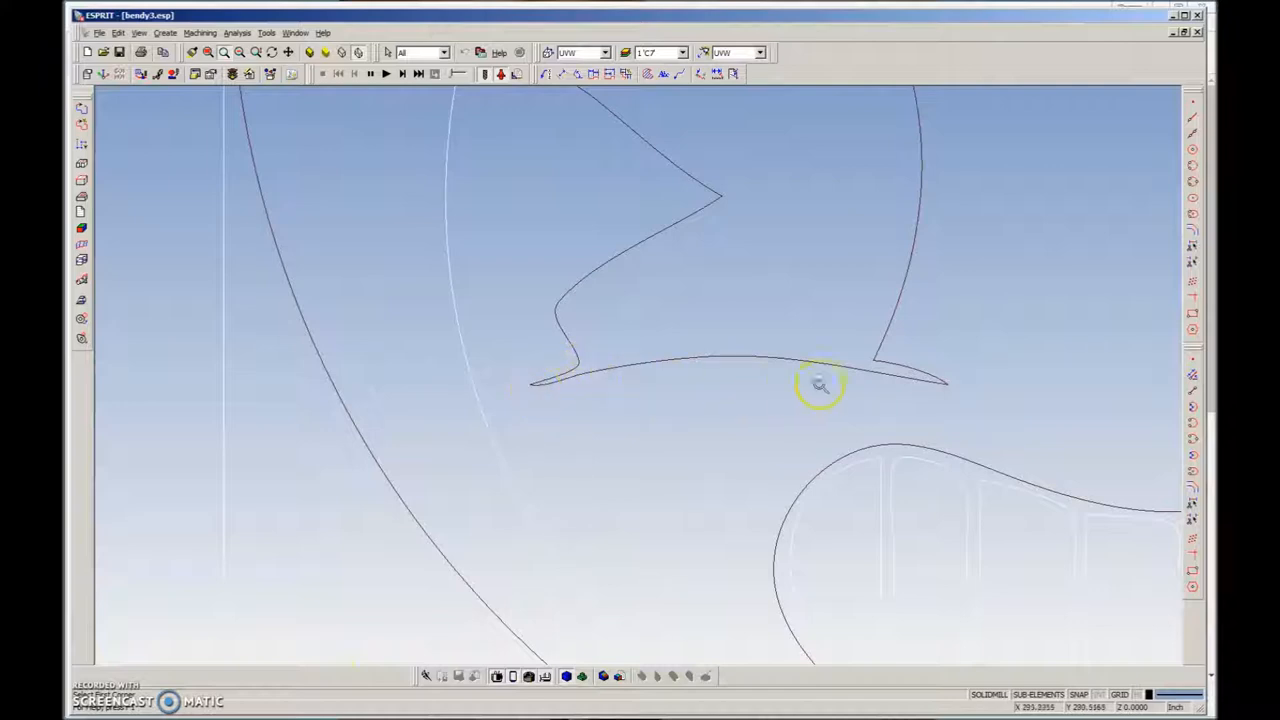
mouse_move(915, 267)
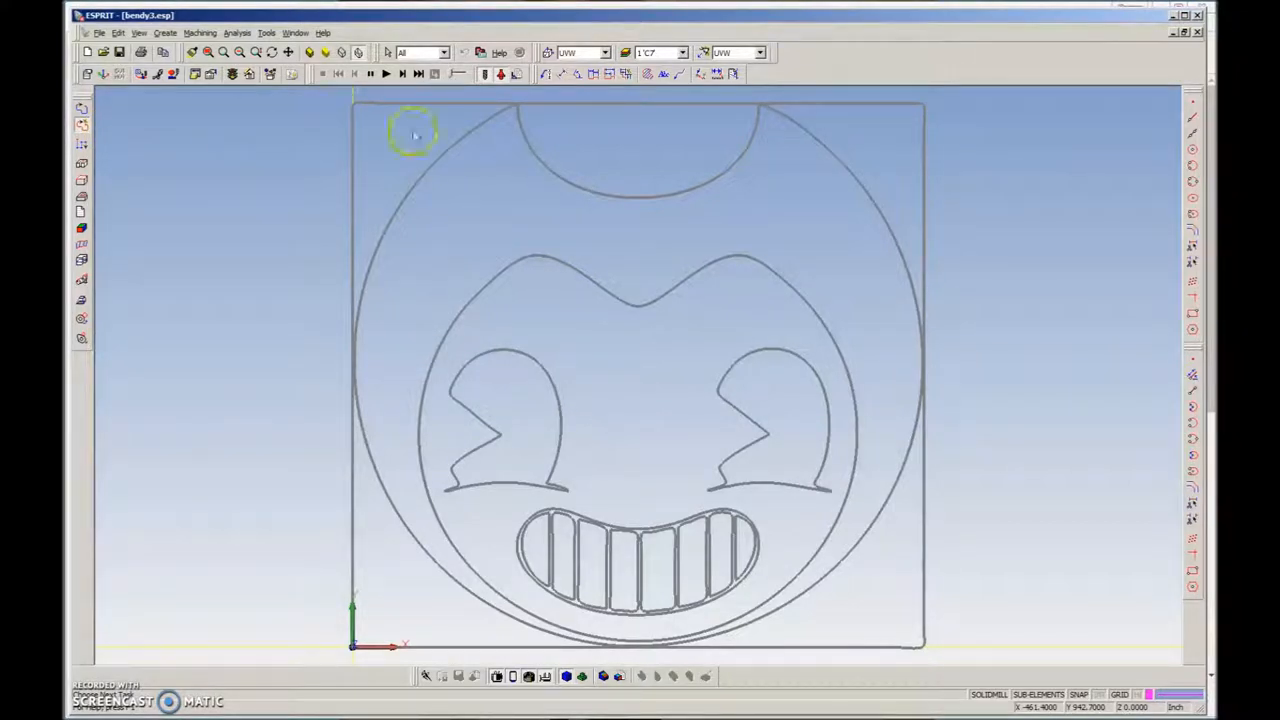
mouse_move(547, 198)
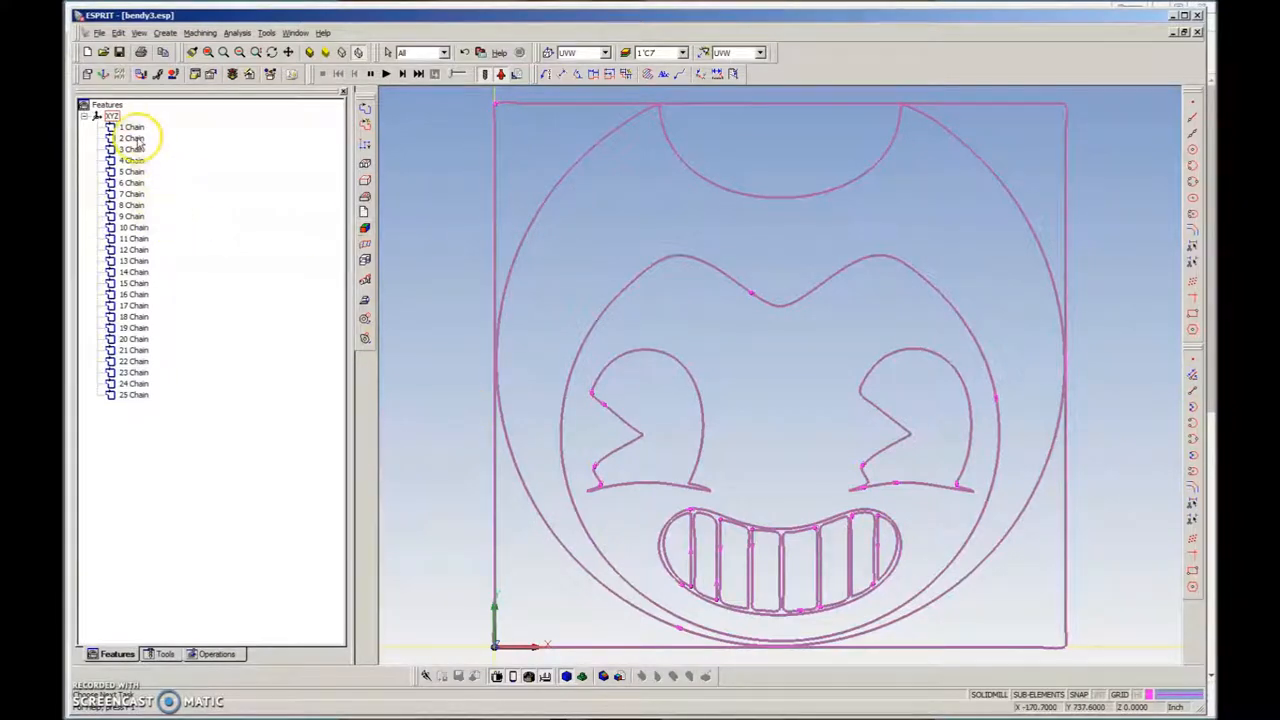
- Select border chain 2 for deletion, then check what chains 7, 11, 16 and 25 trace
left_click(131, 137)
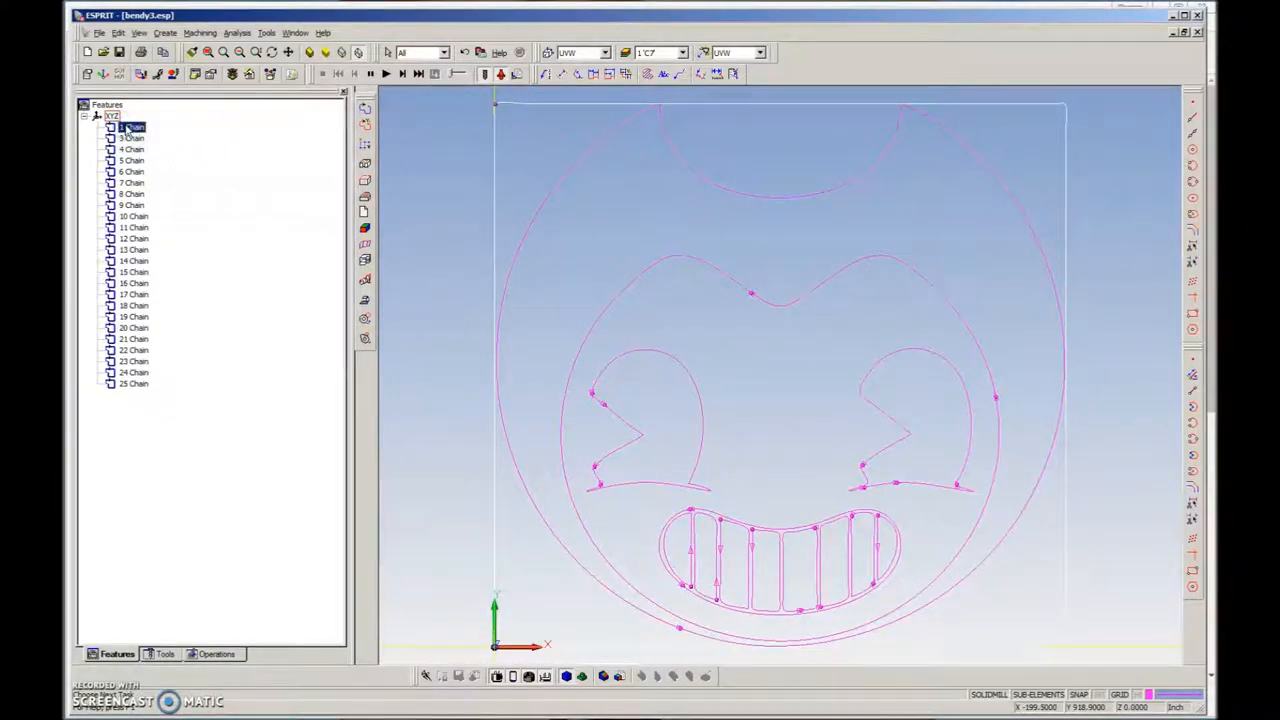
left_click(132, 149)
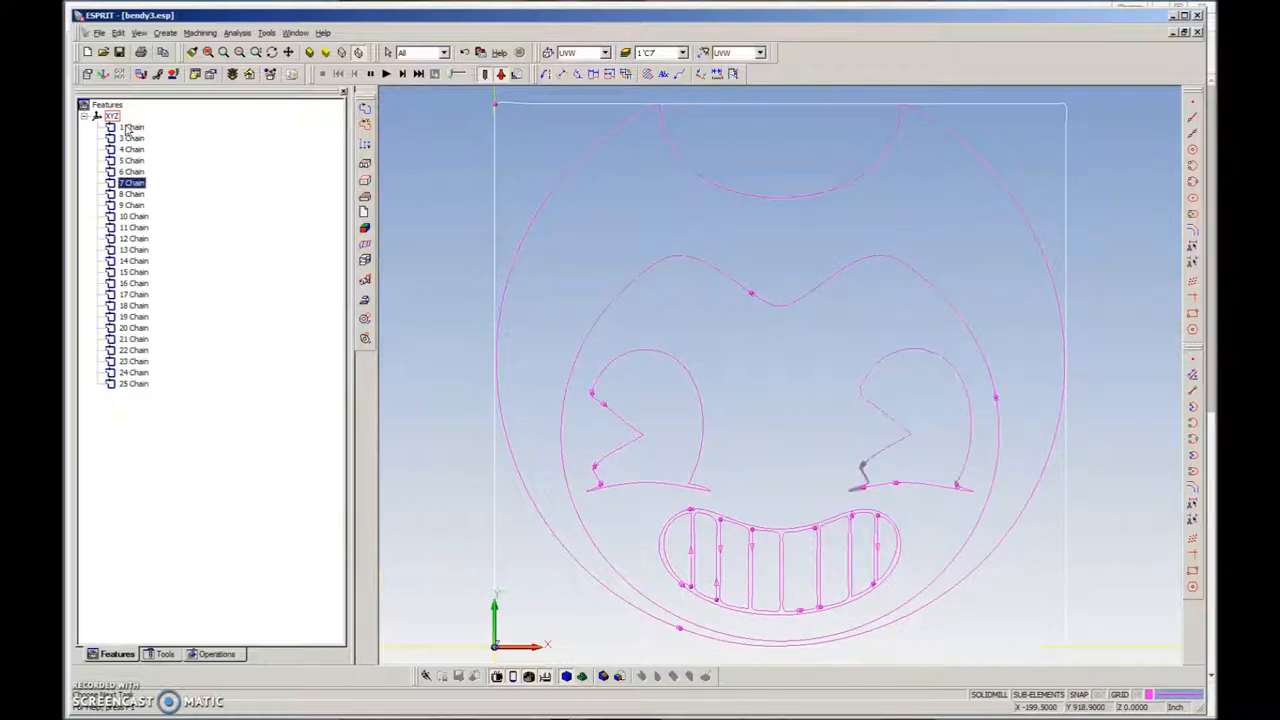
left_click(133, 227)
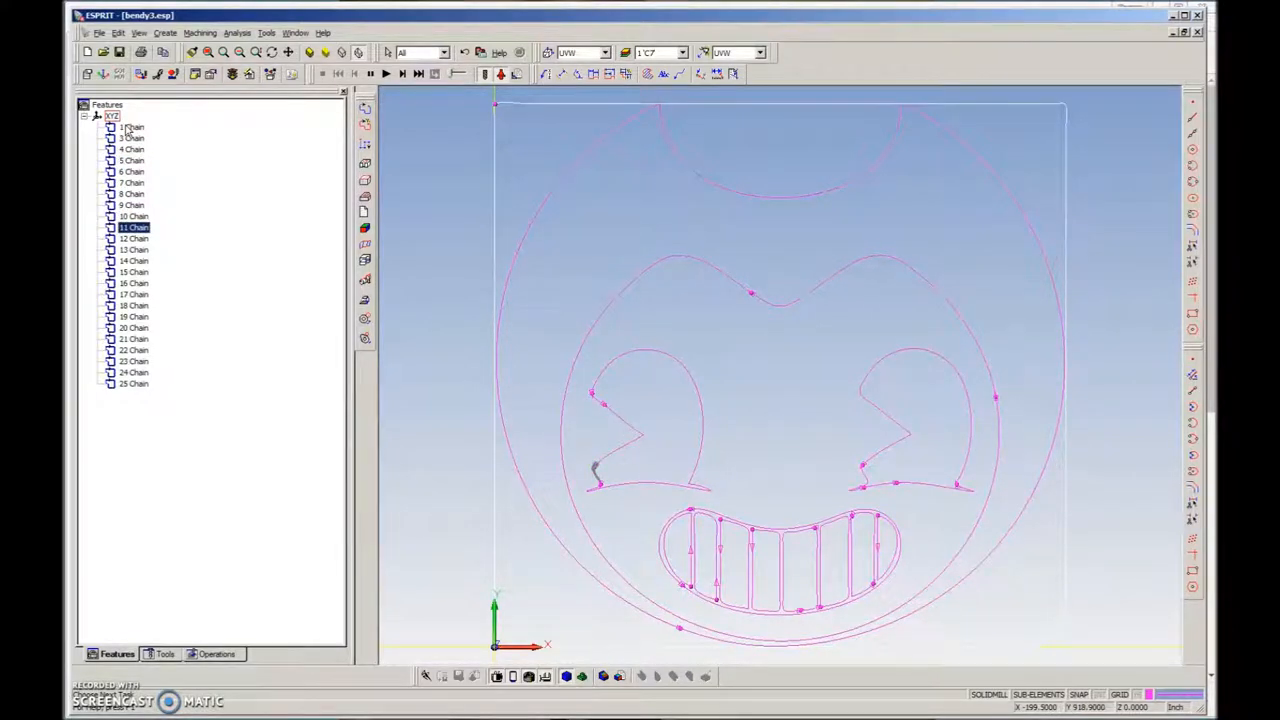
left_click(133, 283)
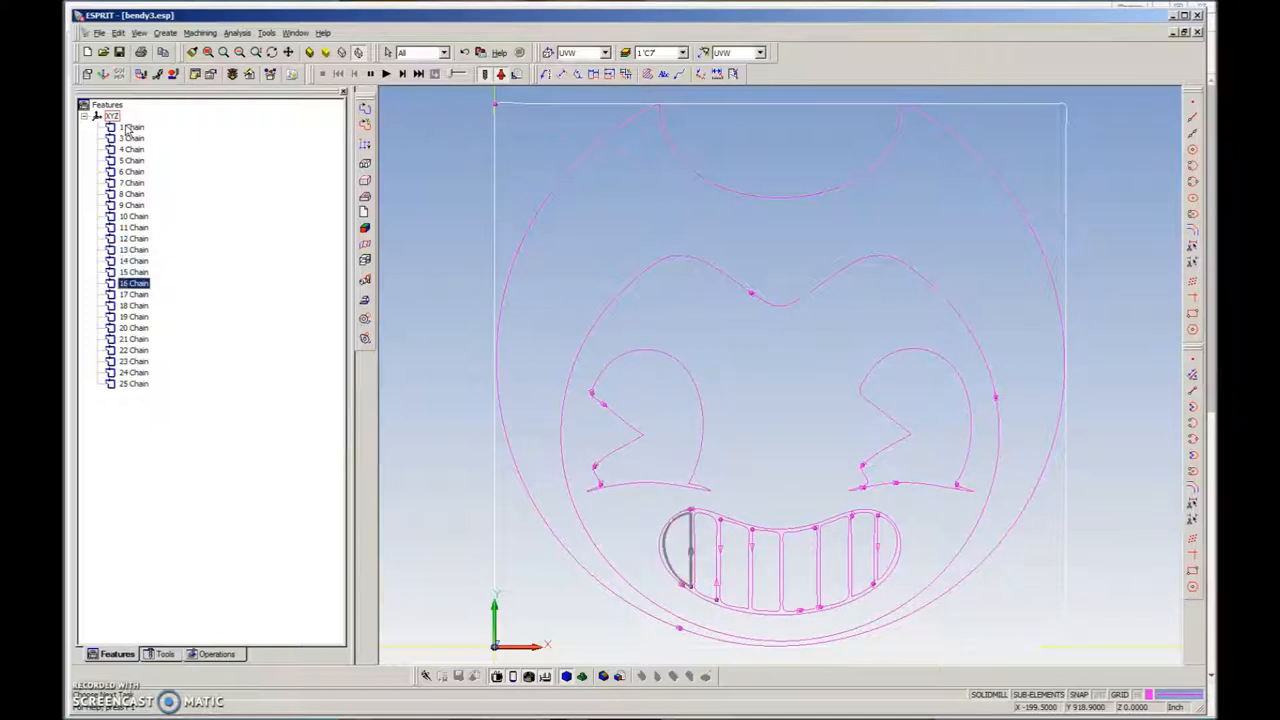
left_click(133, 338)
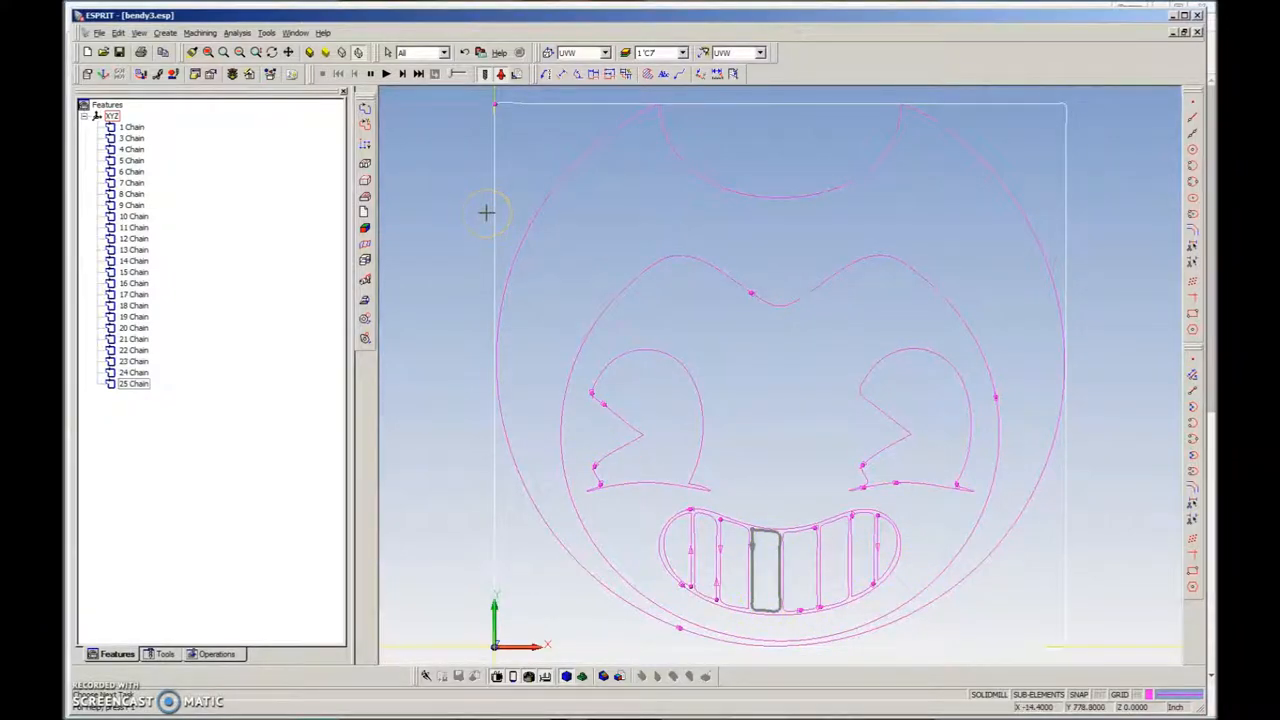
mouse_move(343, 453)
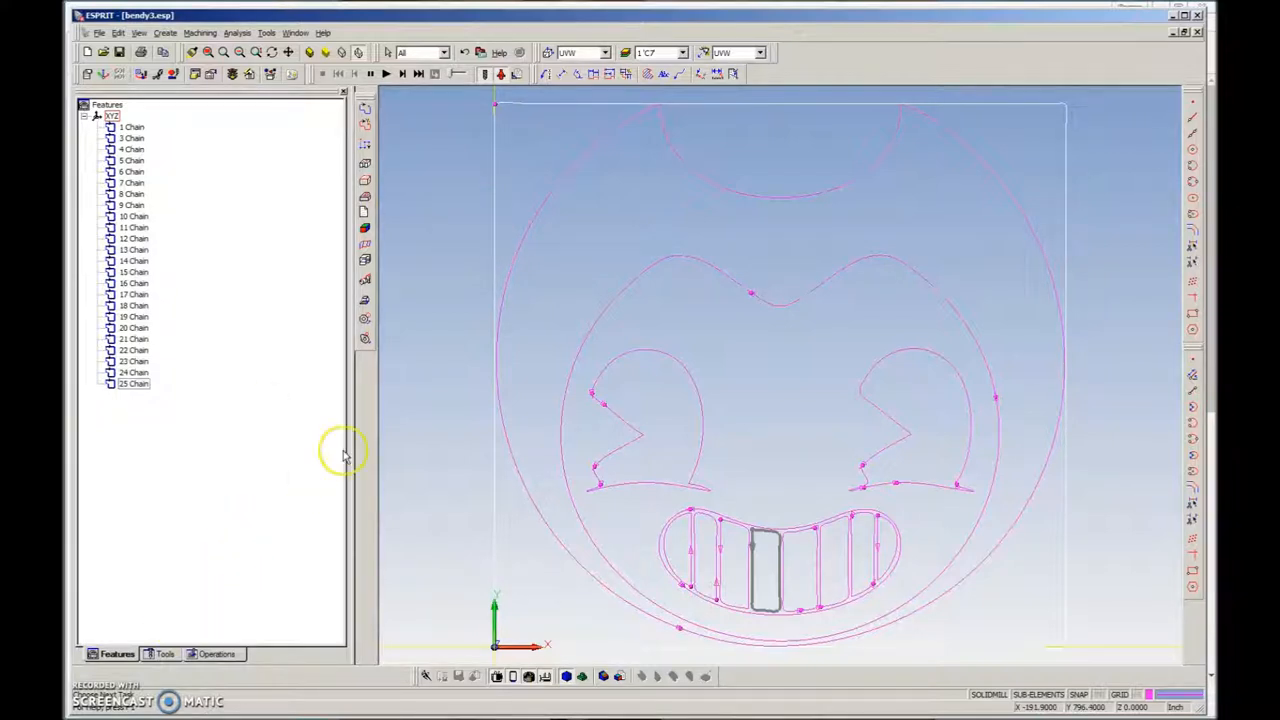
mouse_move(648, 205)
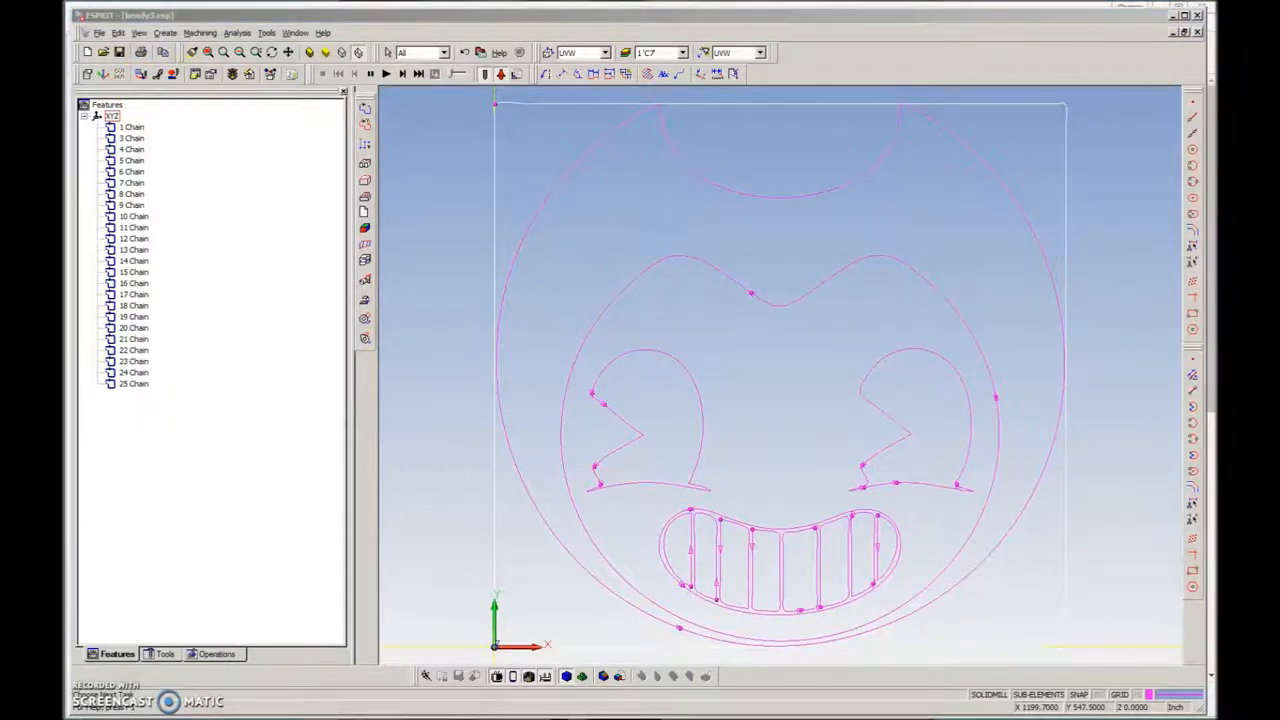
mouse_move(848, 352)
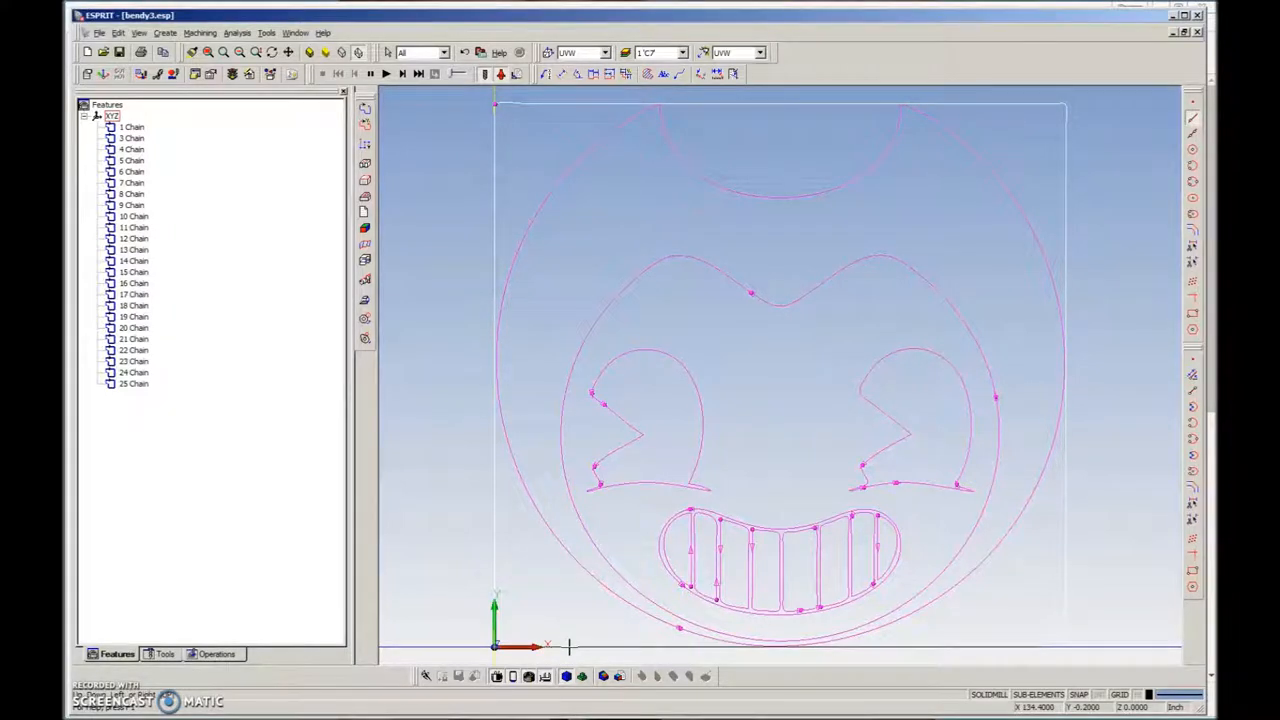
mouse_move(578, 648)
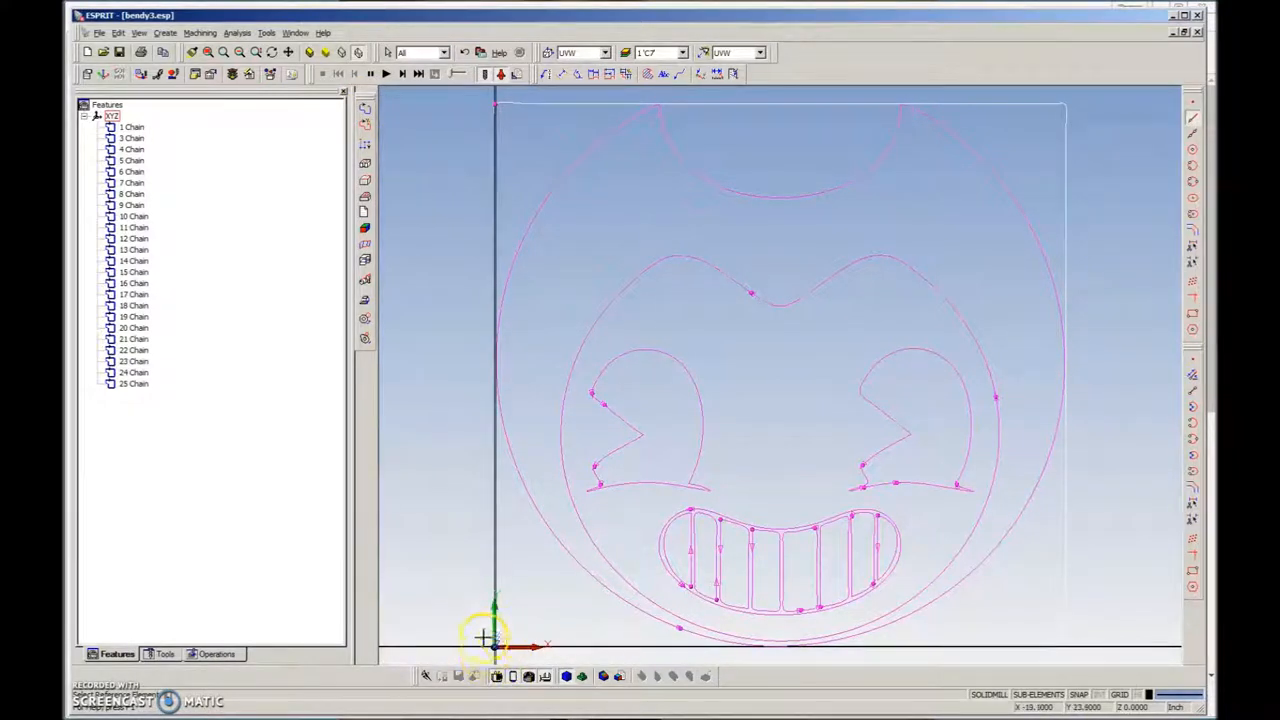
mouse_move(547, 175)
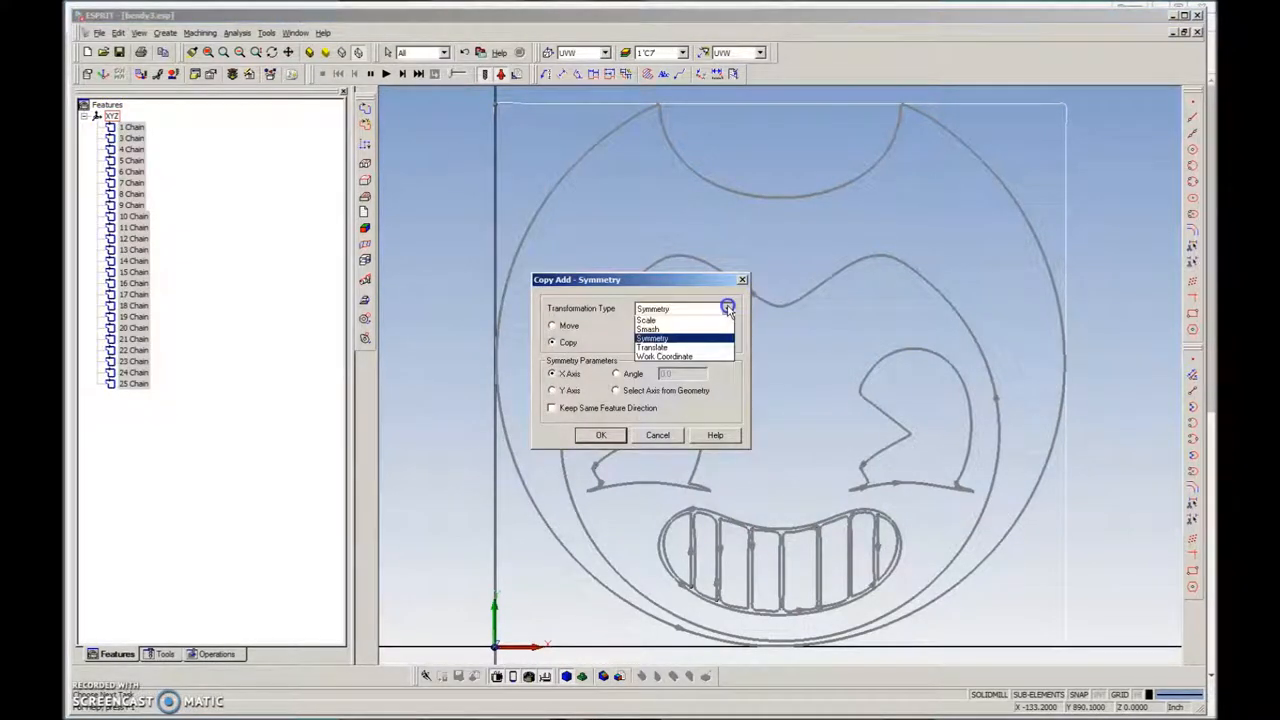
- Make a uniformly scaled copy of the face chains and select the full-size originals for deletion
left_click(647, 320)
type(".1")
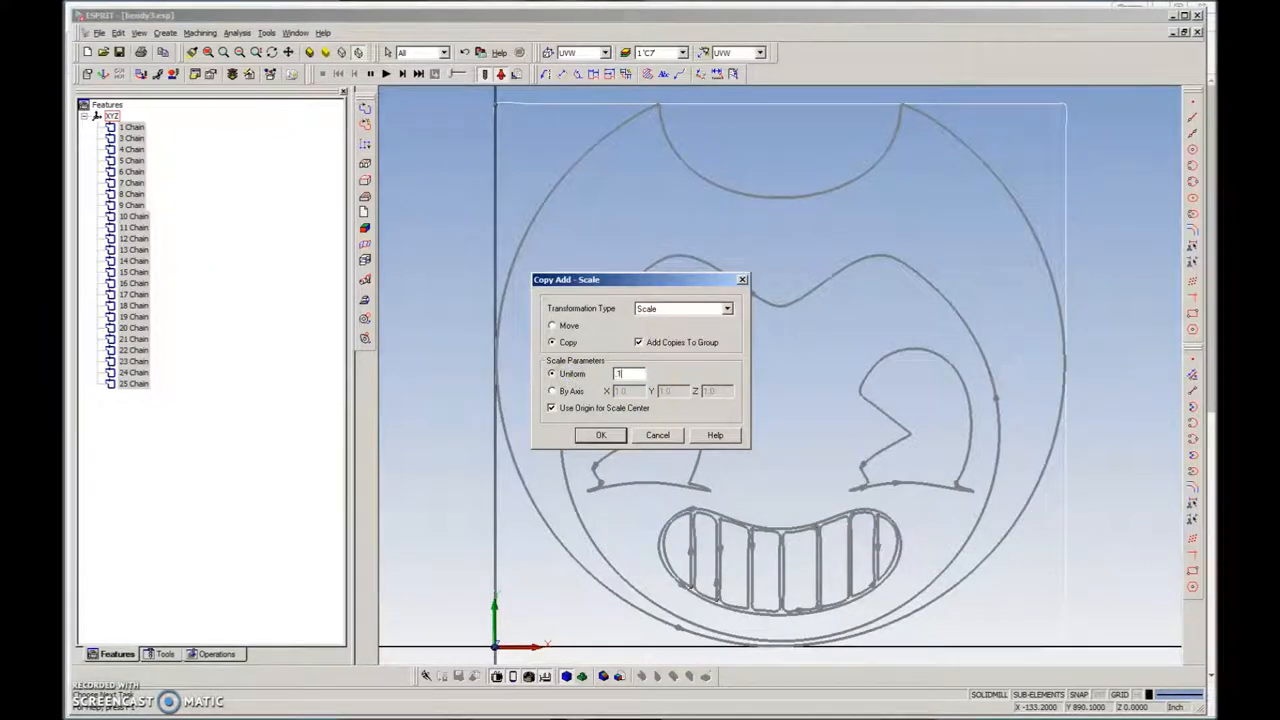
left_click(600, 435)
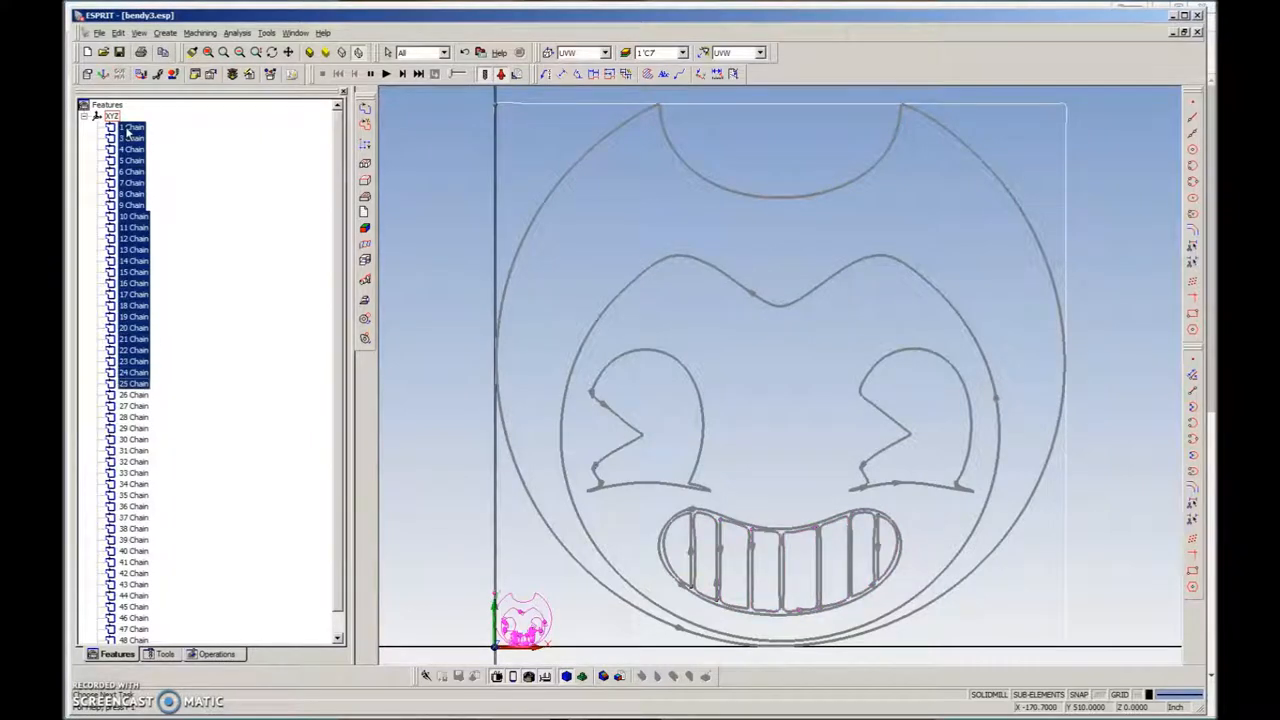
left_click(133, 394)
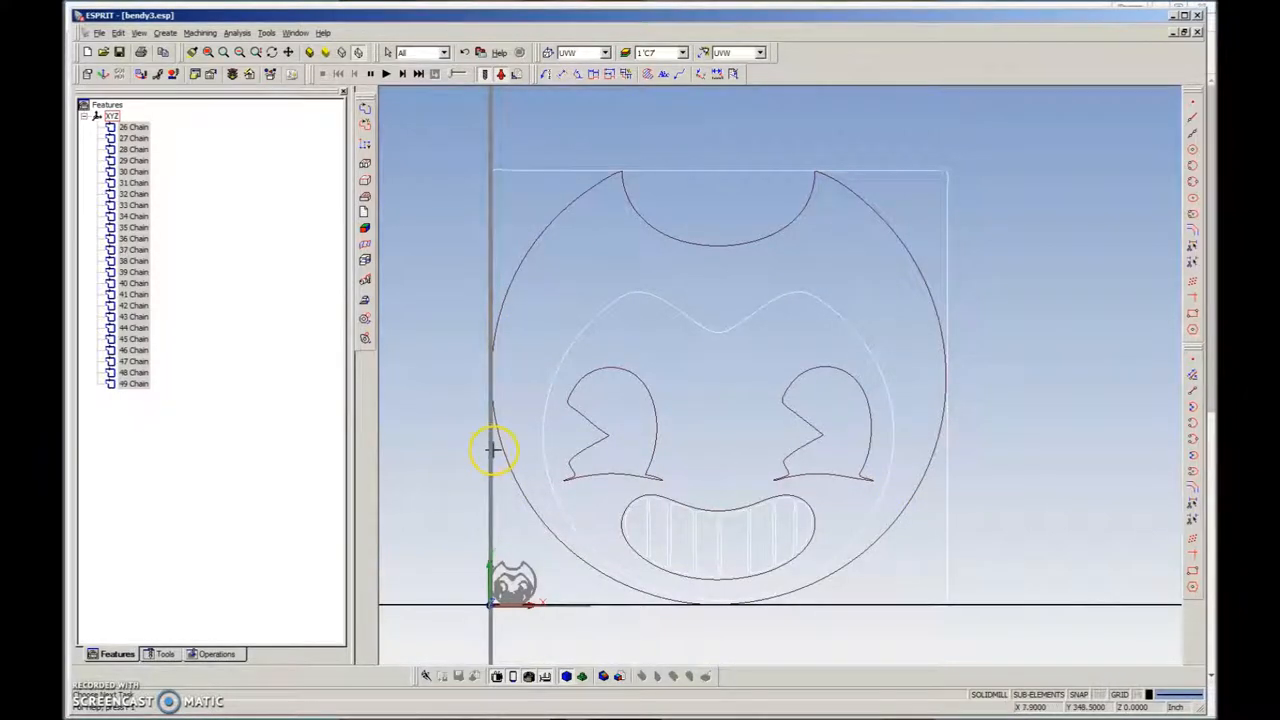
mouse_move(438, 329)
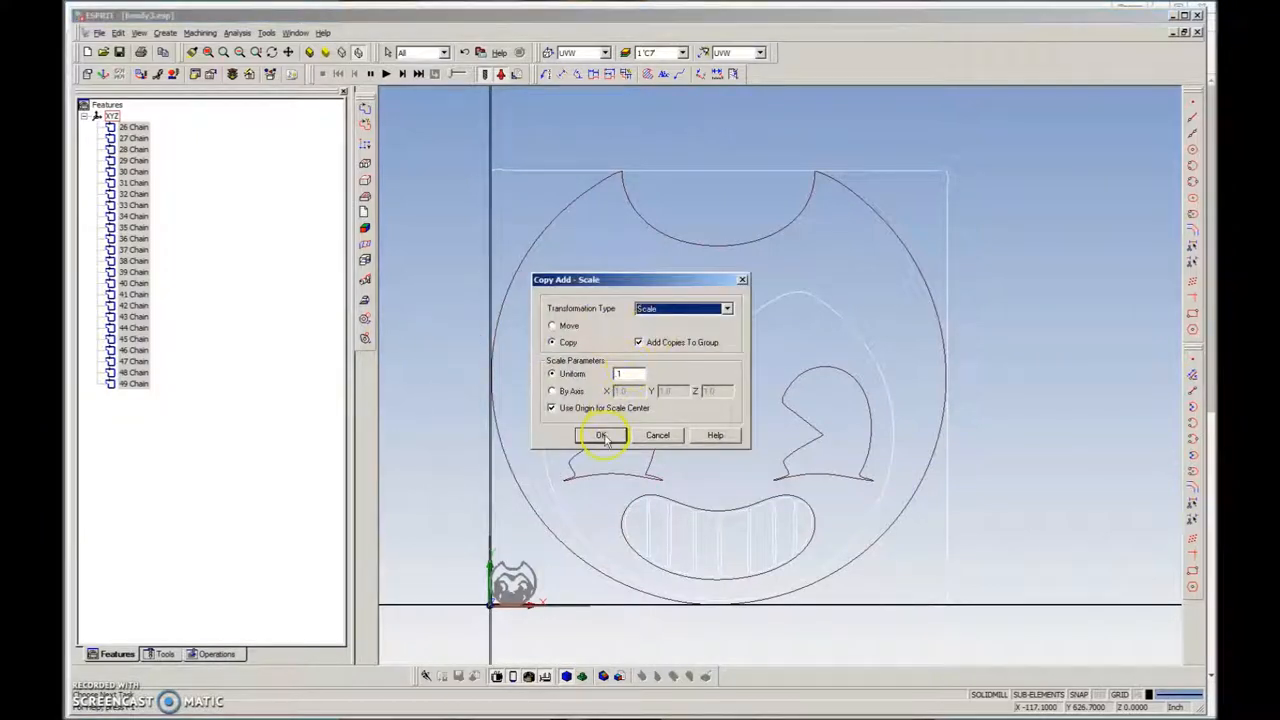
- Apply the scale copy to the small face chains, producing chains 51–73
left_click(601, 434)
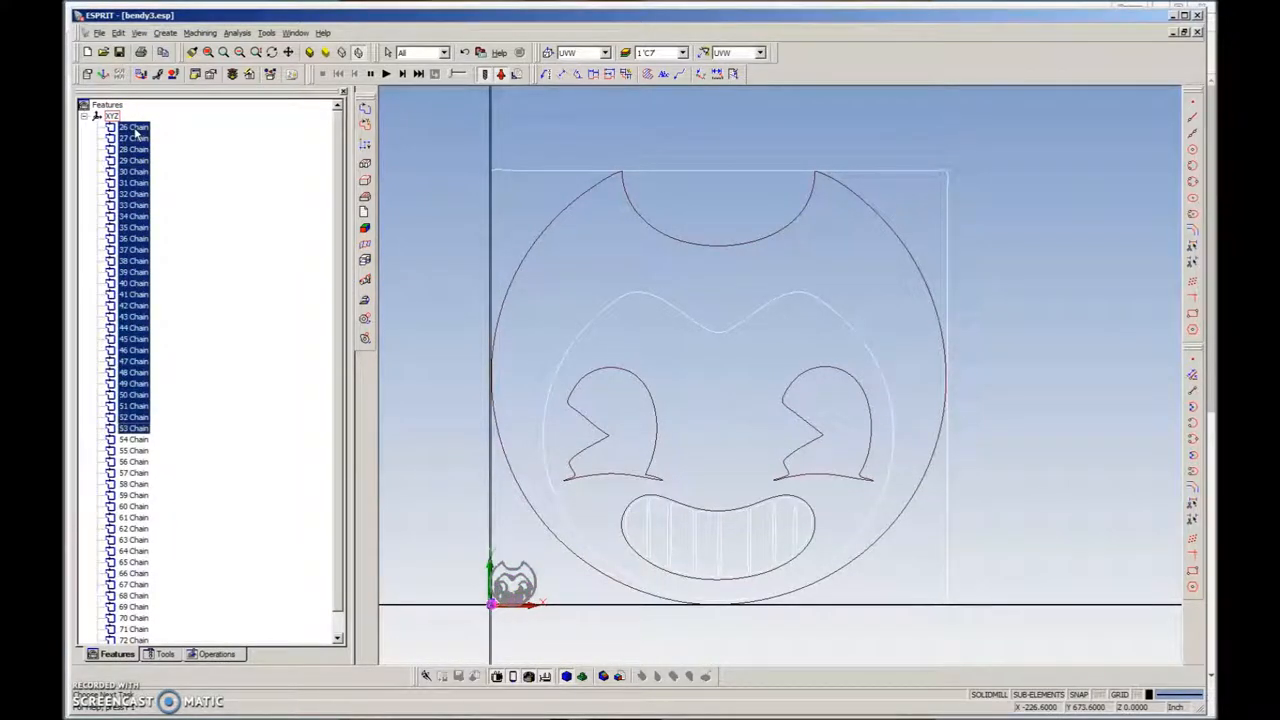
scroll("down", 3)
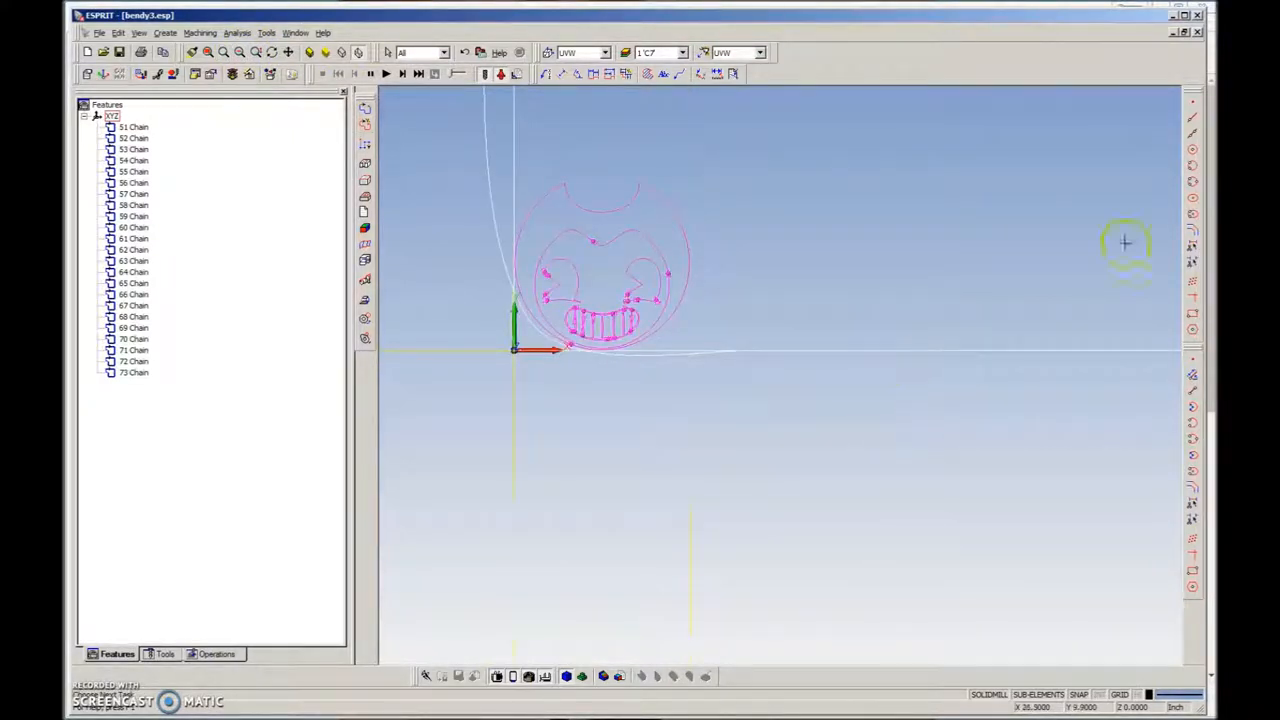
mouse_move(865, 350)
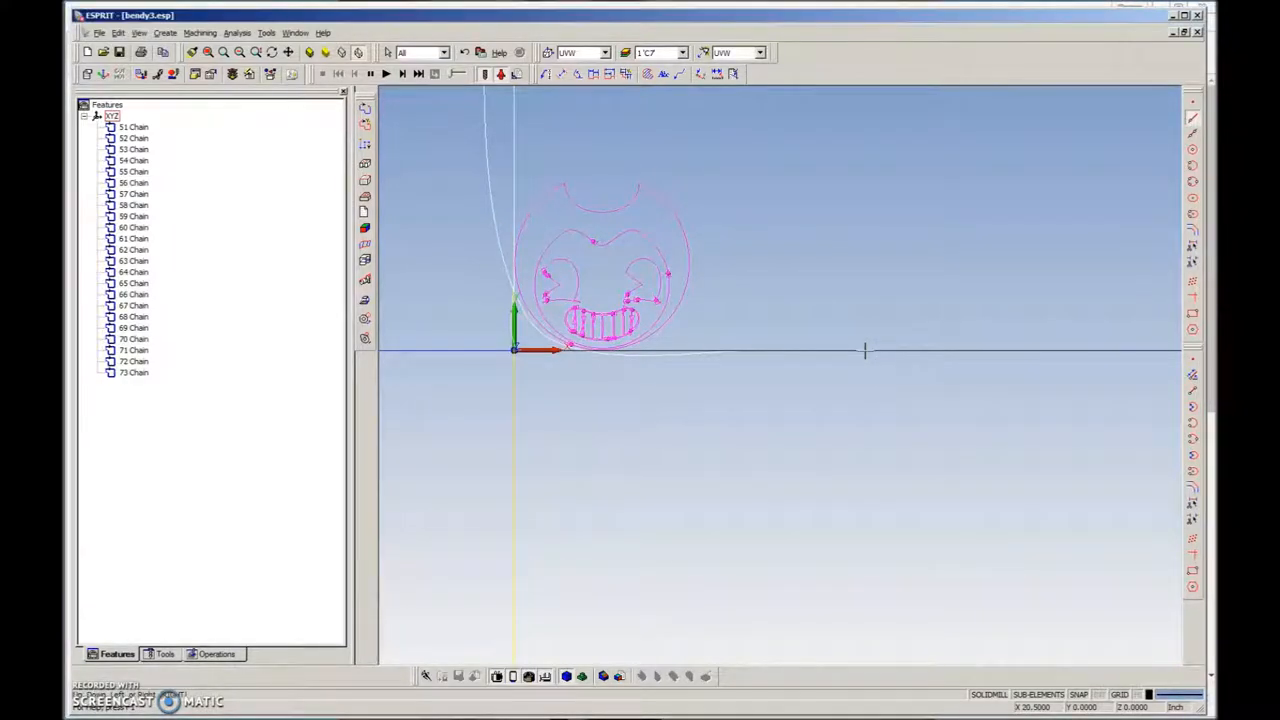
mouse_move(871, 323)
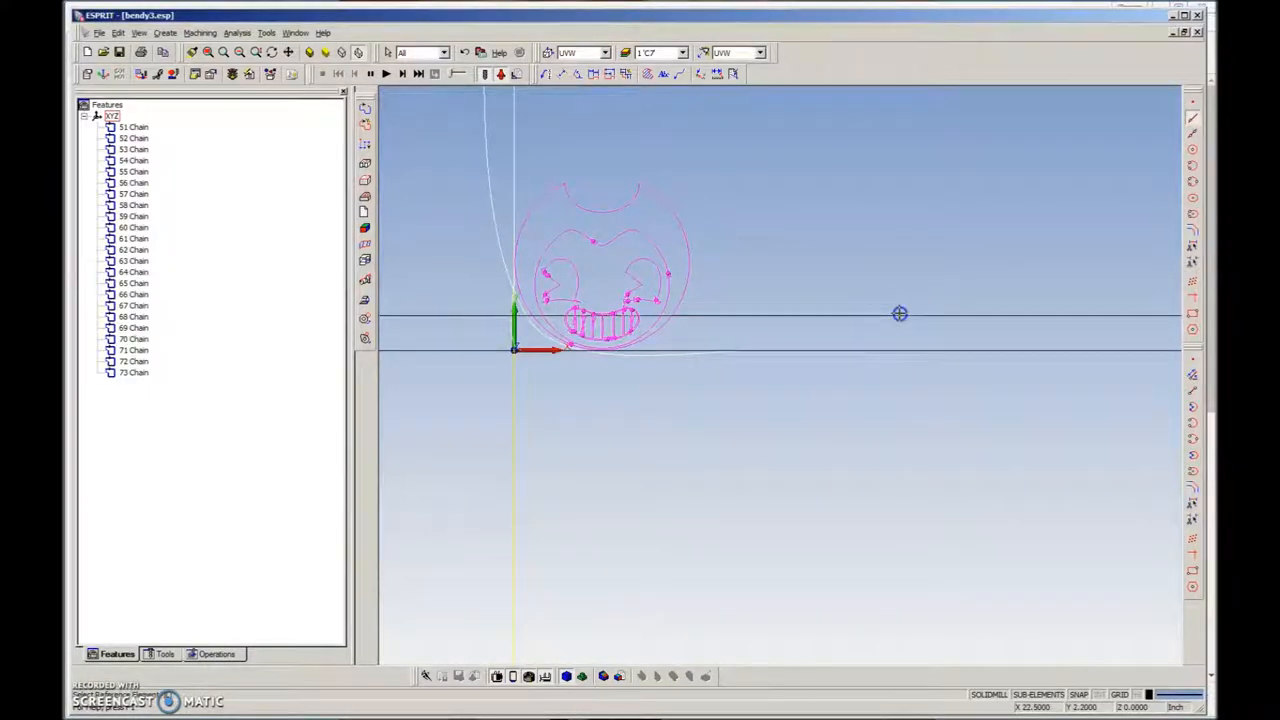
mouse_move(513, 391)
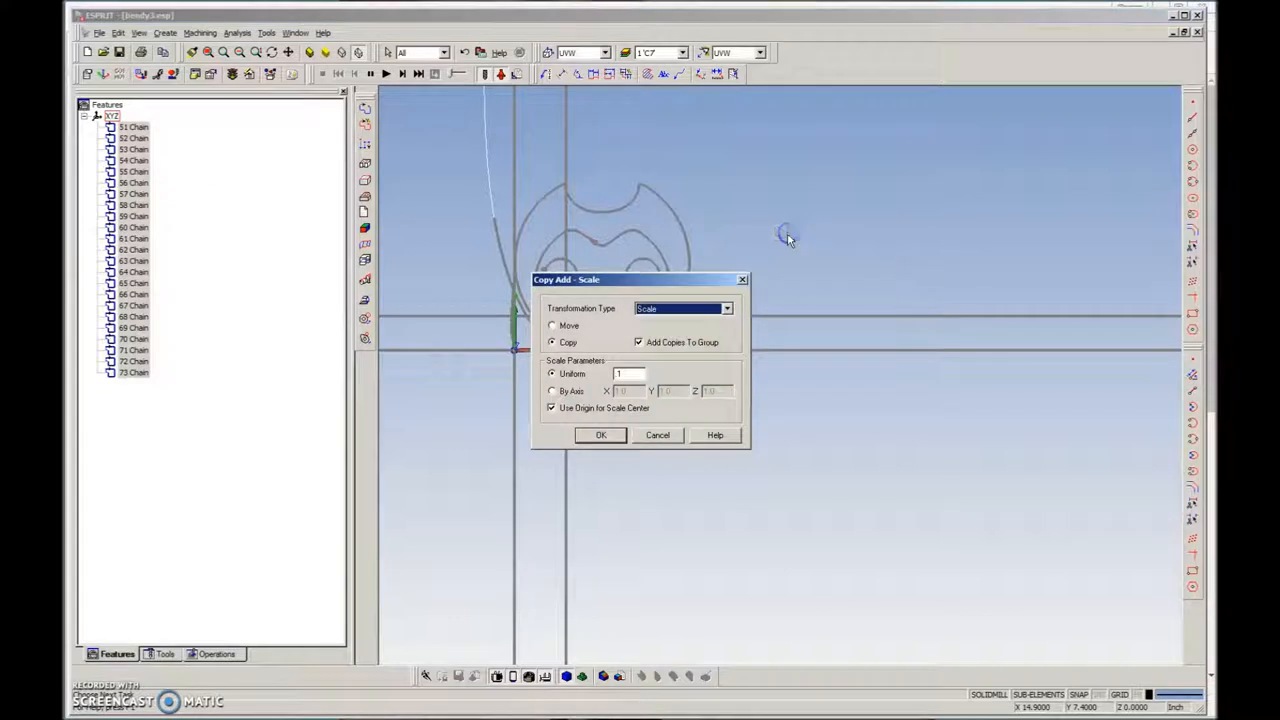
- Confirm the scale copy, producing chains 74–96 as a tiny face at the origin
left_click(600, 434)
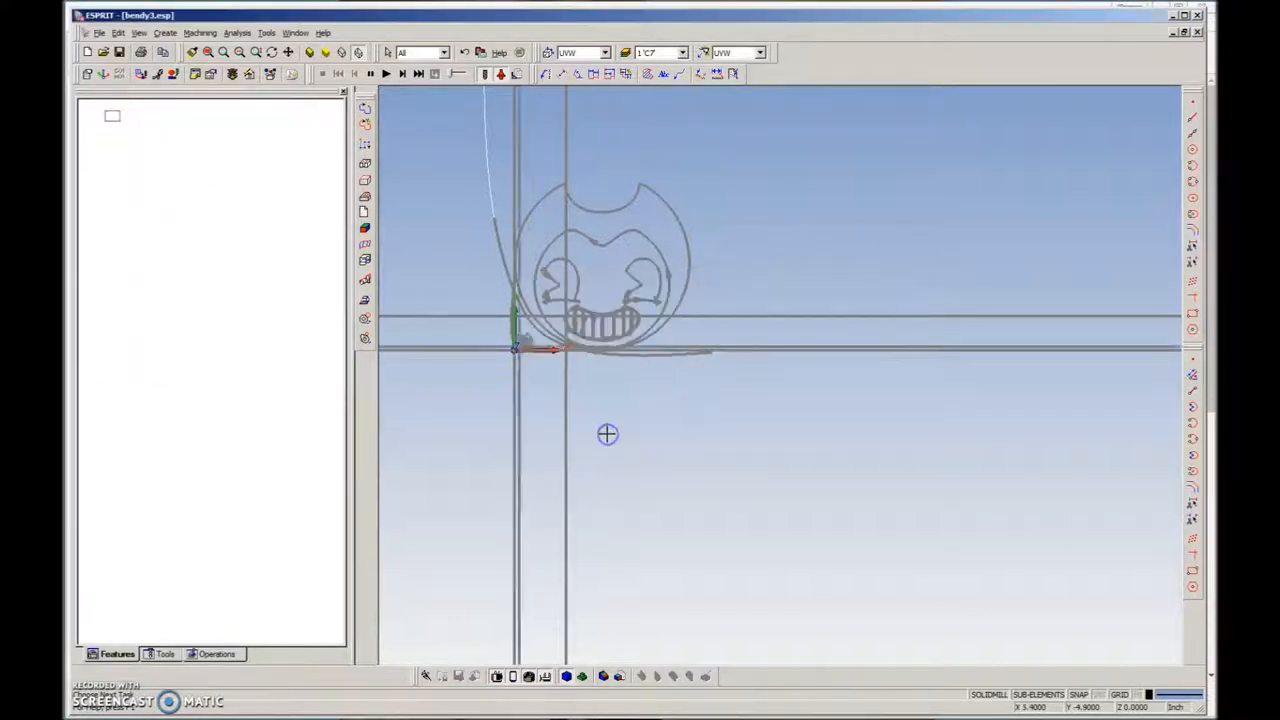
left_click(85, 115)
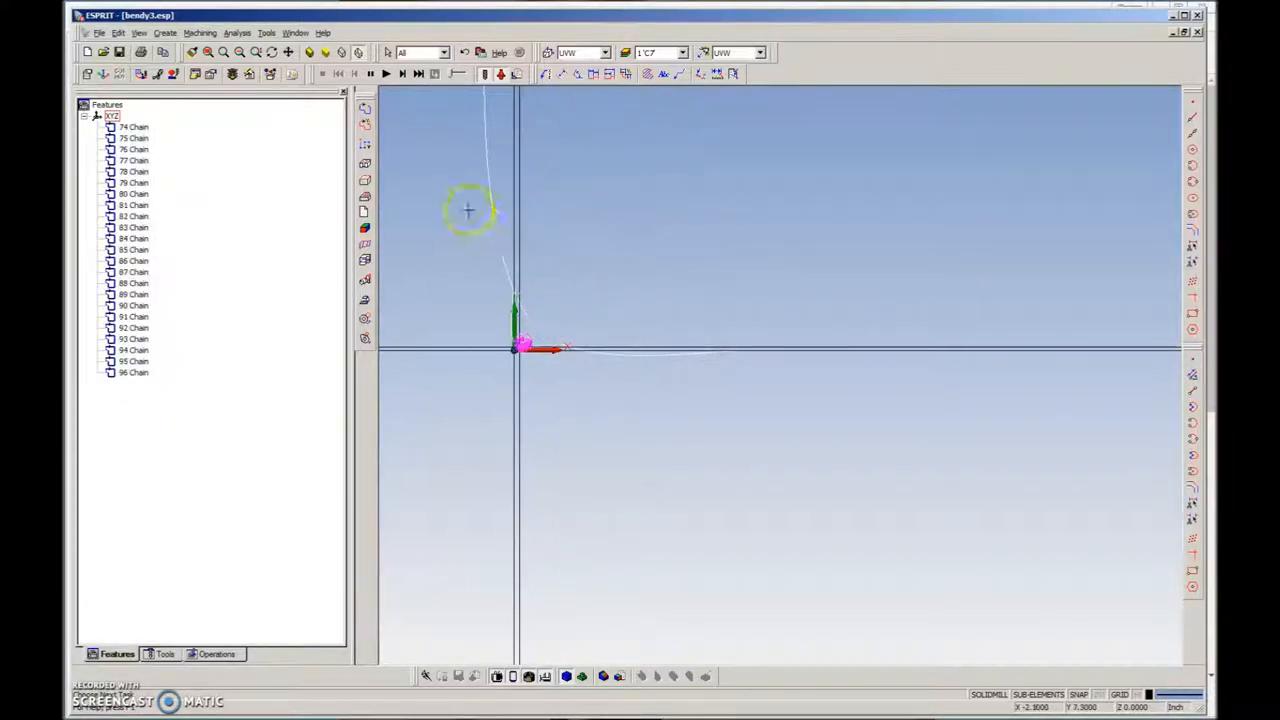
mouse_move(500, 231)
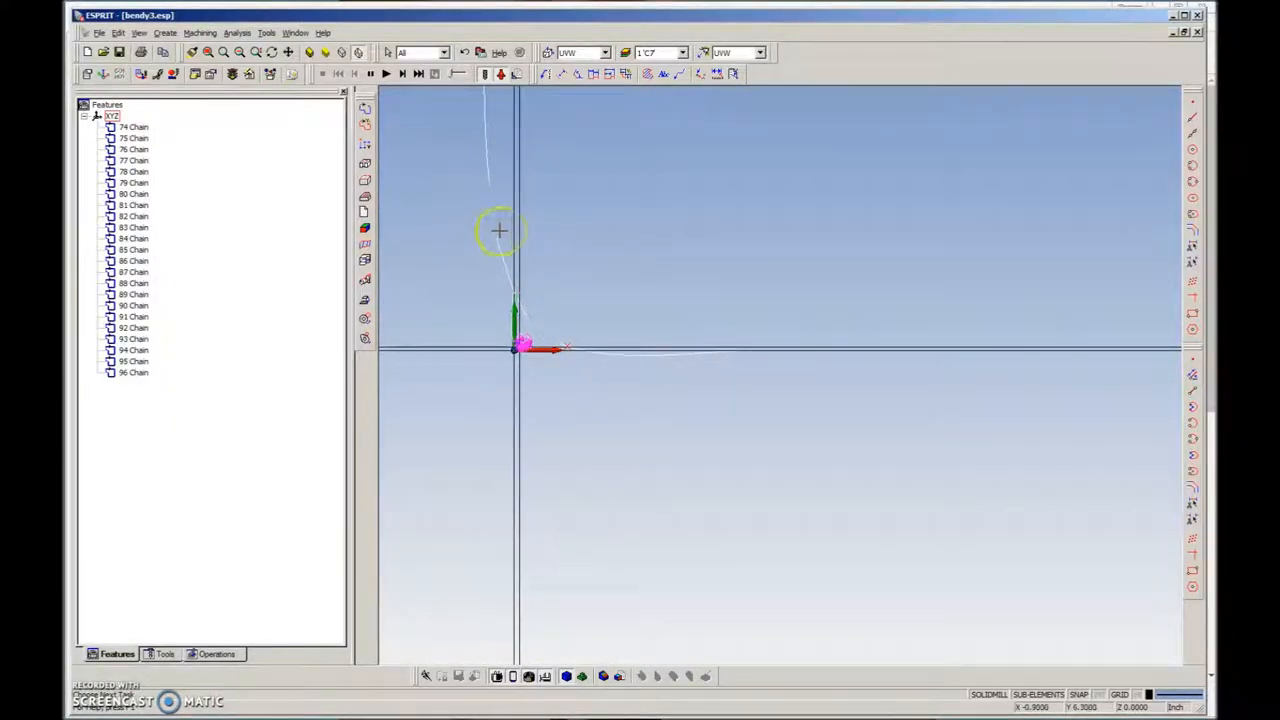
mouse_move(504, 264)
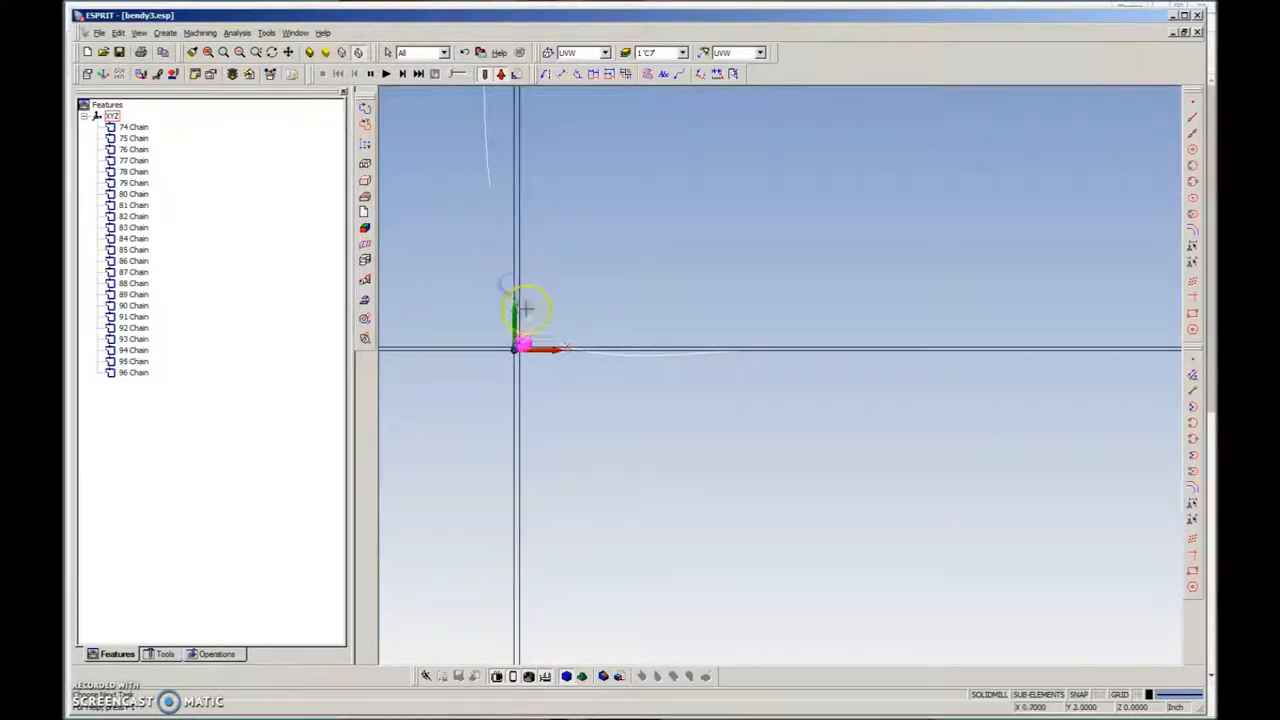
mouse_move(598, 356)
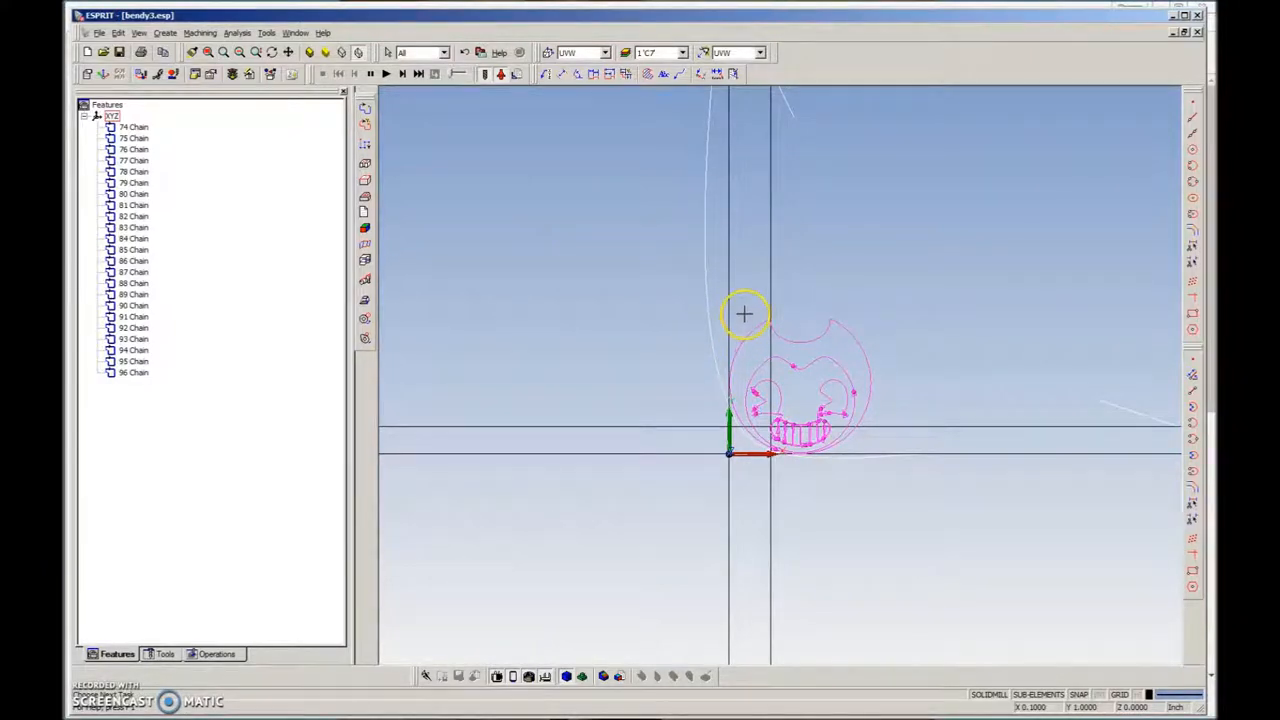
- Window-select chains 74–96 and set the scale to move them rather than copy
left_click_drag(745, 315, 875, 452)
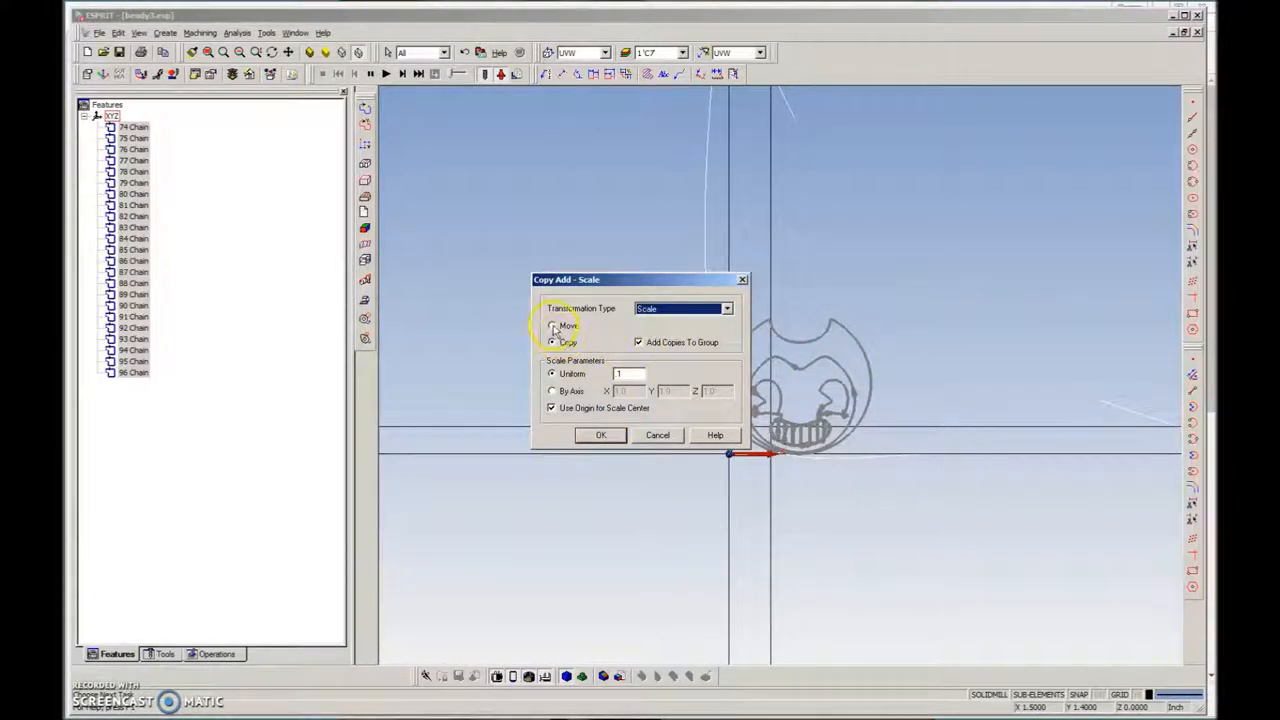
left_click(600, 434)
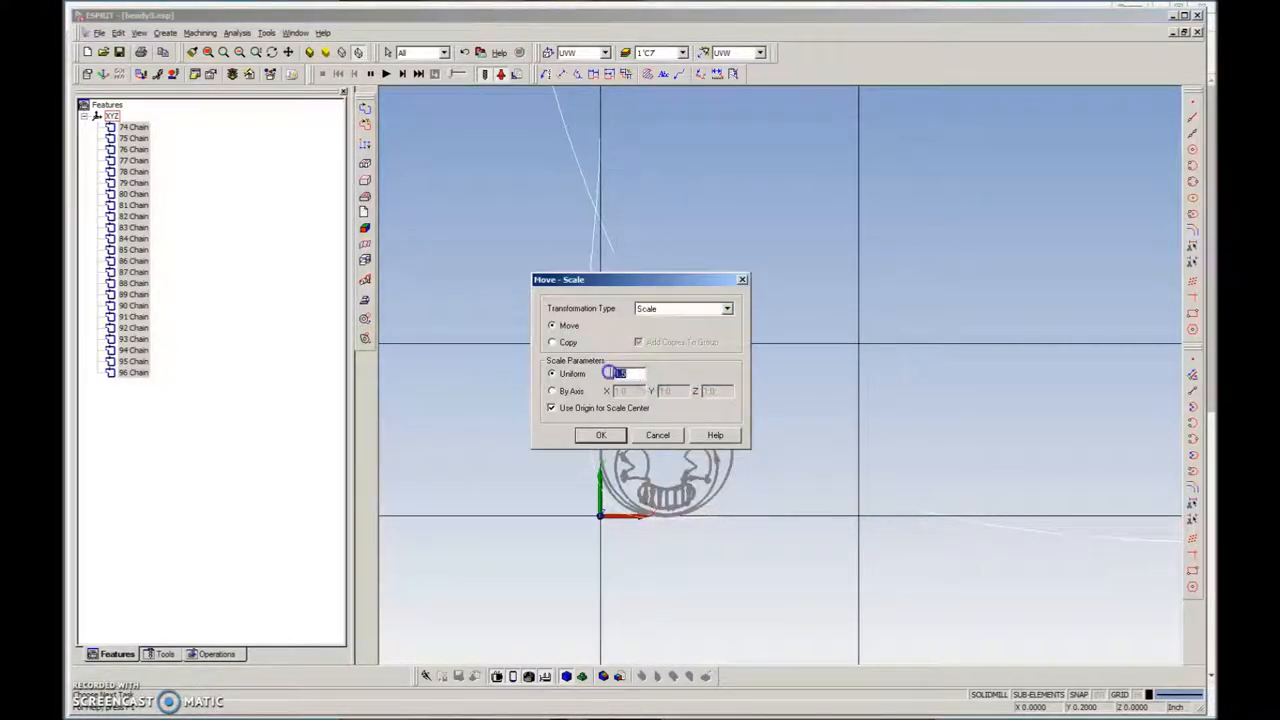
- Apply the scale to chains 74–96 and set up a translation using X/Y/Z offsets
left_click(600, 434)
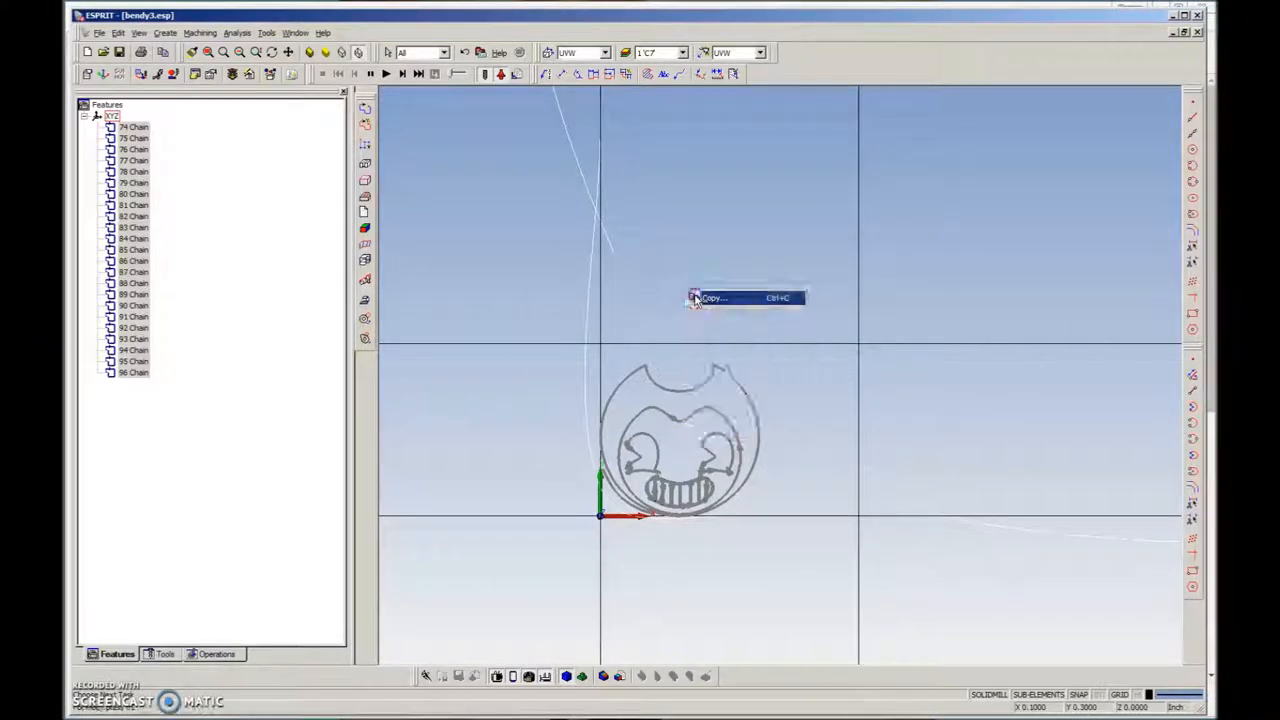
left_click(726, 308)
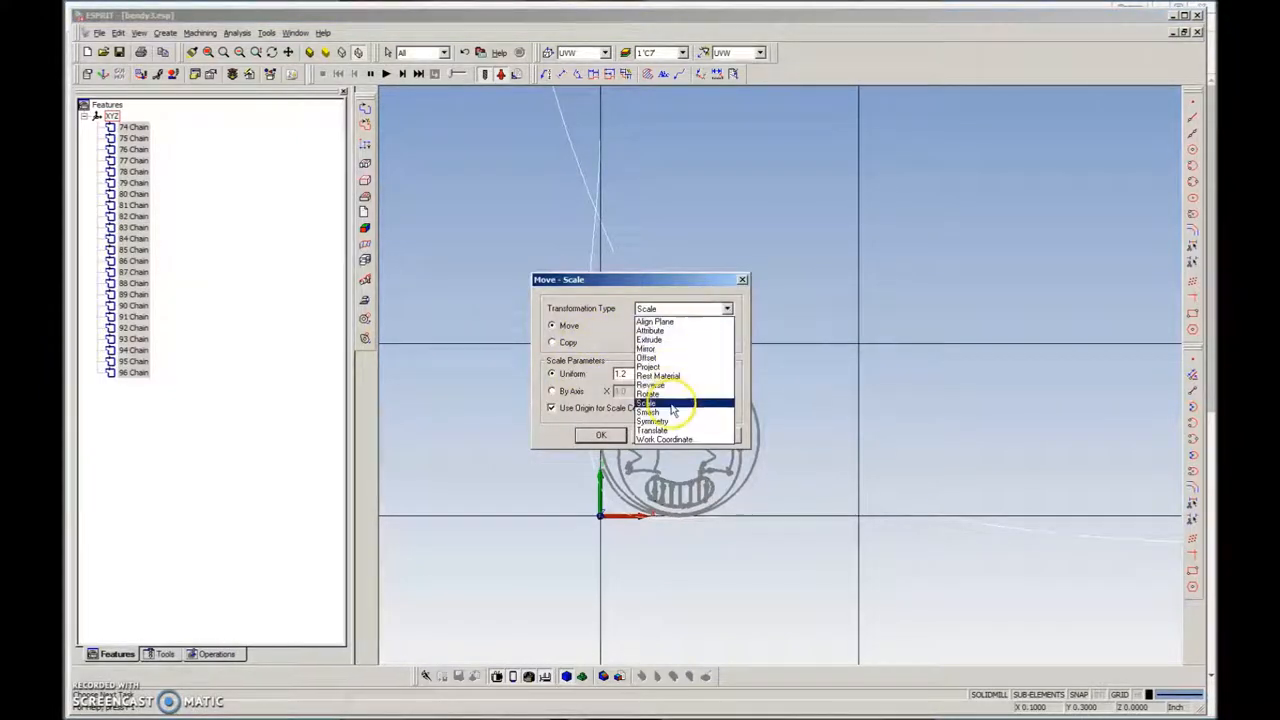
left_click(652, 430)
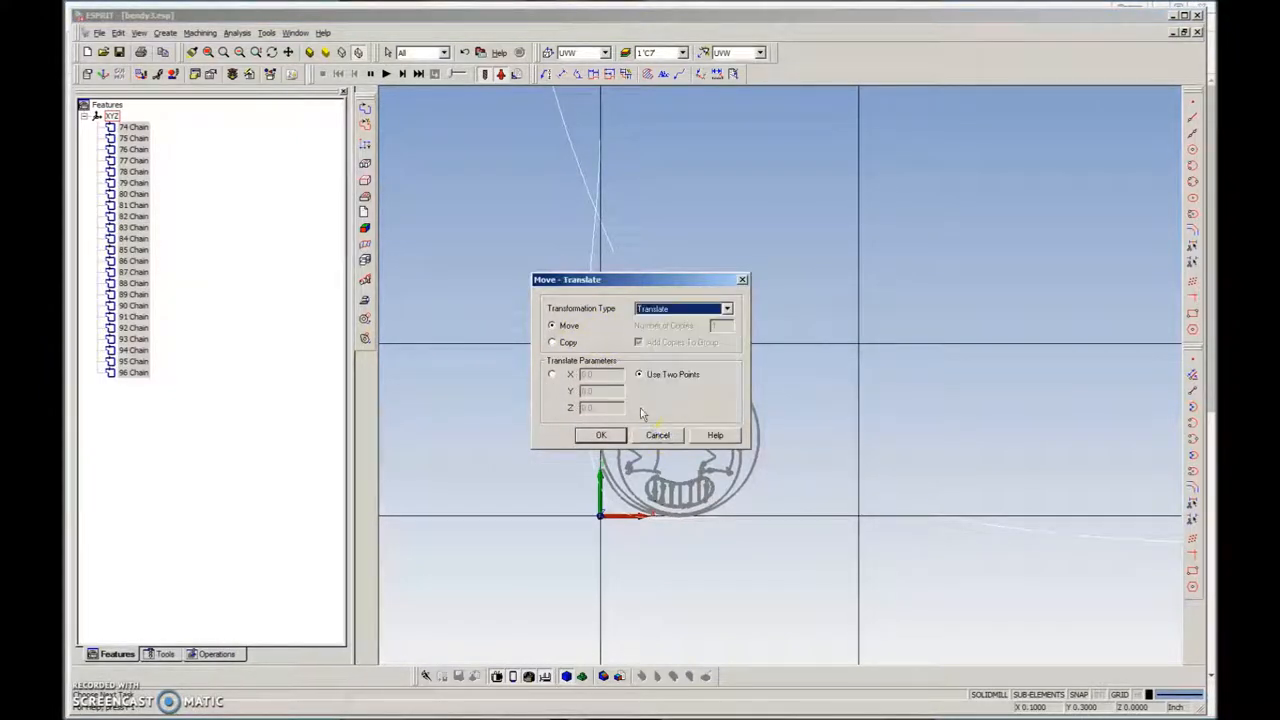
left_click(601, 434)
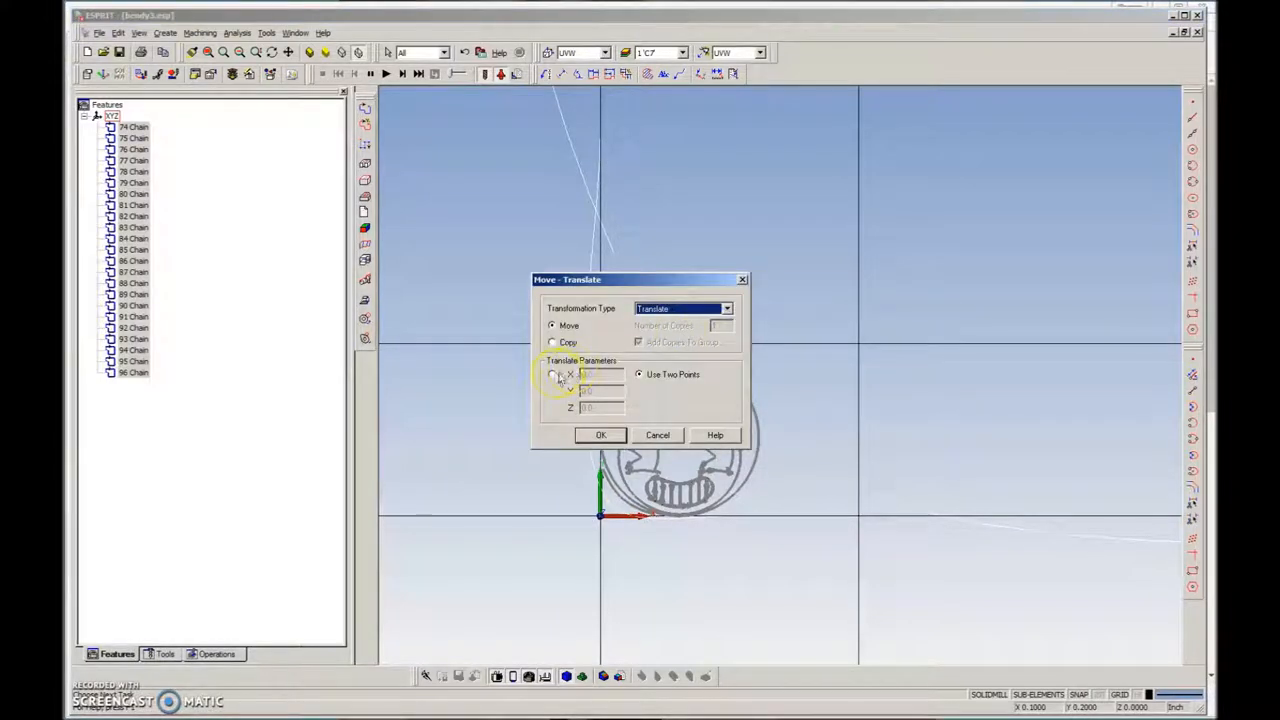
left_click(551, 374)
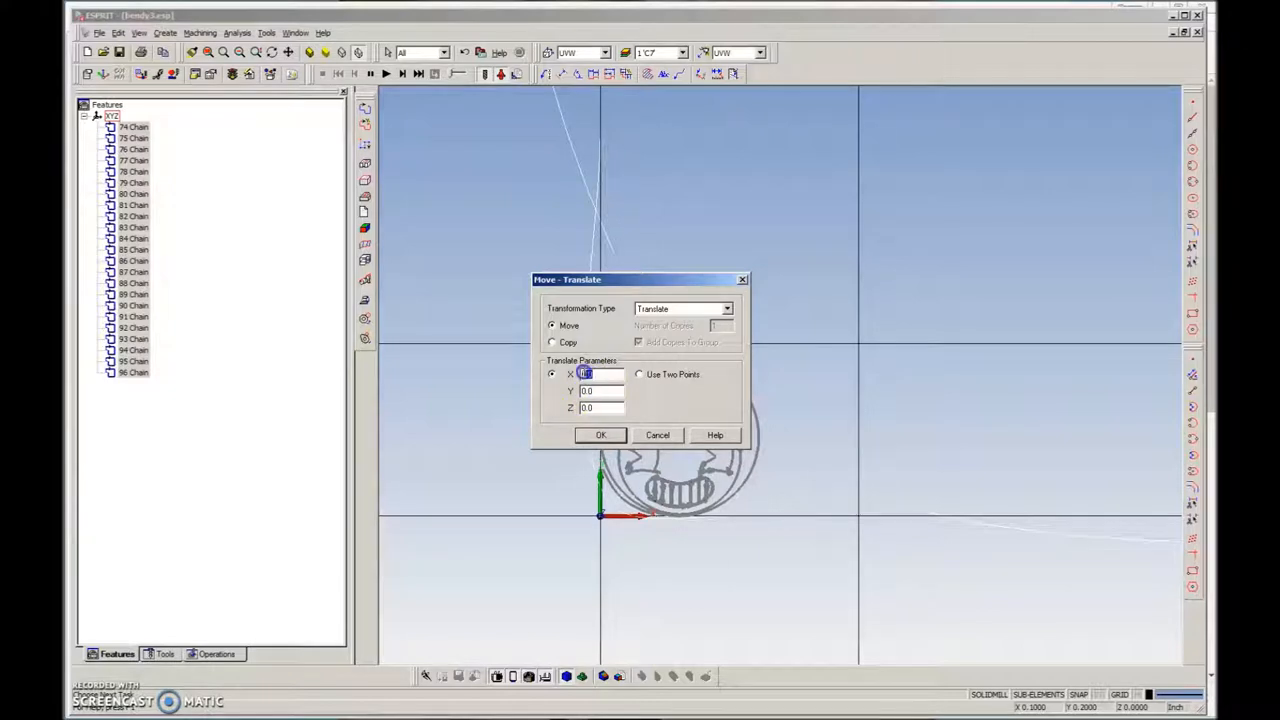
- Shift the face 5 along X, then re-edit the X offset and apply again
type("5")
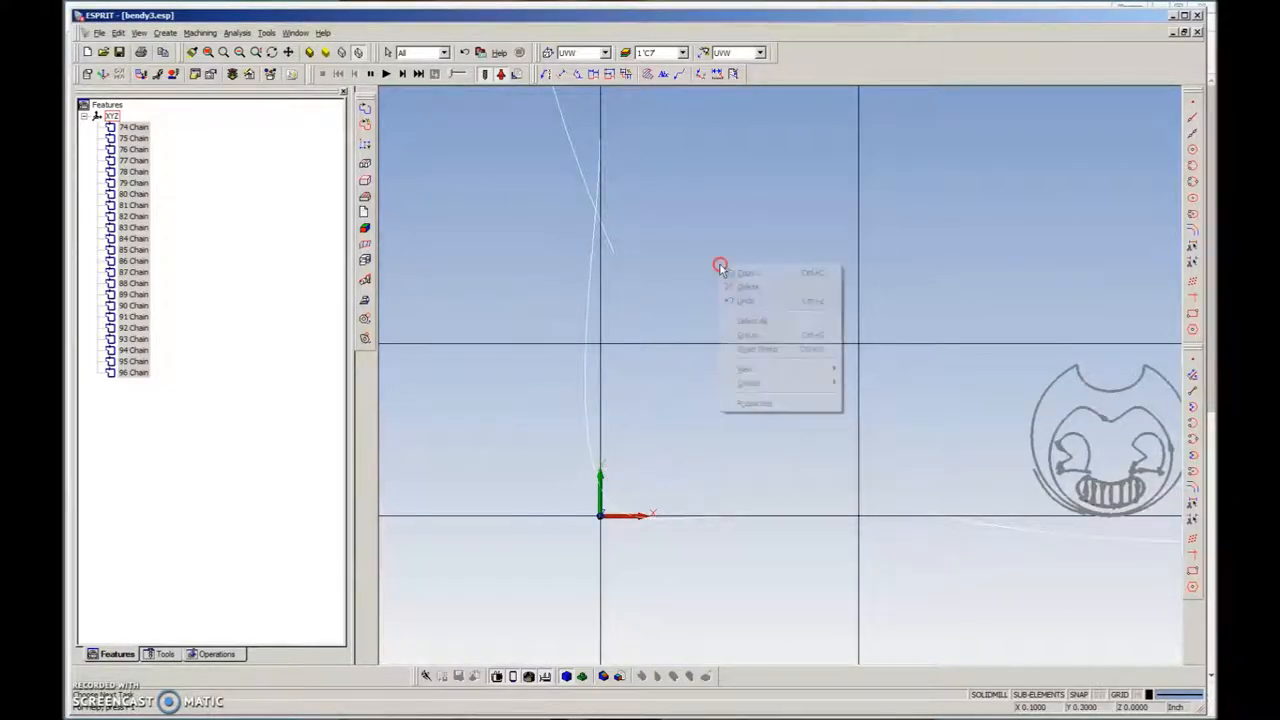
left_click(746, 272)
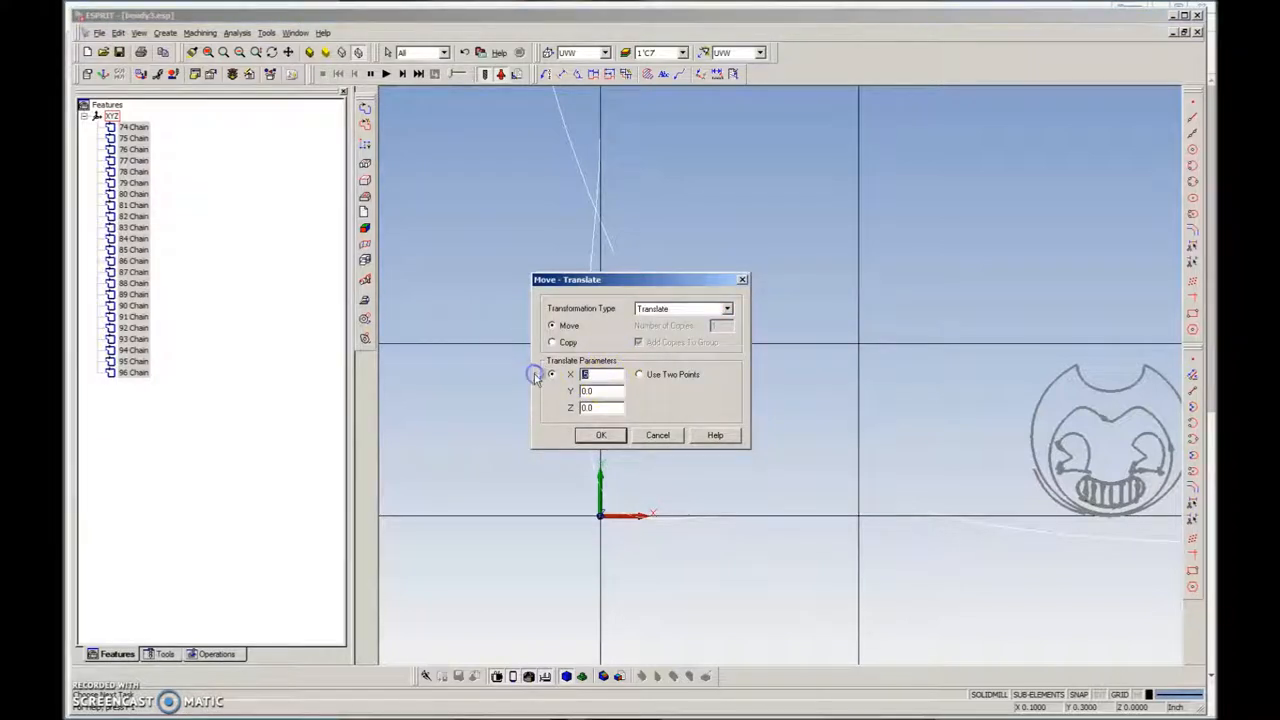
left_click(600, 374)
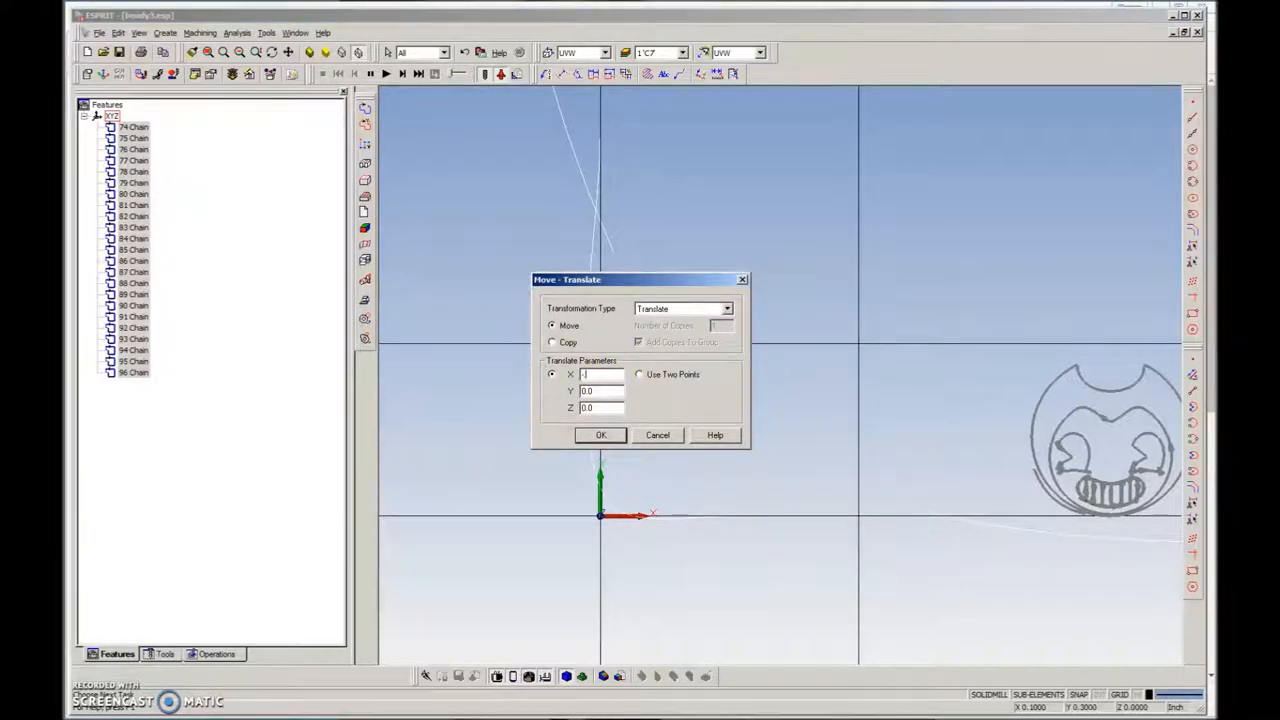
left_click(600, 434)
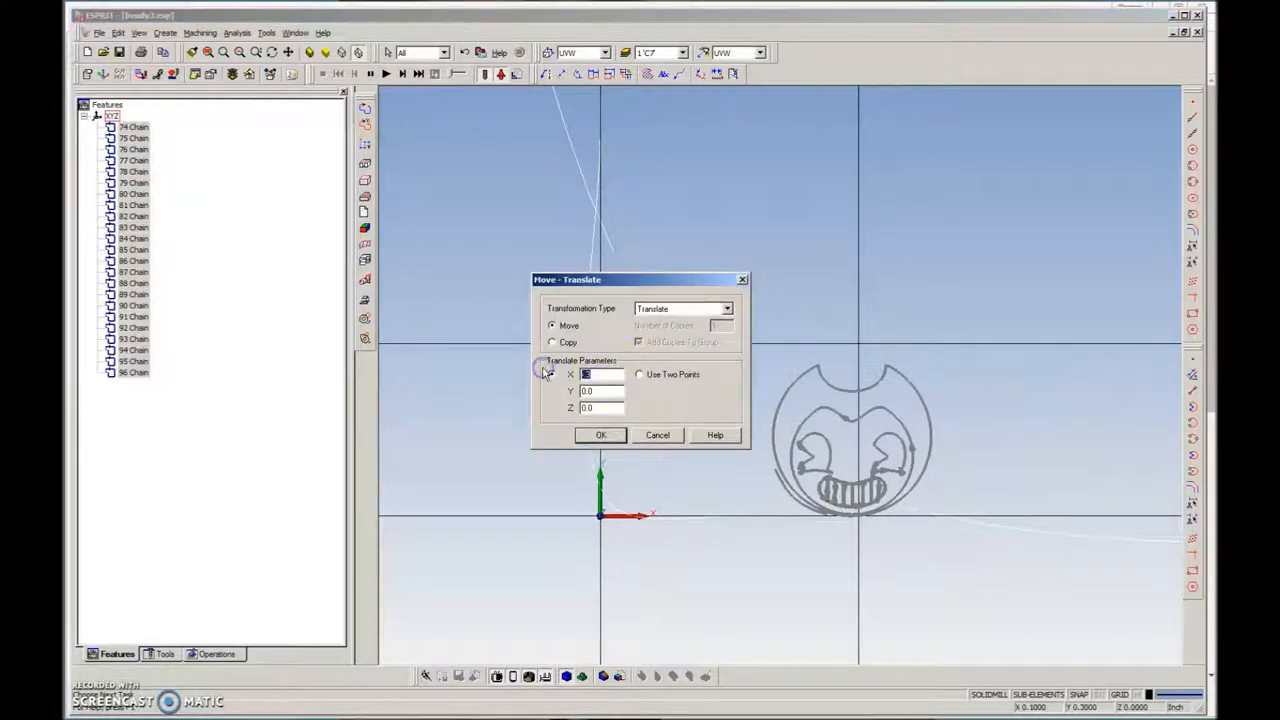
left_click(600, 434)
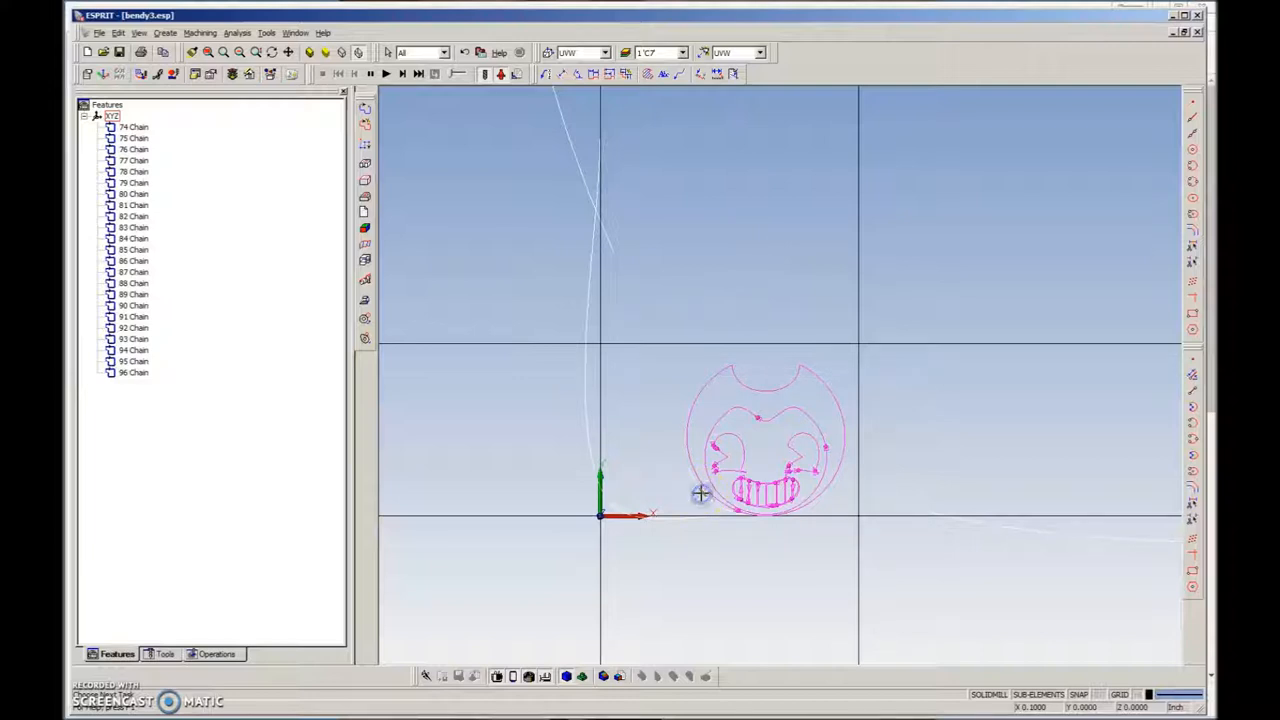
mouse_move(695, 486)
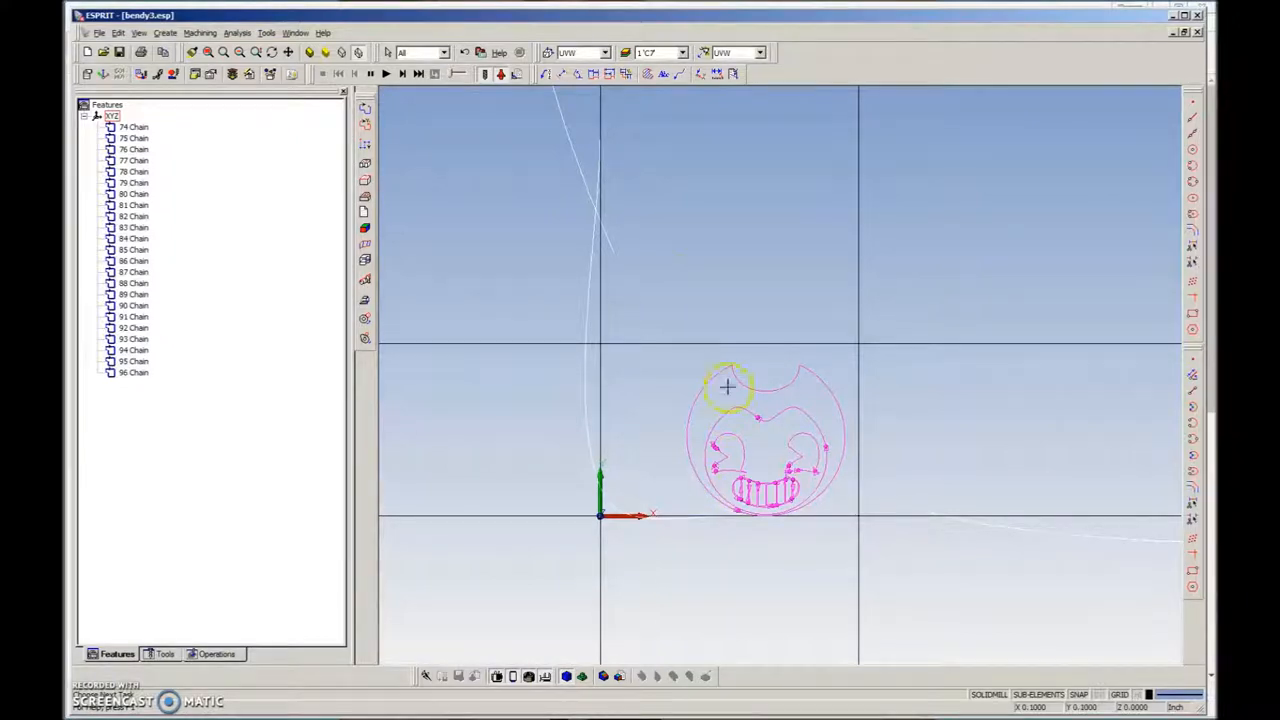
mouse_move(721, 315)
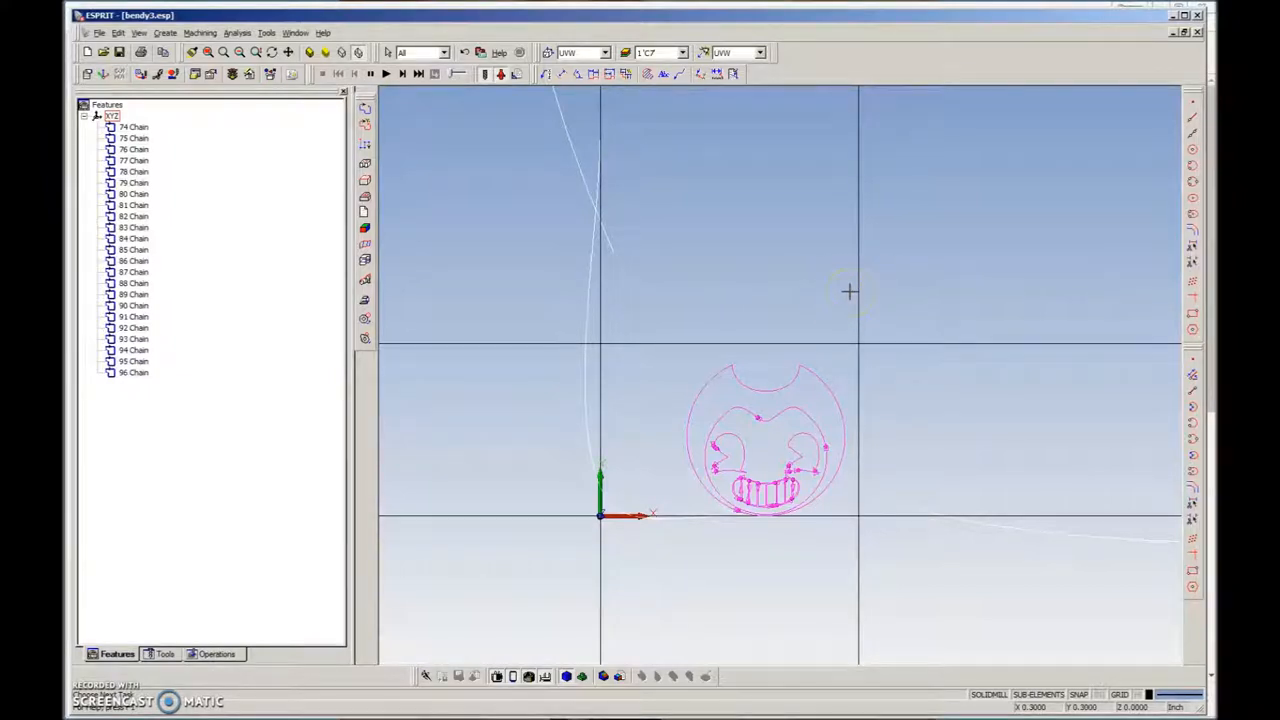
mouse_move(860, 290)
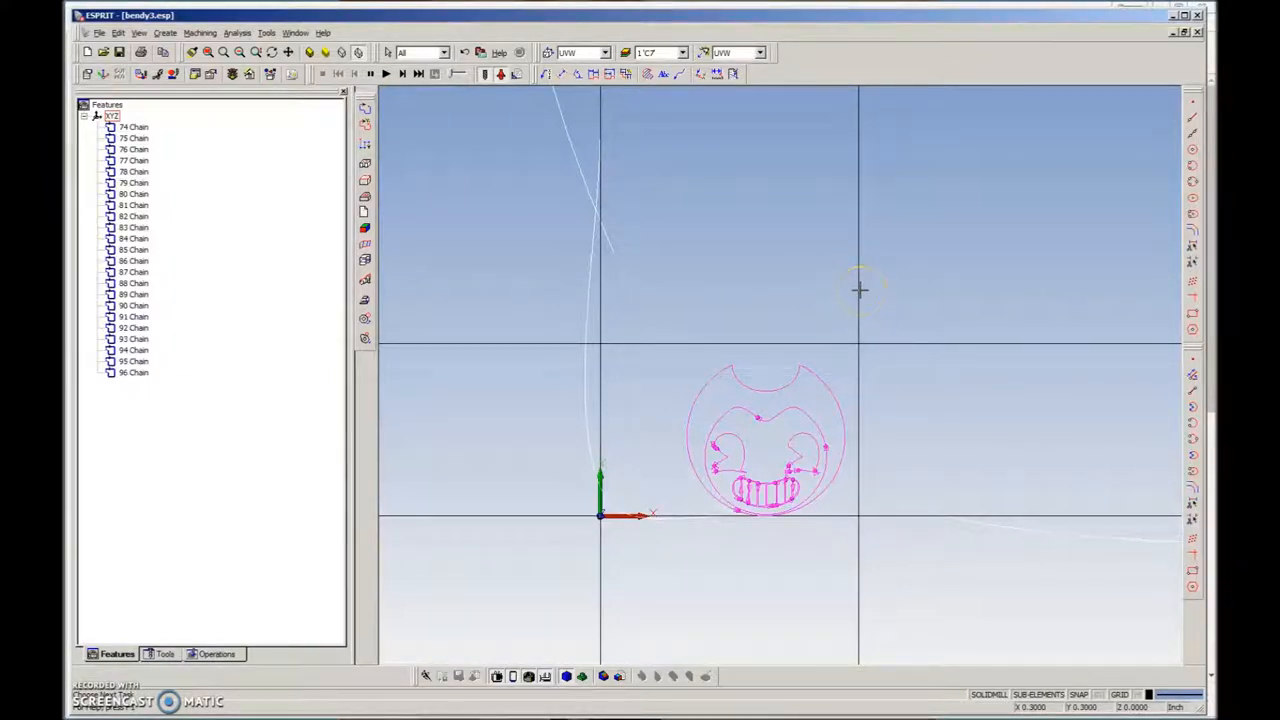